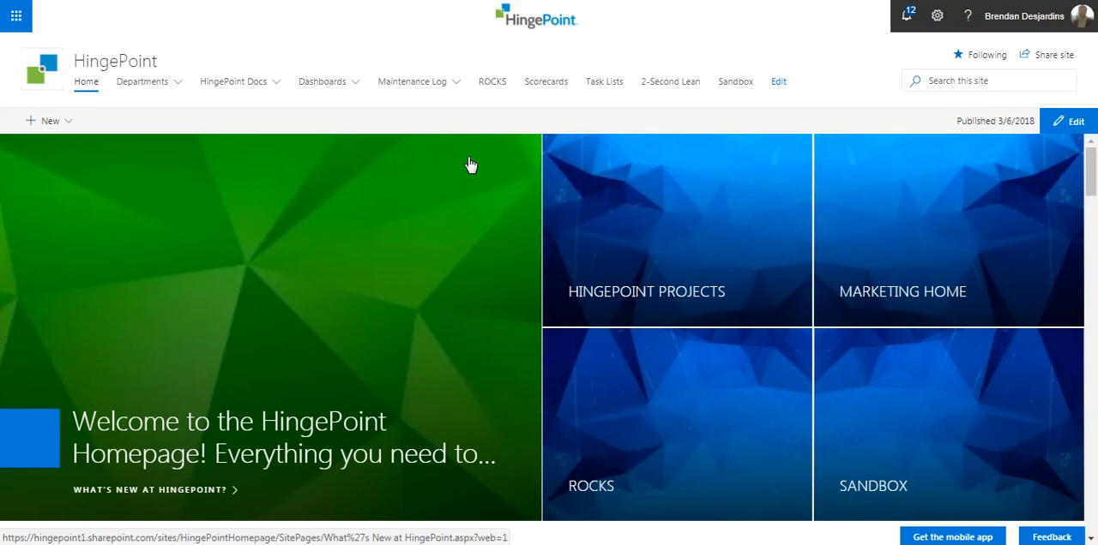
pyautogui.moveTo(482, 170)
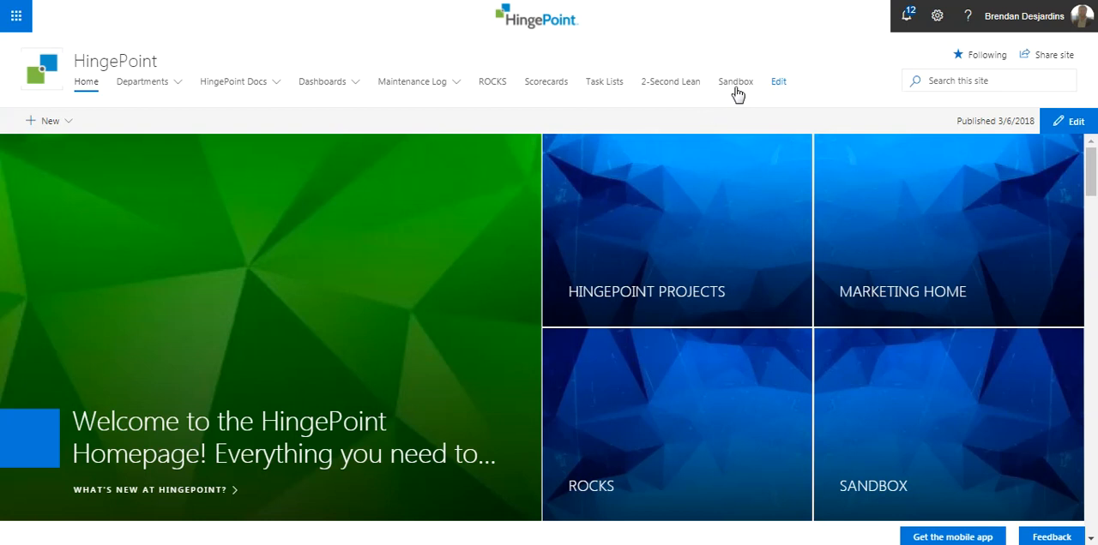
pyautogui.moveTo(735, 82)
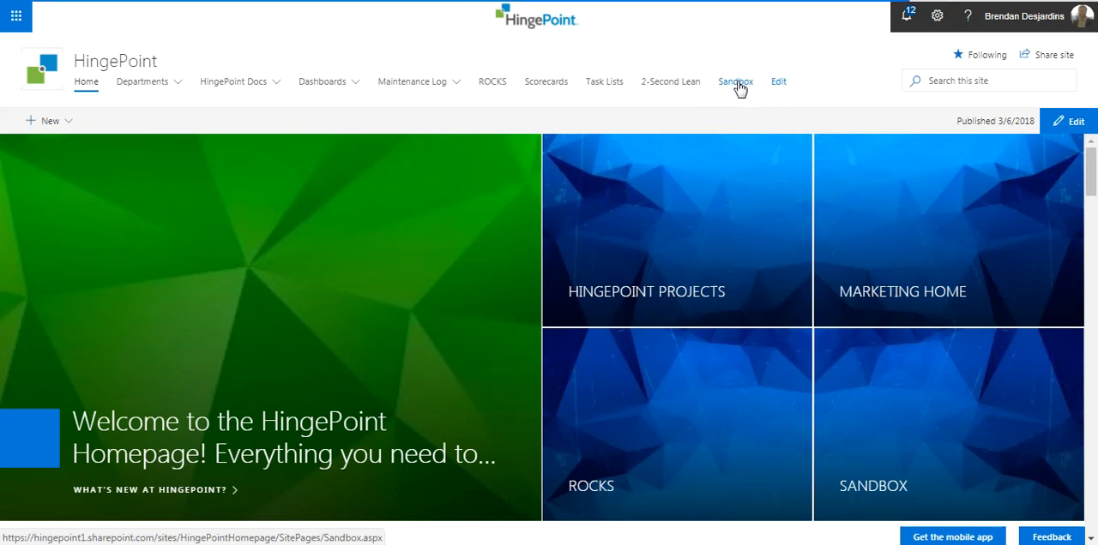
# - Go from the Sandbox site to the Work Log Prototype page and scroll its tiles
pyautogui.click(734, 81)
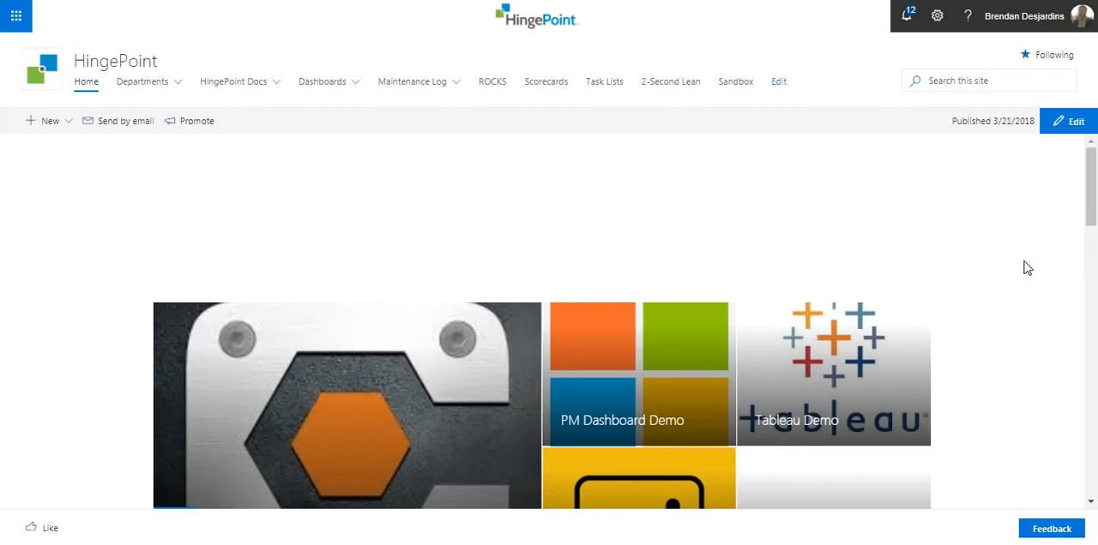
pyautogui.scroll(-3)
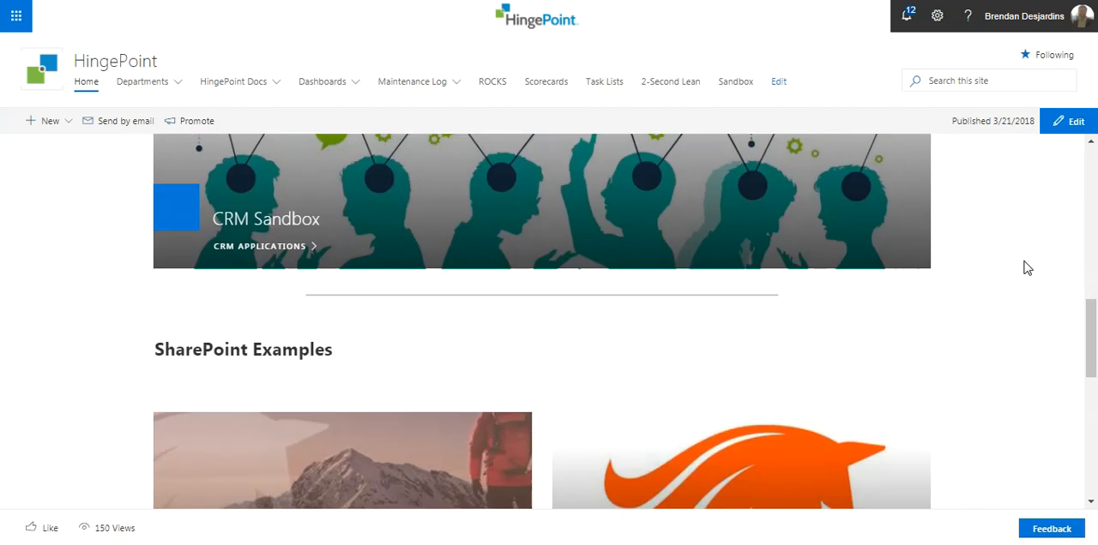
pyautogui.scroll(-3)
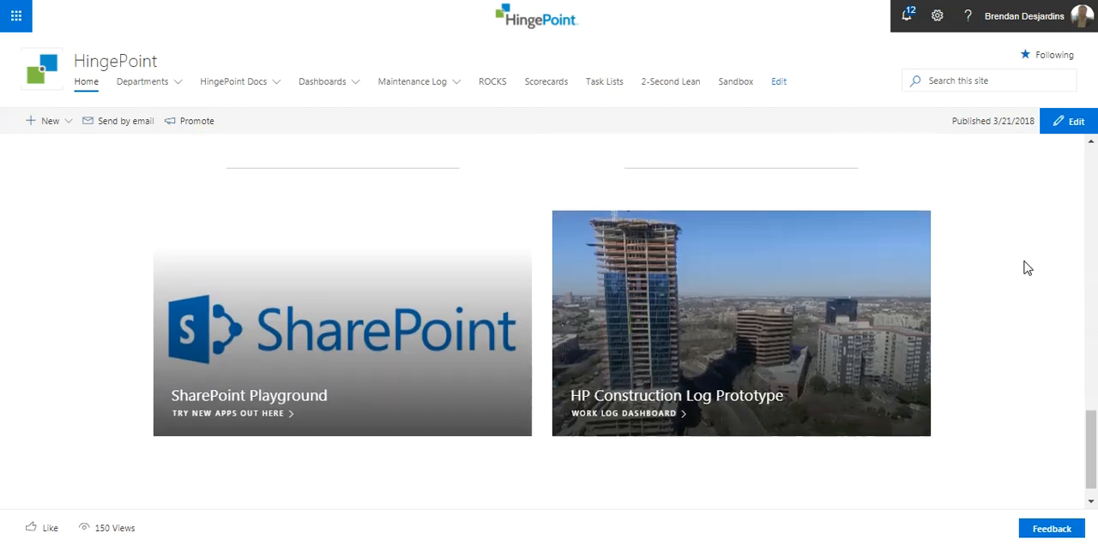
pyautogui.scroll(-3)
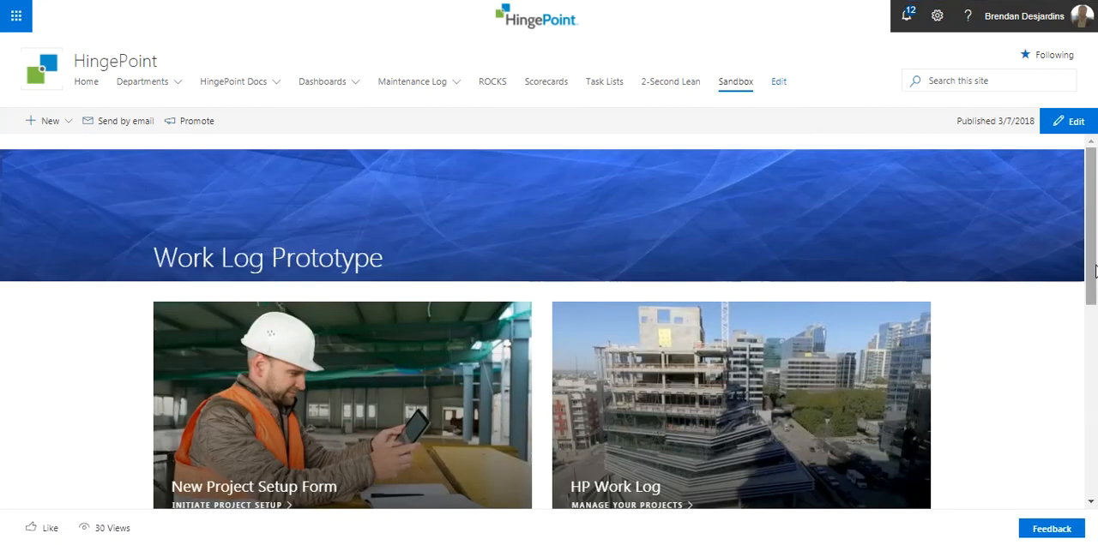
pyautogui.scroll(-3)
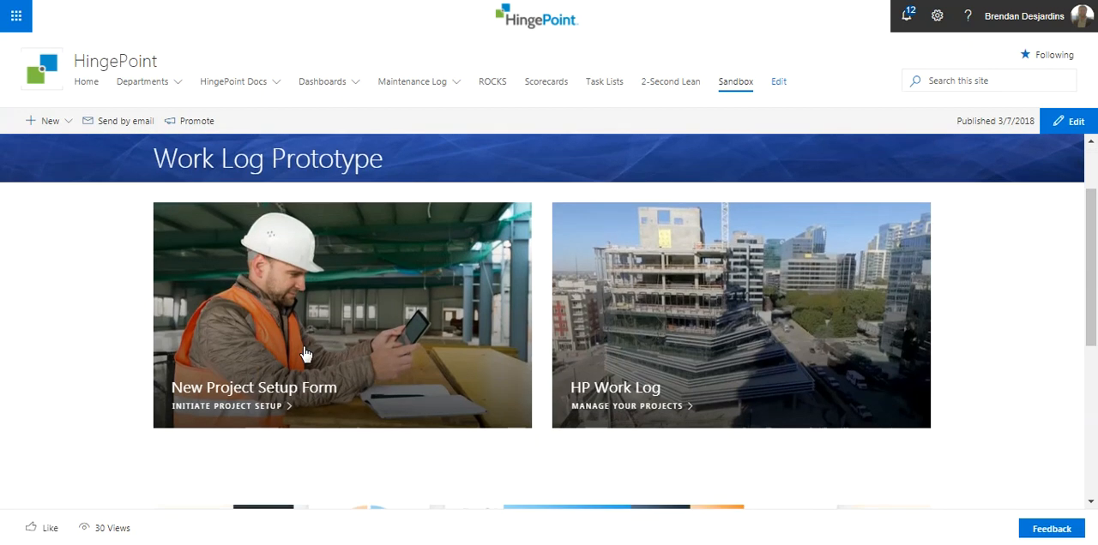
pyautogui.moveTo(307, 358)
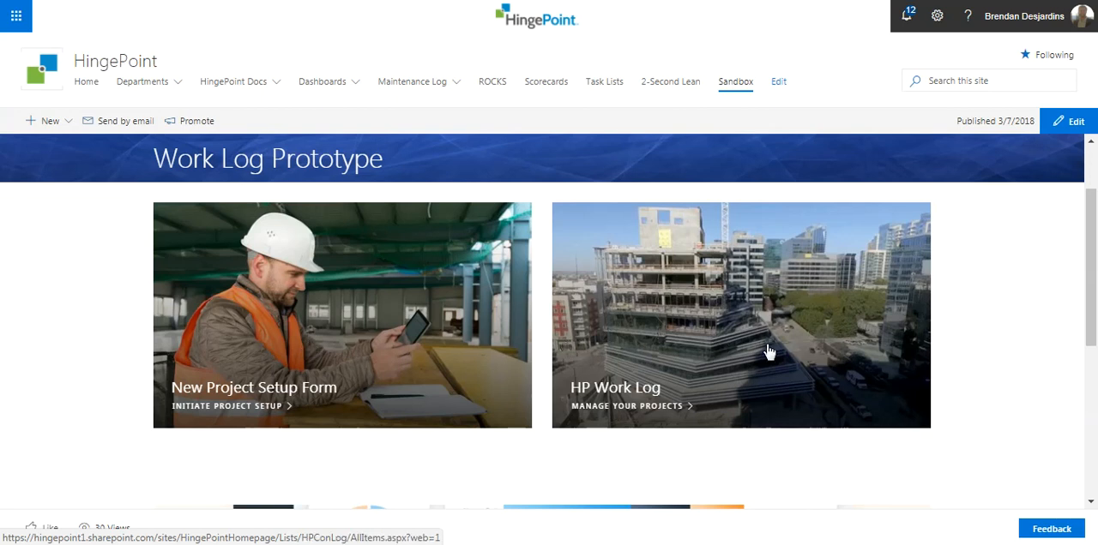
pyautogui.moveTo(766, 349)
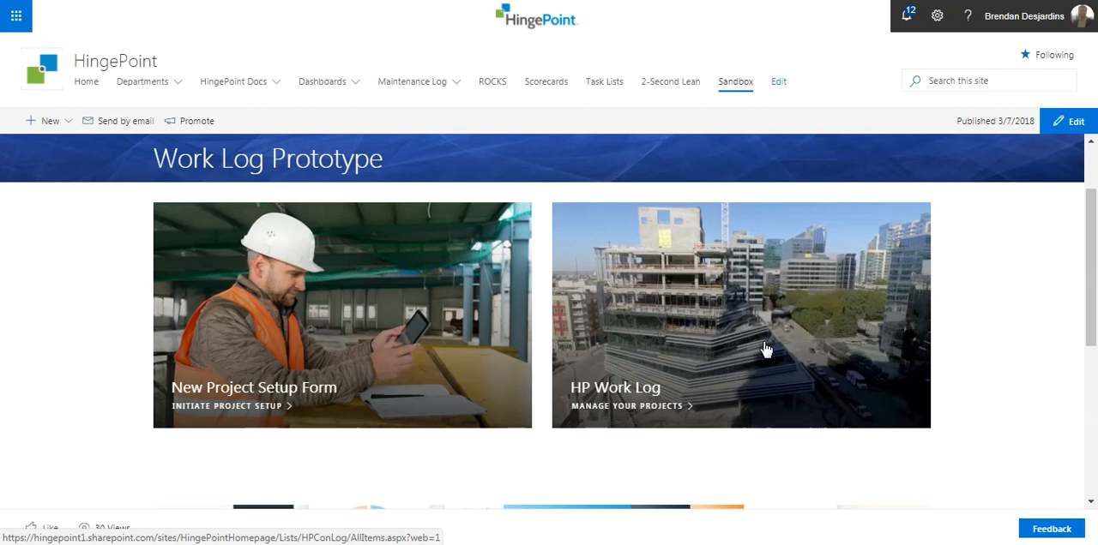
pyautogui.scroll(-3)
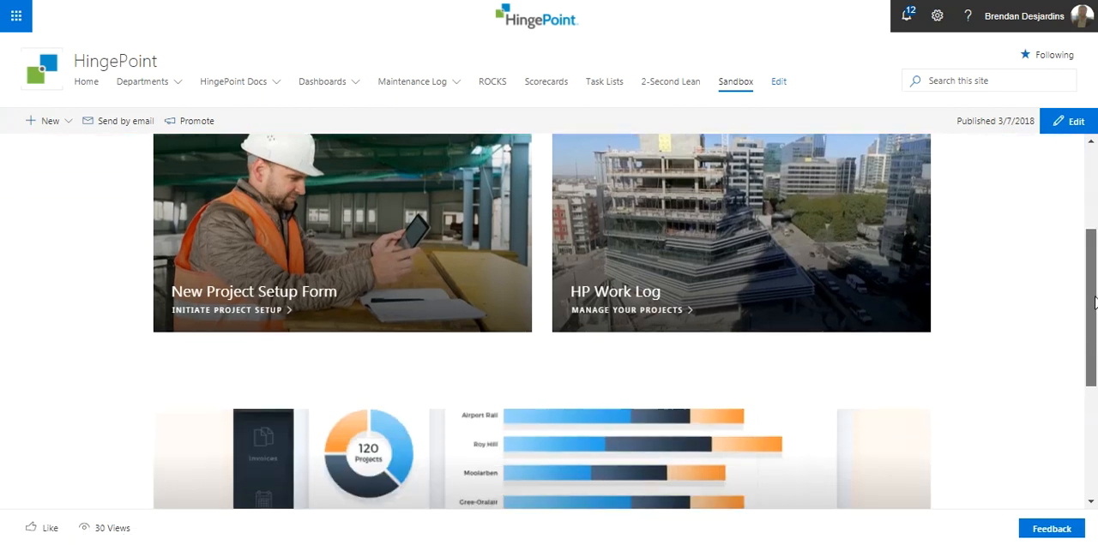
pyautogui.scroll(-3)
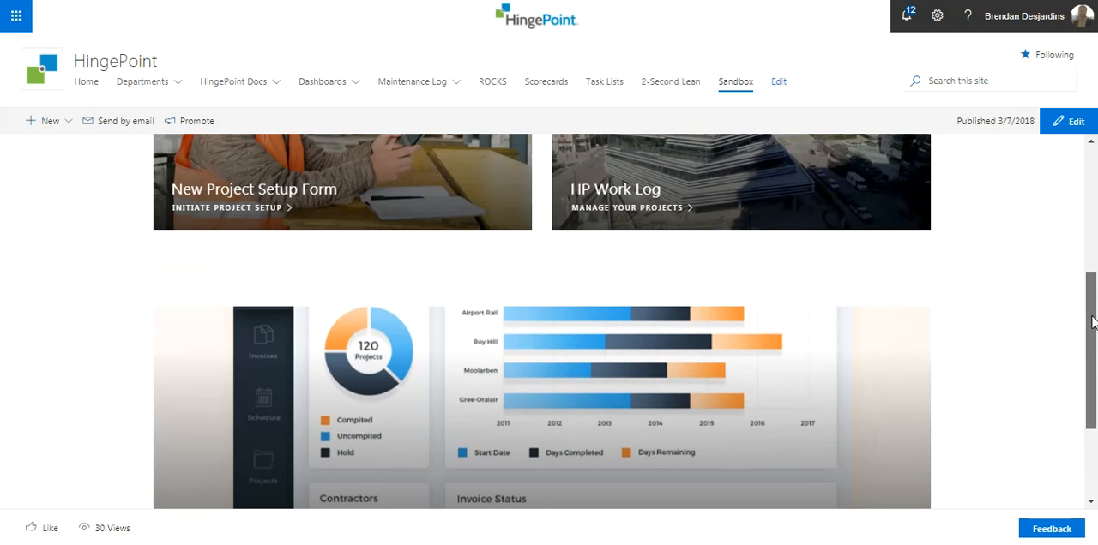
pyautogui.scroll(3)
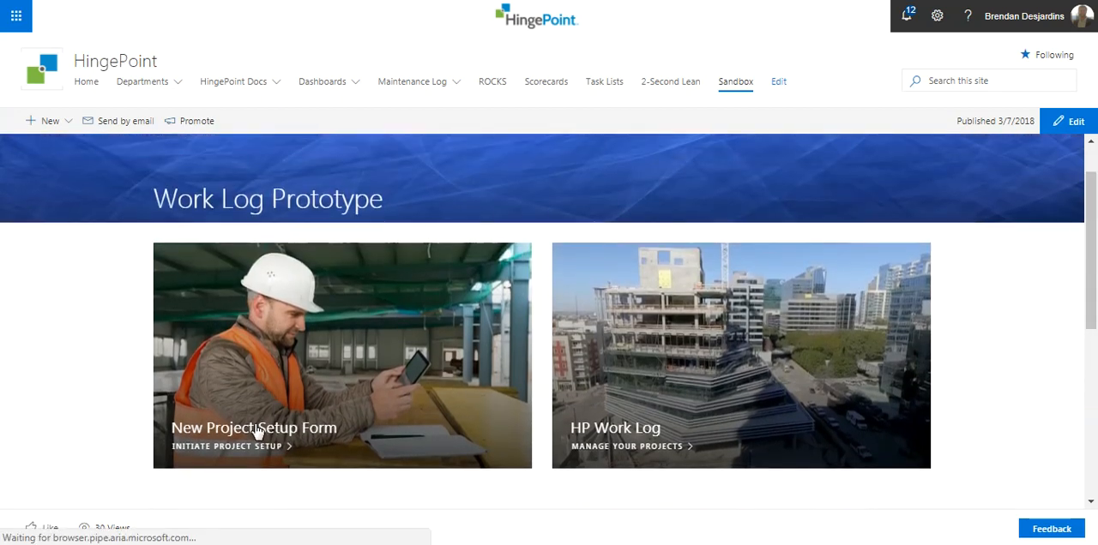
# - Open the New Project Setup Form tile to view the existing projects list
pyautogui.click(253, 428)
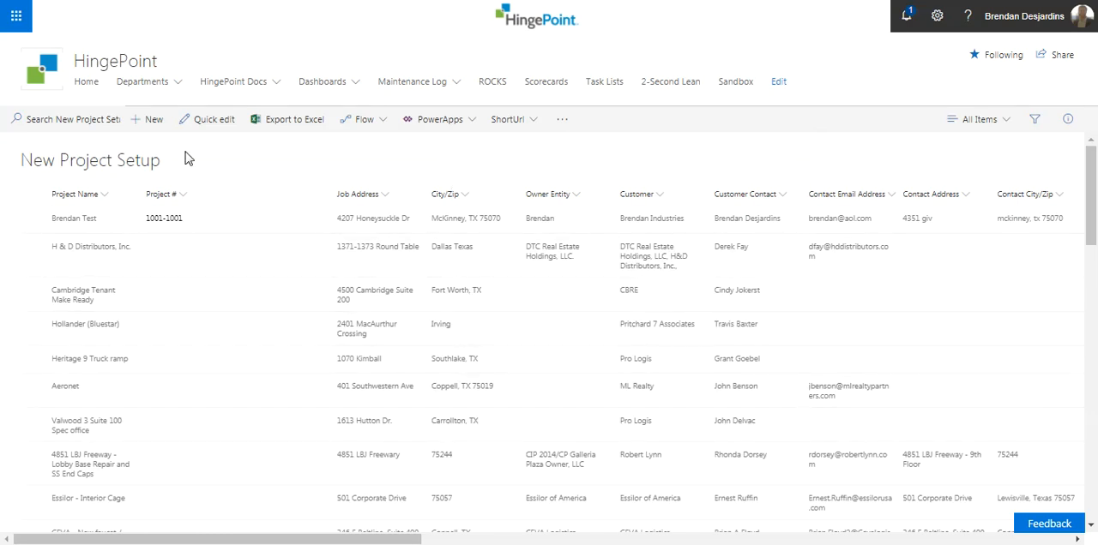
pyautogui.moveTo(153, 119)
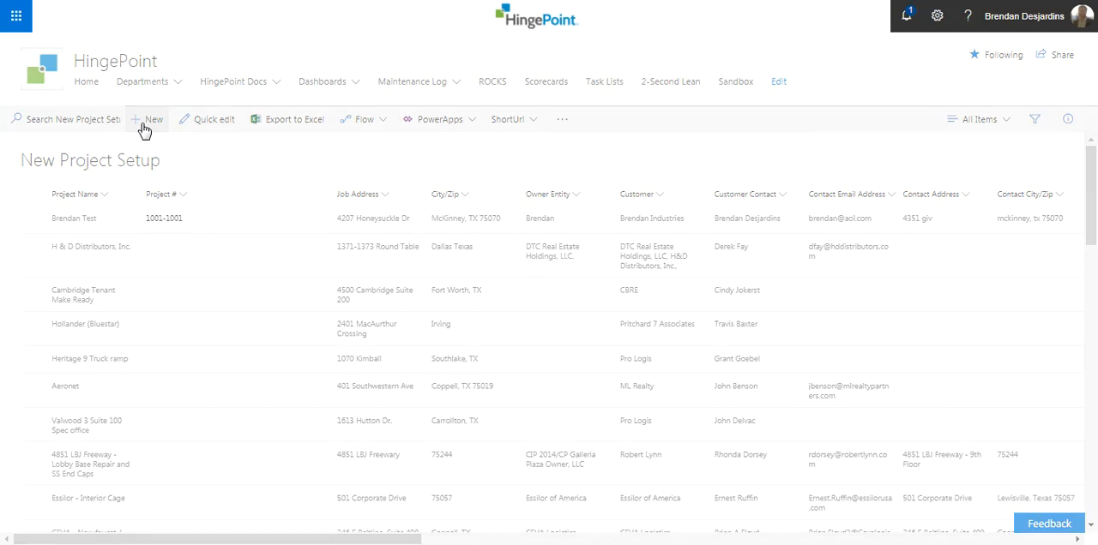
# - Start a new project entry named Brendan Test with project number 1000-0001
pyautogui.click(154, 119)
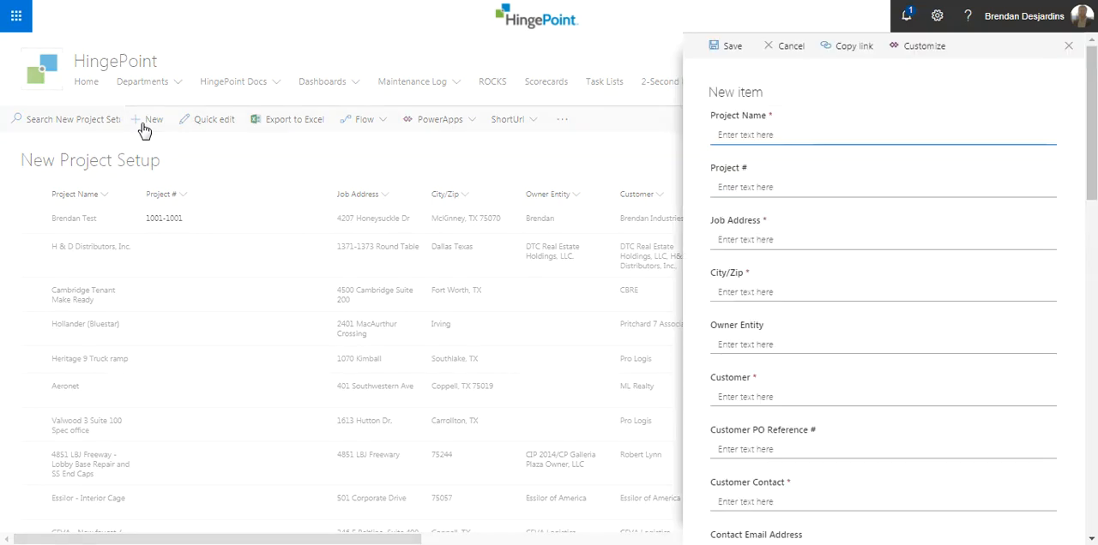
pyautogui.write('B')
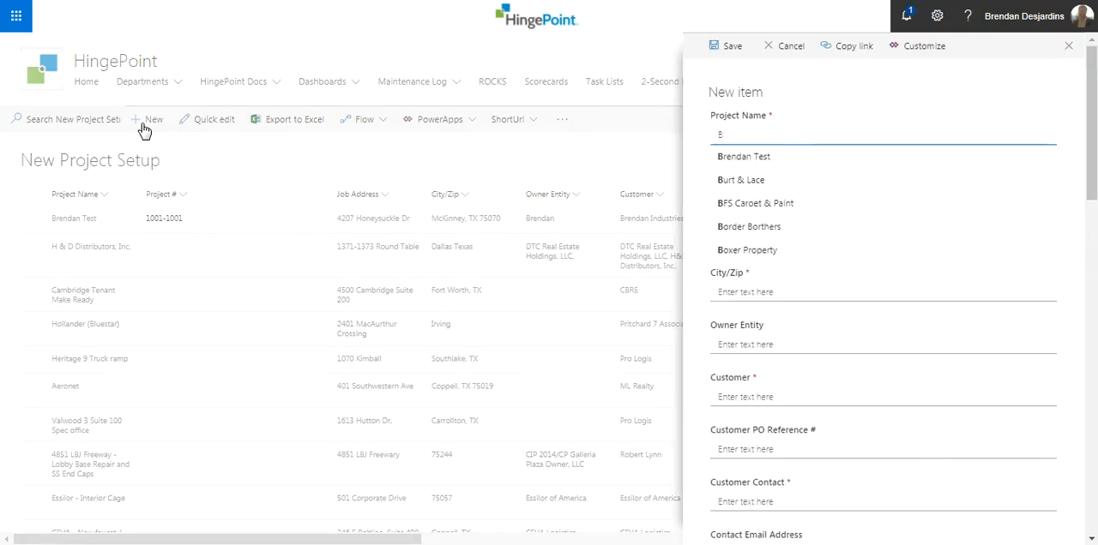
pyautogui.write('rendan Test 2')
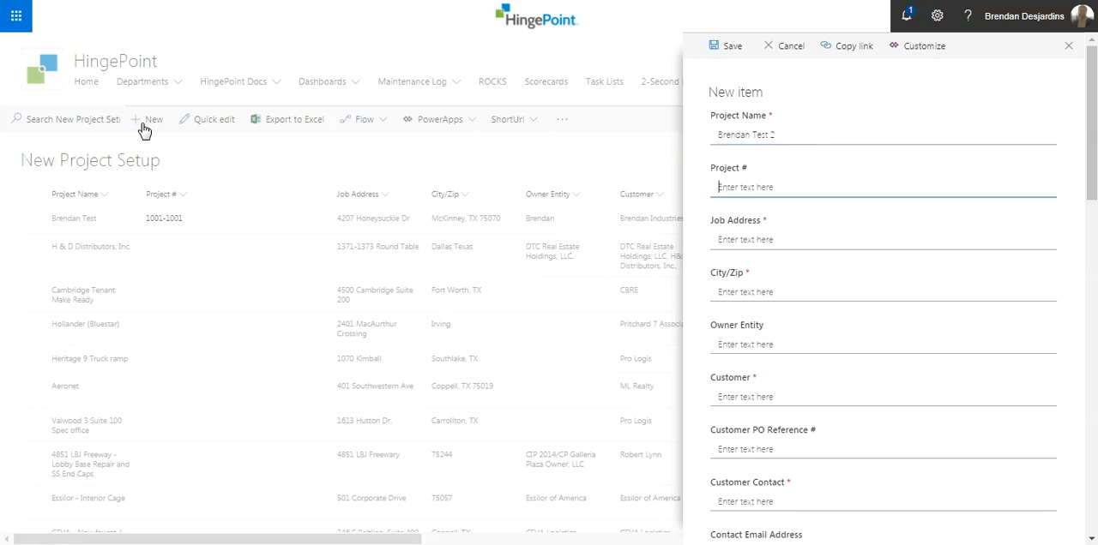
pyautogui.write('1')
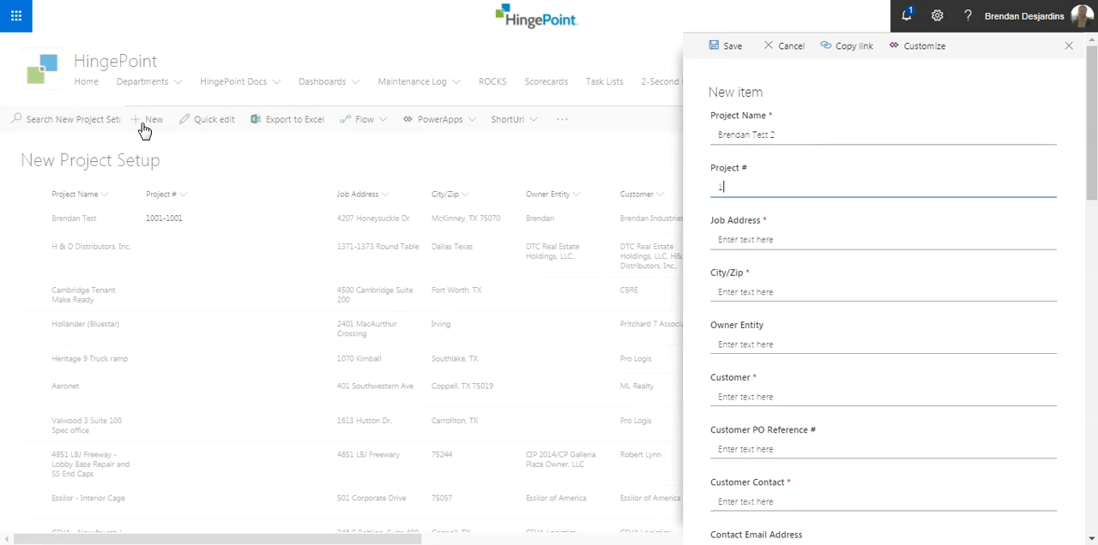
pyautogui.write('000-')
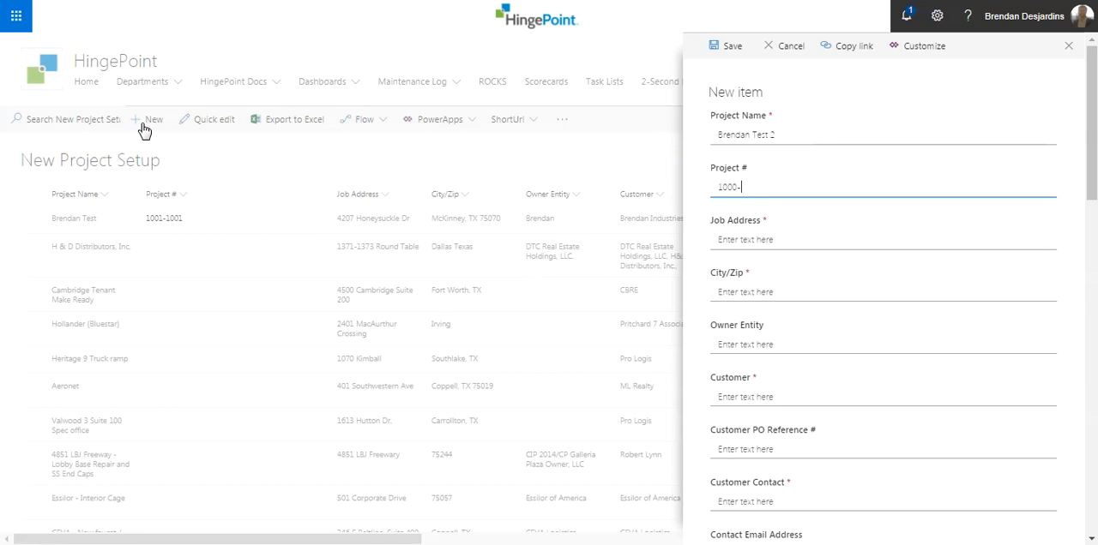
pyautogui.write('0001')
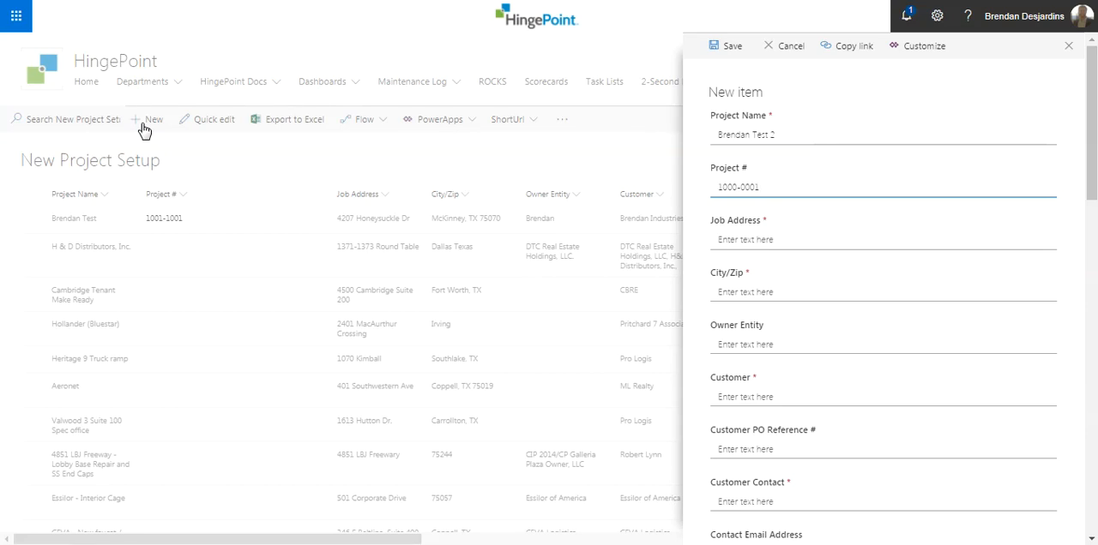
pyautogui.click(882, 239)
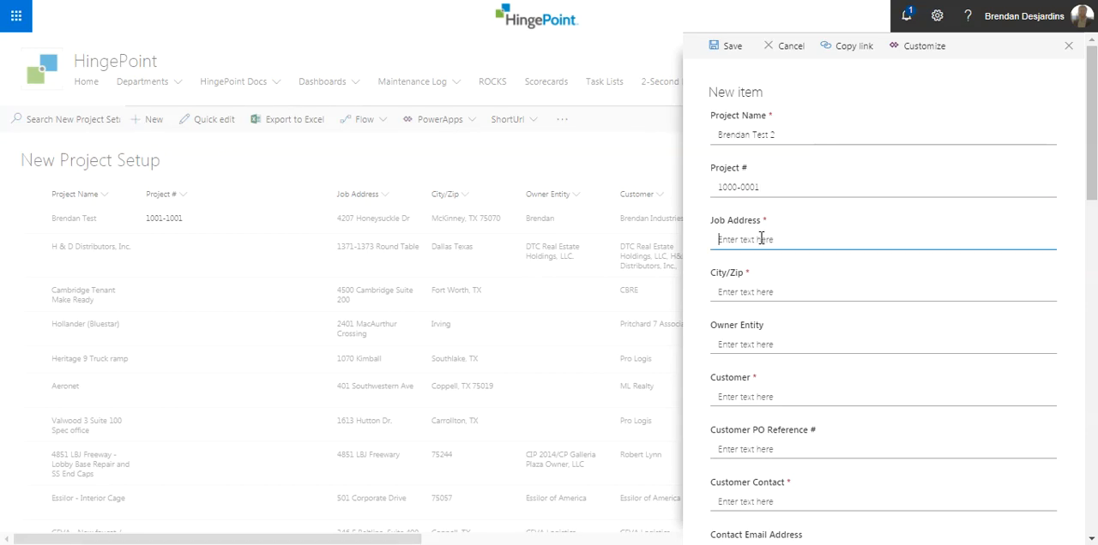
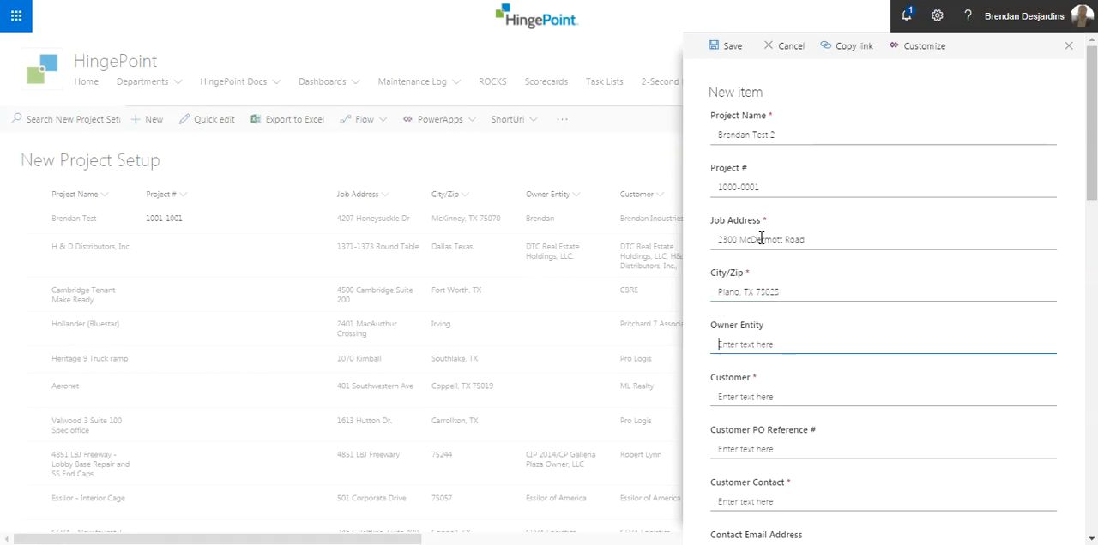
pyautogui.write('Brendan Test 2')
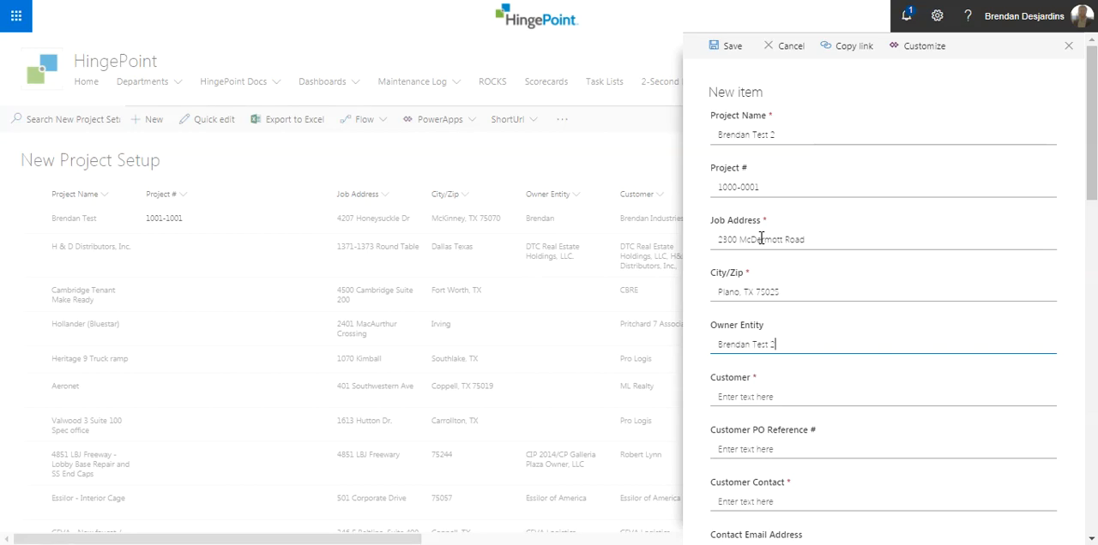
pyautogui.click(881, 396)
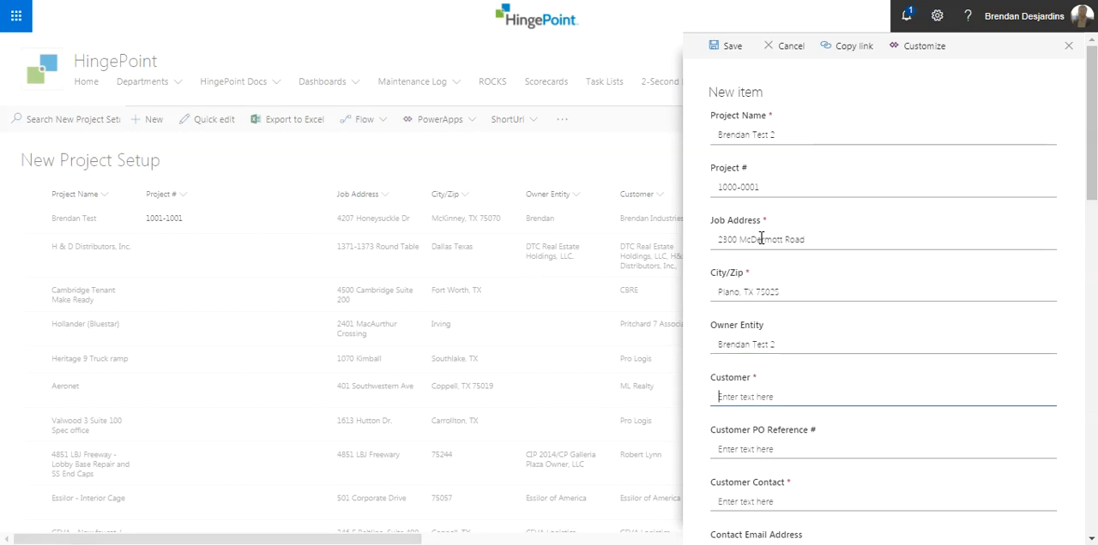
pyautogui.write('Brendan Test 2')
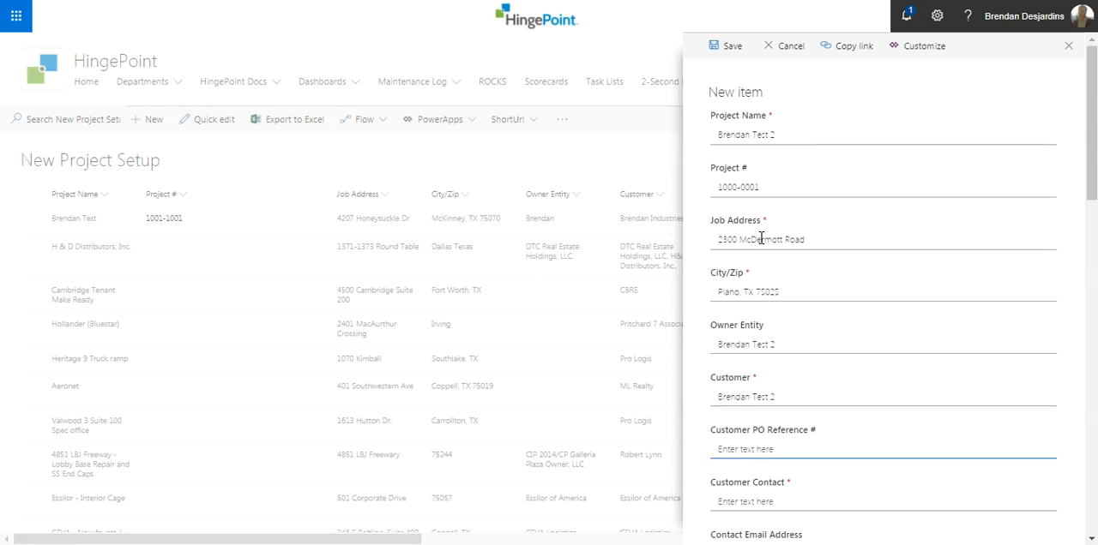
pyautogui.write('1234')
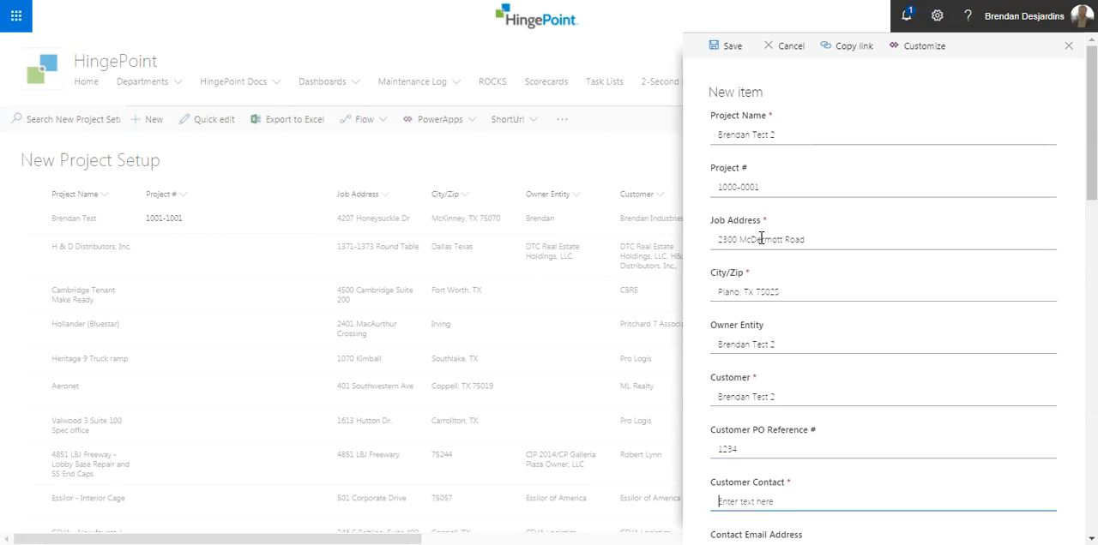
pyautogui.write('Brendan')
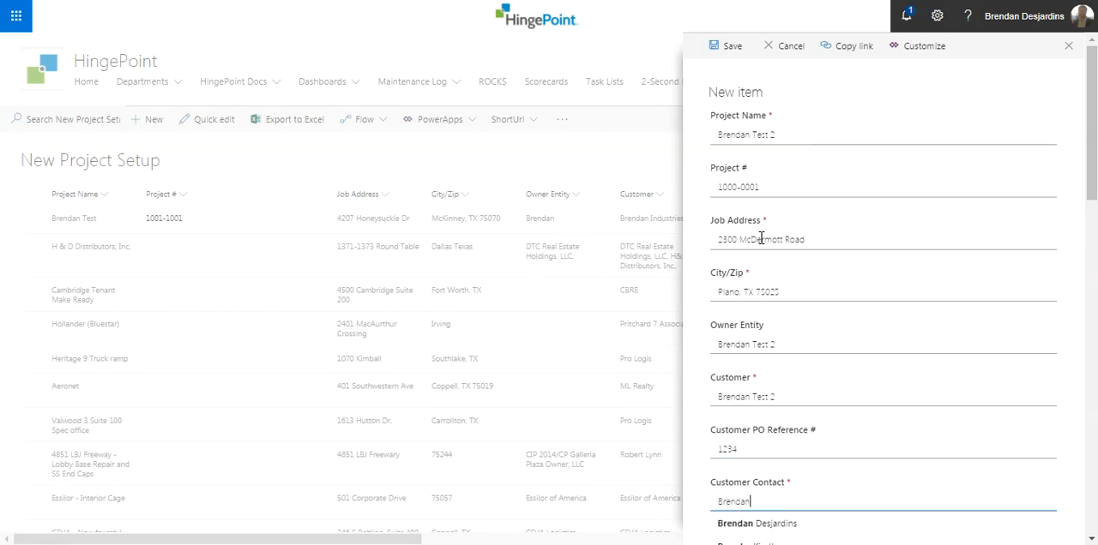
pyautogui.click(757, 523)
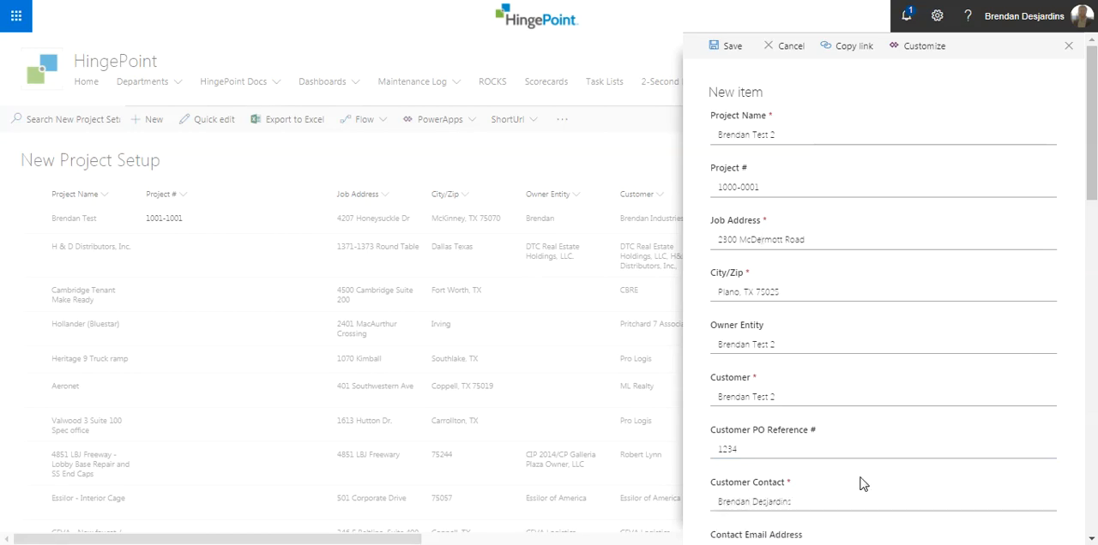
# - Enter the contact email brendan and contact address 1234 Road, Plano, TX
pyautogui.scroll(-3)
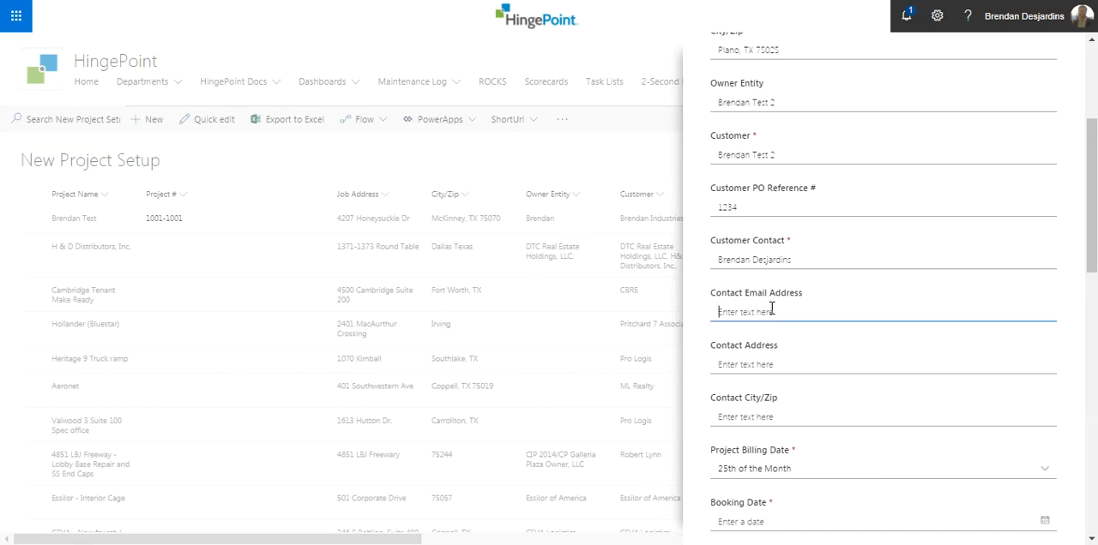
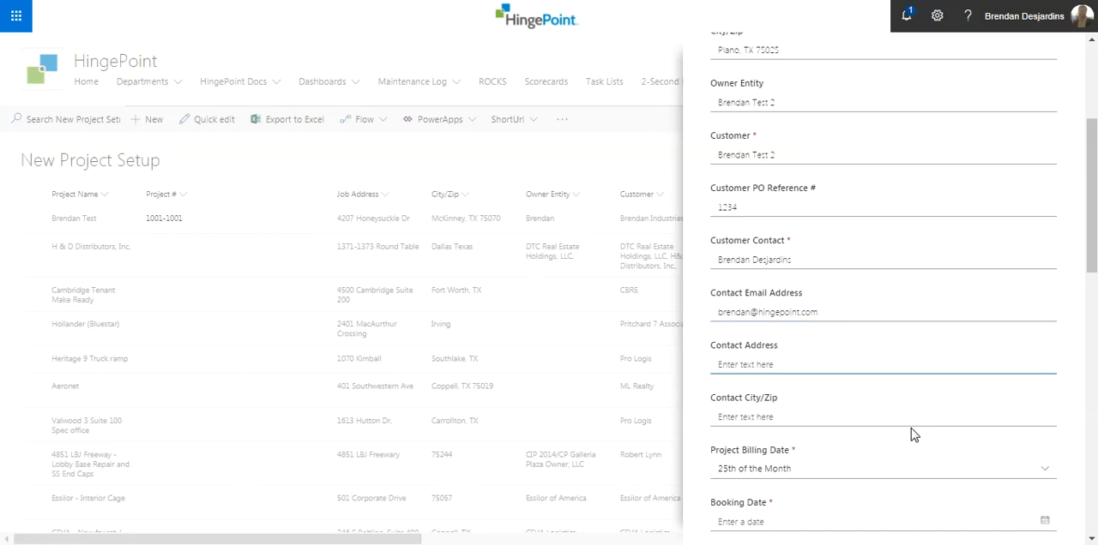
pyautogui.write('1234')
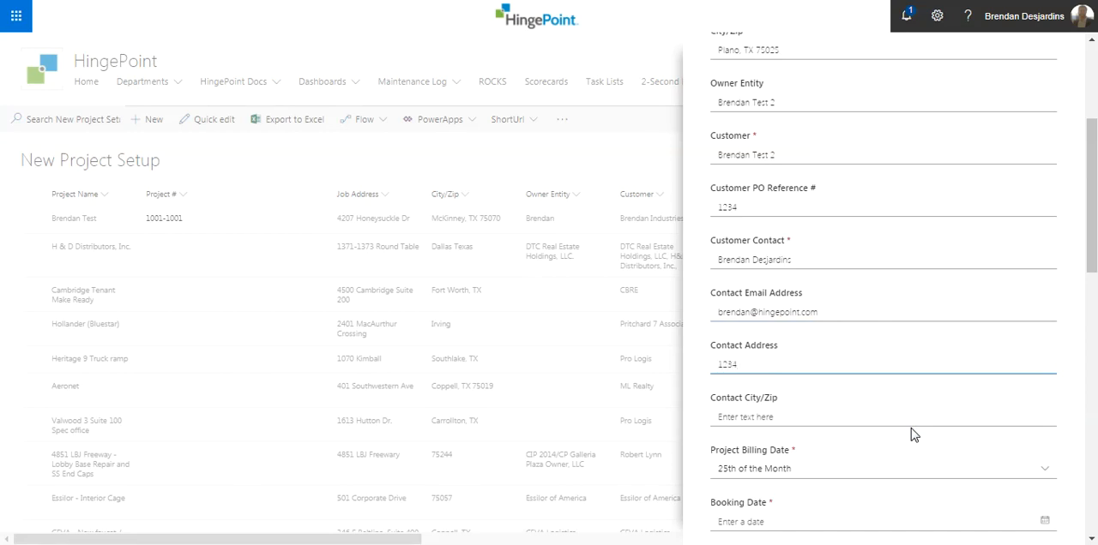
pyautogui.write('Road')
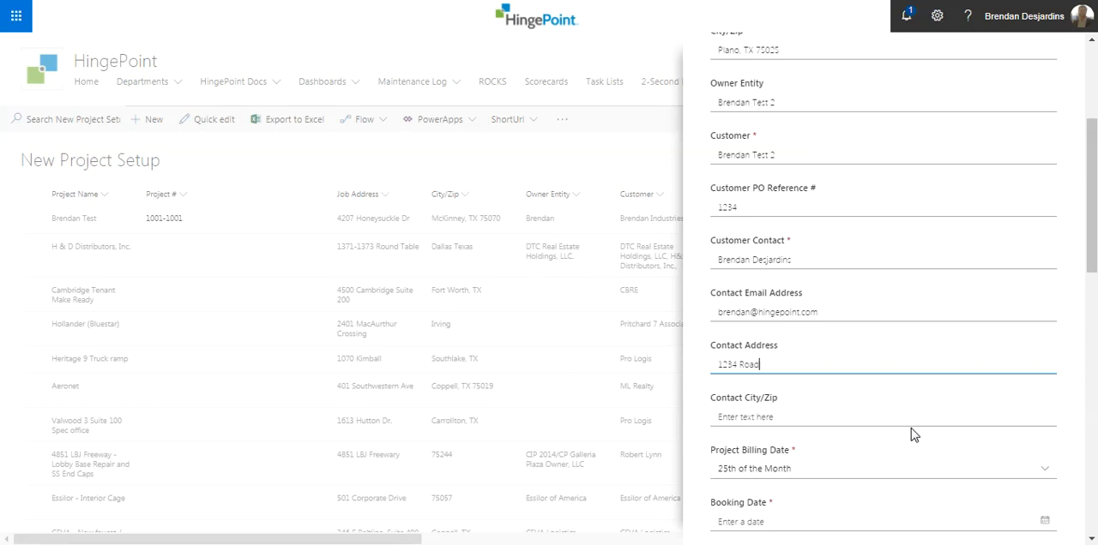
pyautogui.write('P')
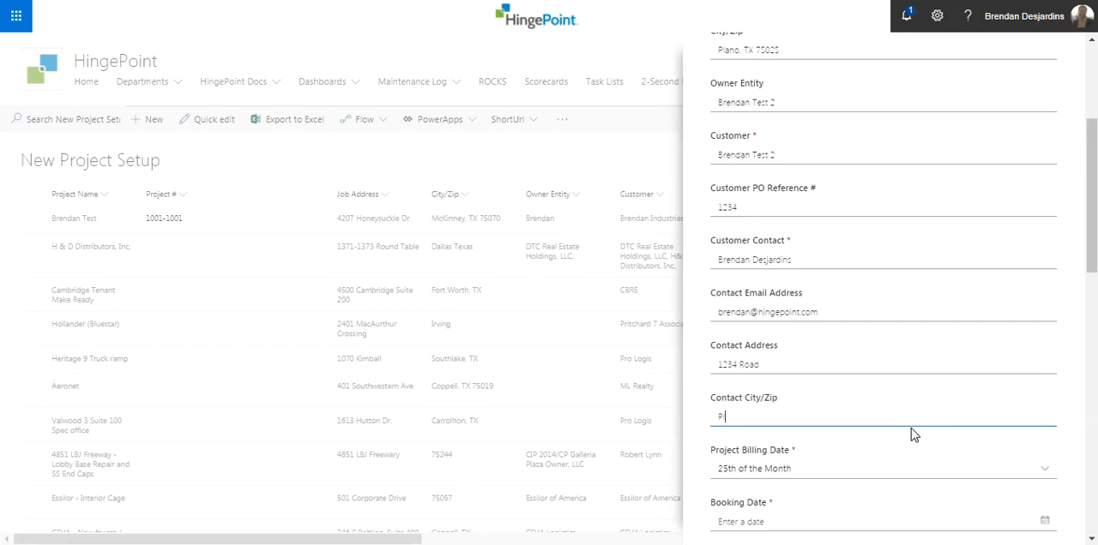
pyautogui.write('lano, TX 75070')
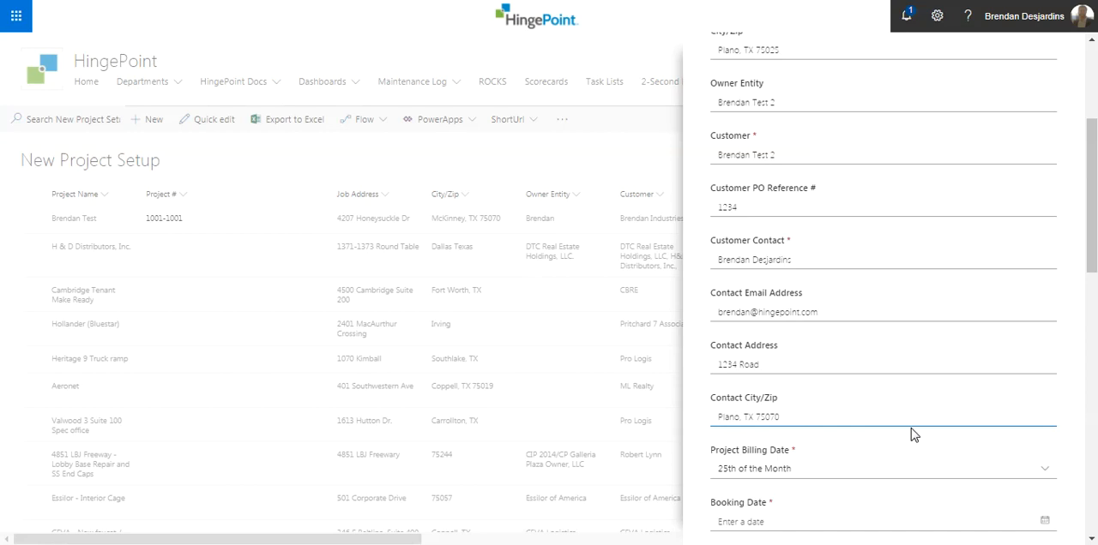
# - Set billing date, booking date 3/29/2018, start date 4/1/2018 and completion 9/1
pyautogui.click(882, 307)
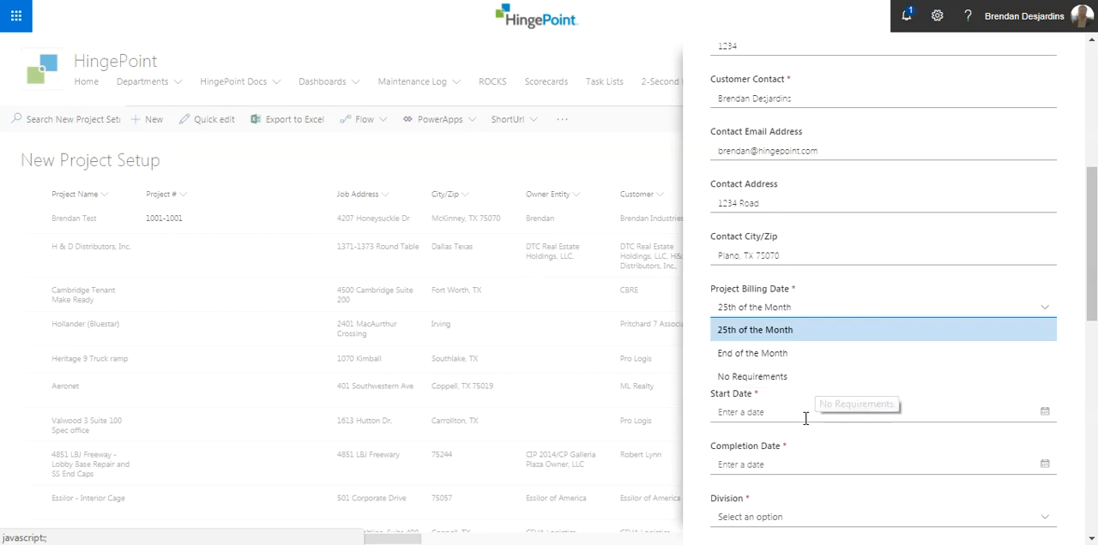
pyautogui.click(754, 330)
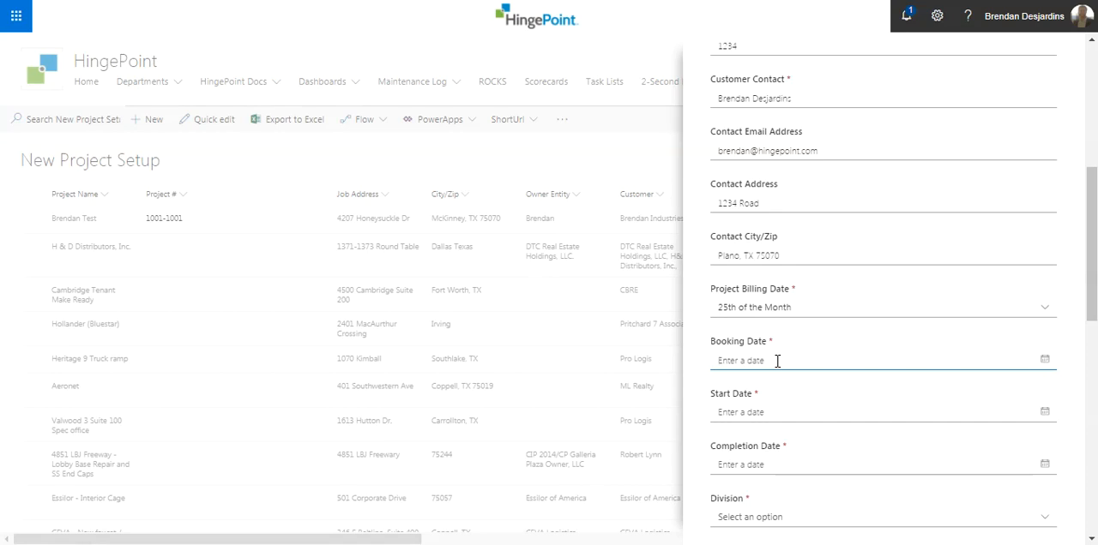
pyautogui.write('3/29/2018')
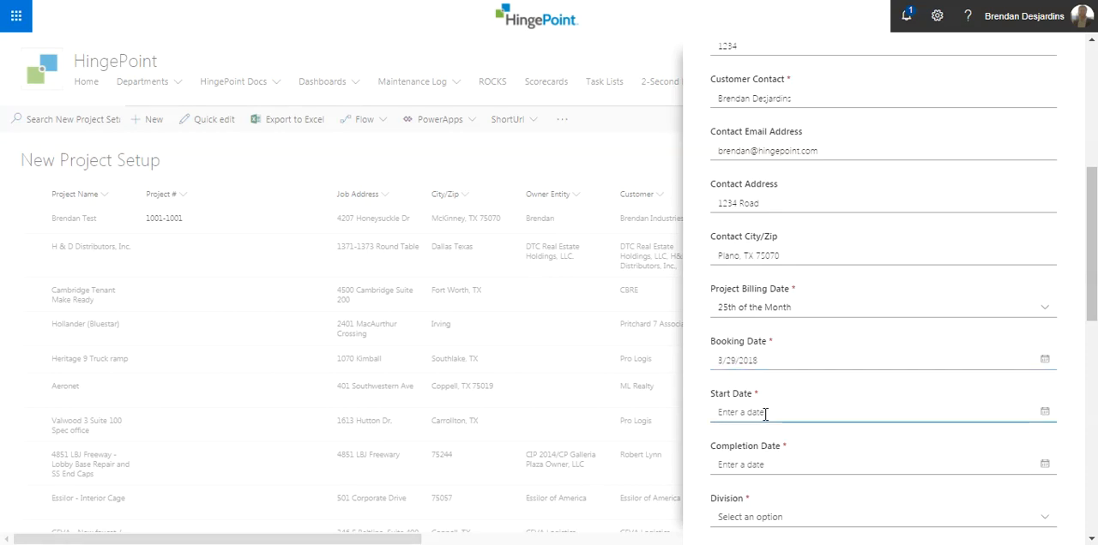
pyautogui.write('4')
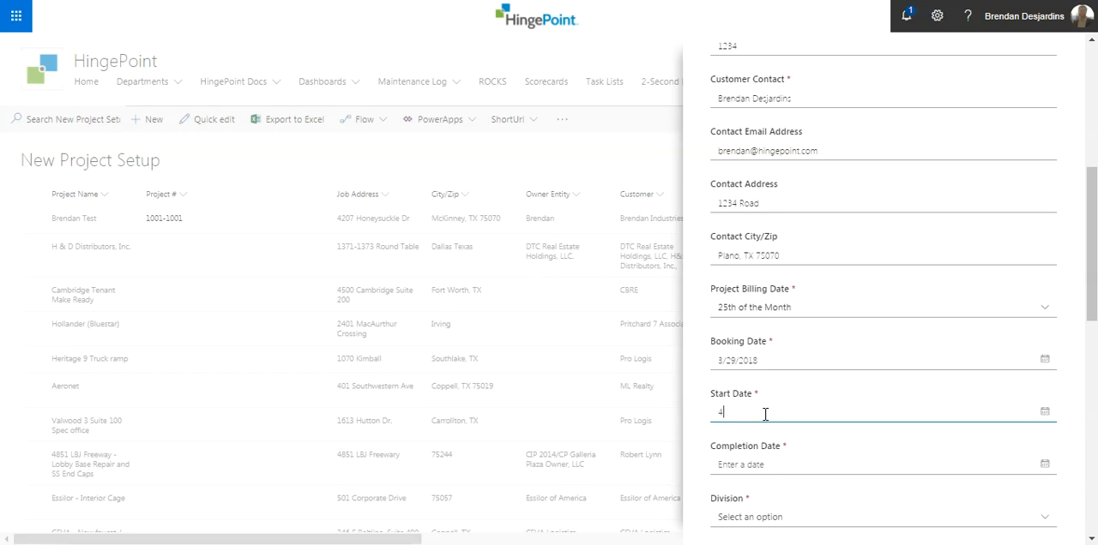
pyautogui.write('/1/2018')
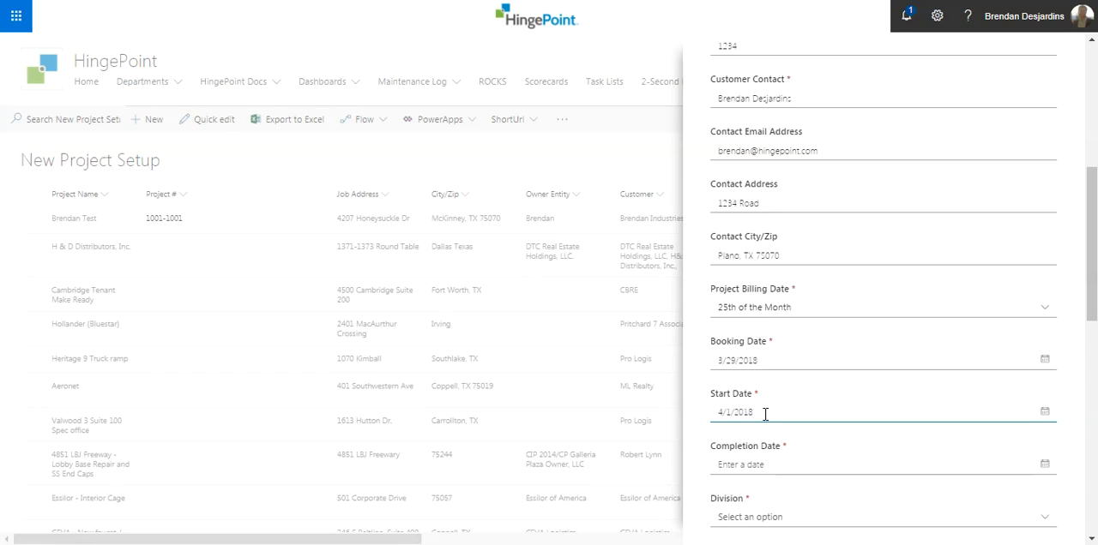
pyautogui.scroll(-3)
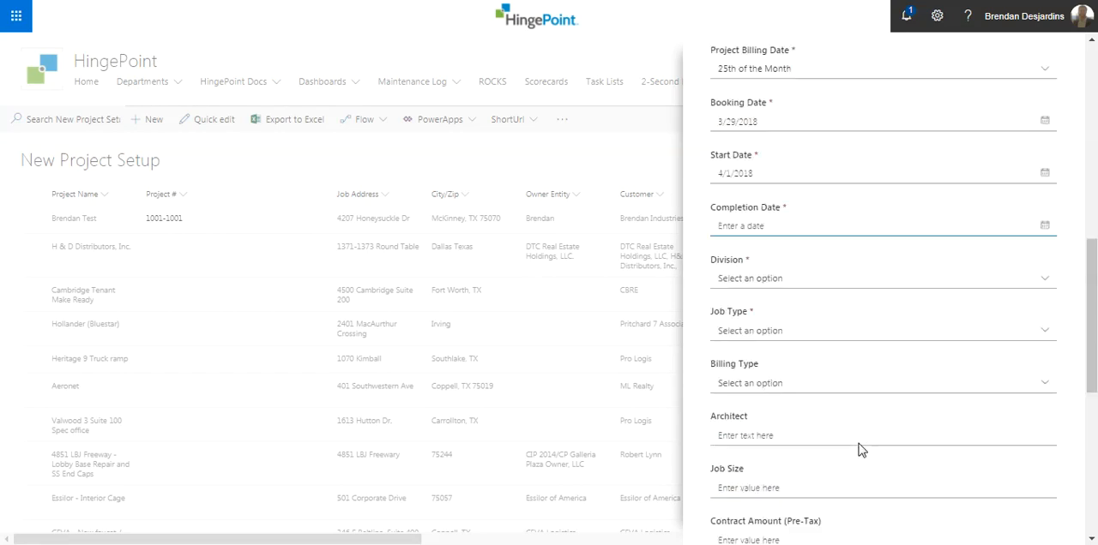
pyautogui.scroll(-3)
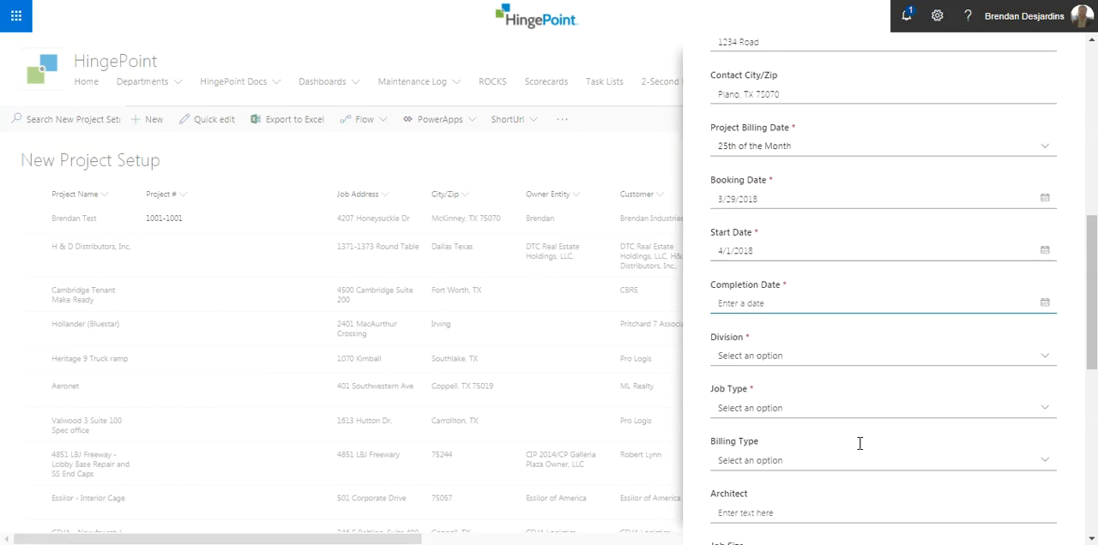
pyautogui.write('9/1/2018')
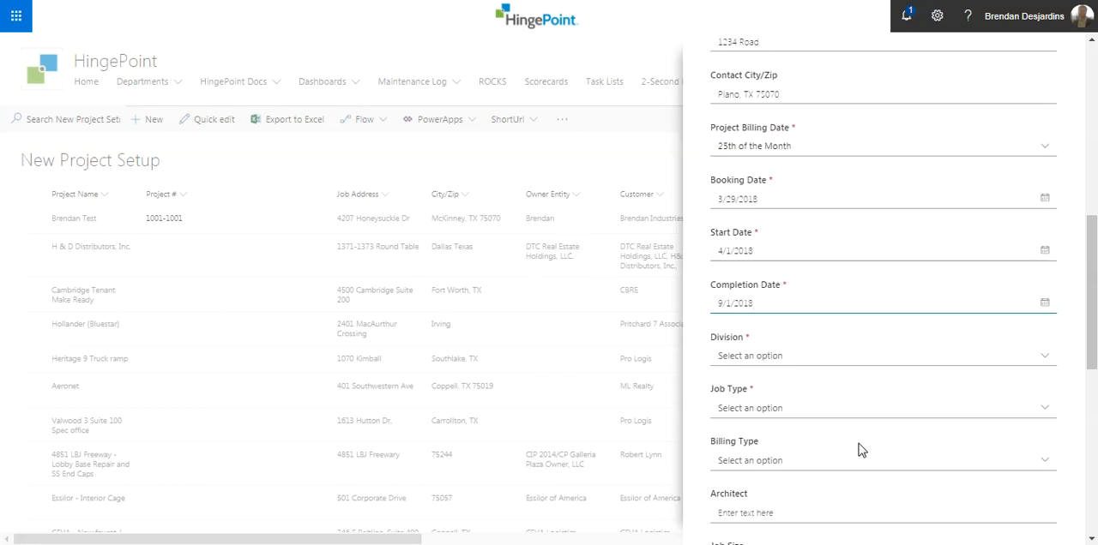
# - Set Division to Interior, Job Type to Remodel and Billing Type to Invoice Statement
pyautogui.click(882, 355)
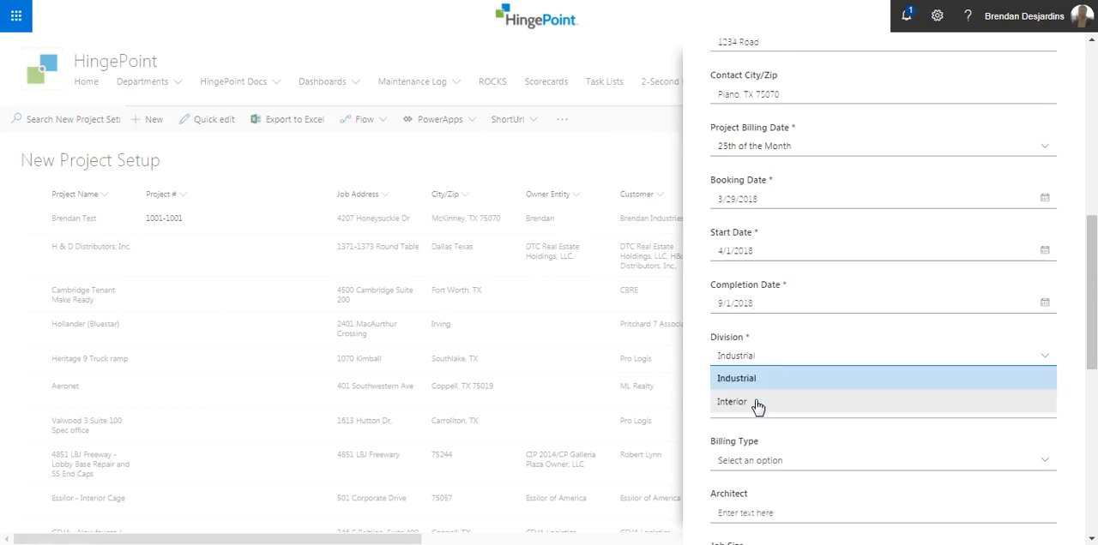
pyautogui.click(731, 401)
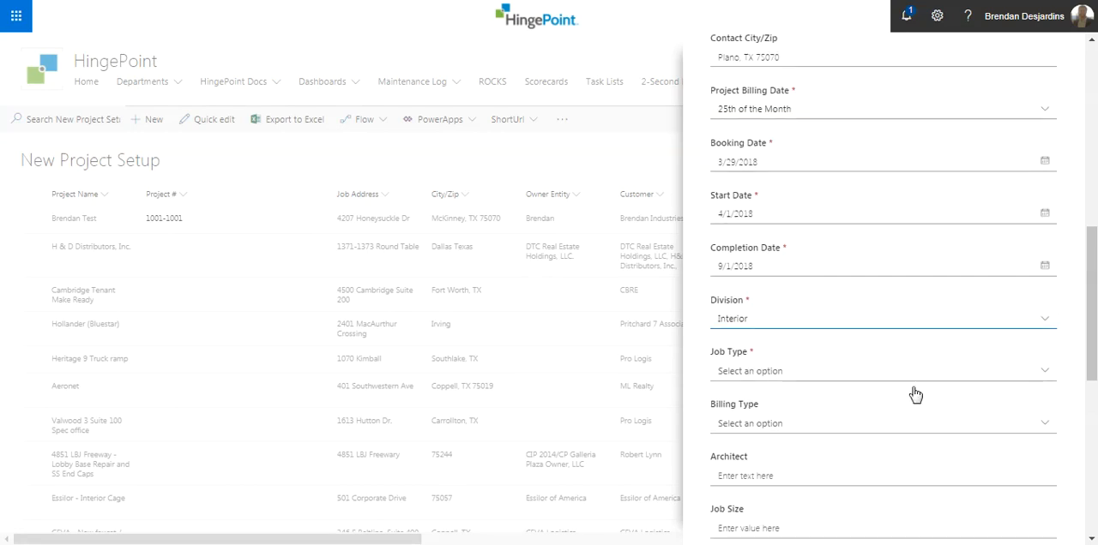
pyautogui.click(883, 370)
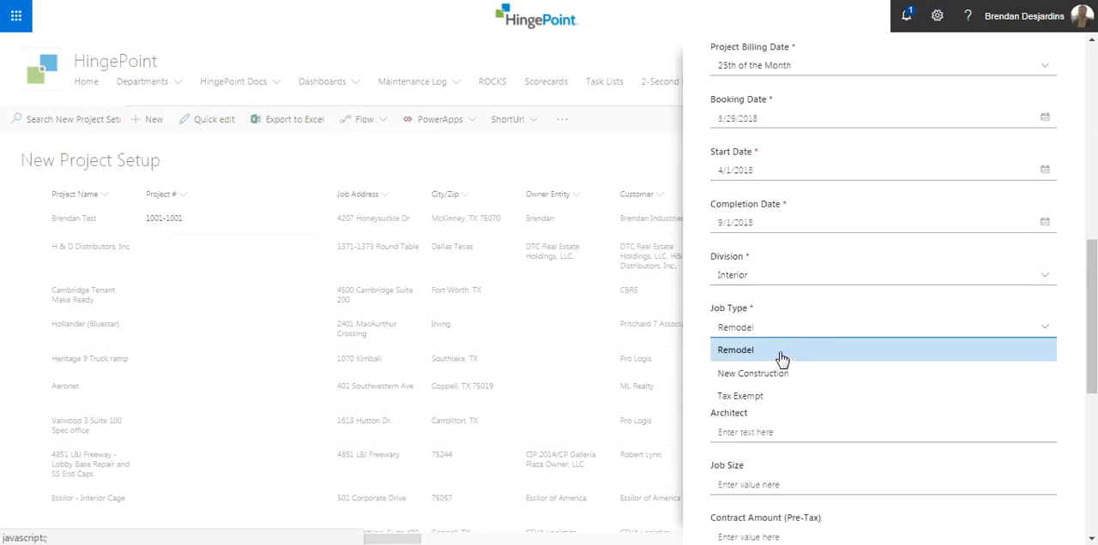
pyautogui.click(735, 349)
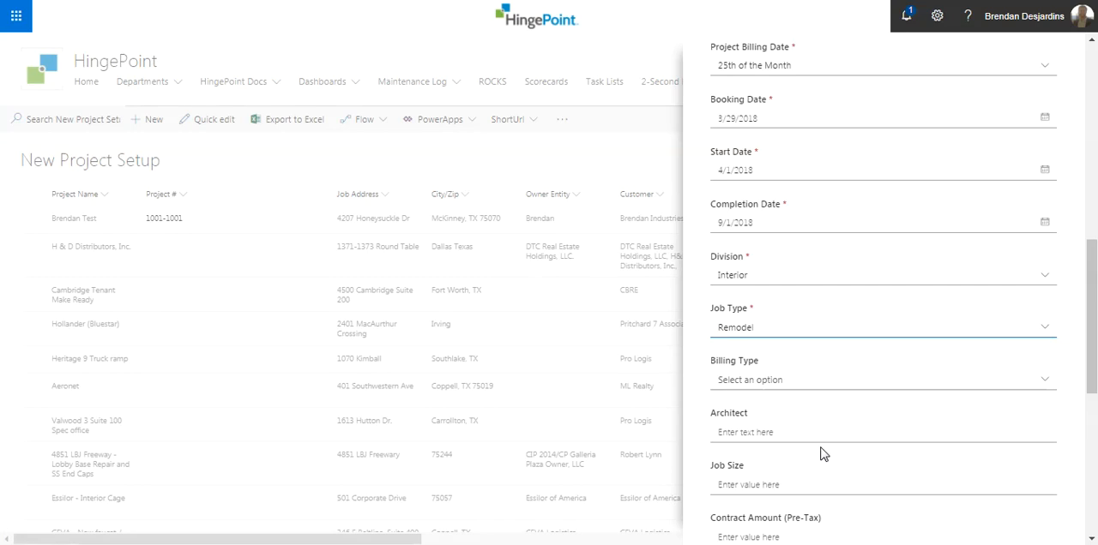
pyautogui.click(882, 380)
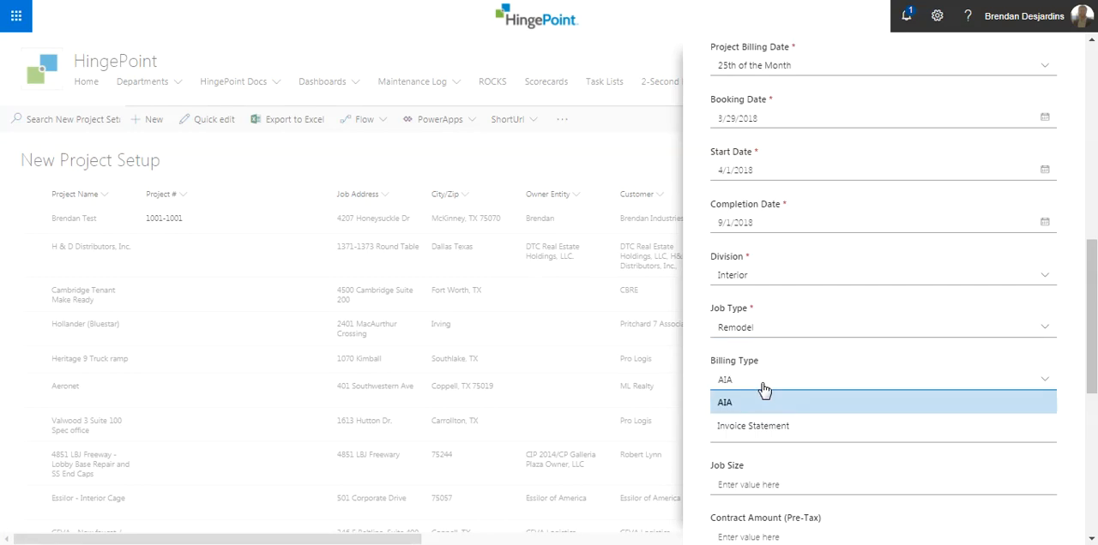
pyautogui.click(752, 426)
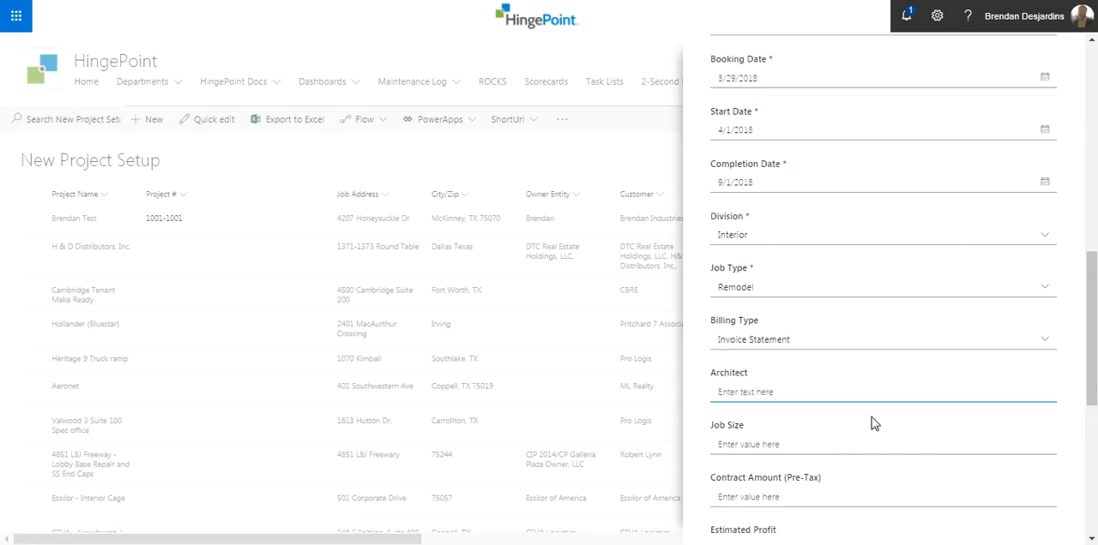
# - Enter architect Brendan, job size 1,000,000 and pre-tax contract amount 1,500,000
pyautogui.scroll(-3)
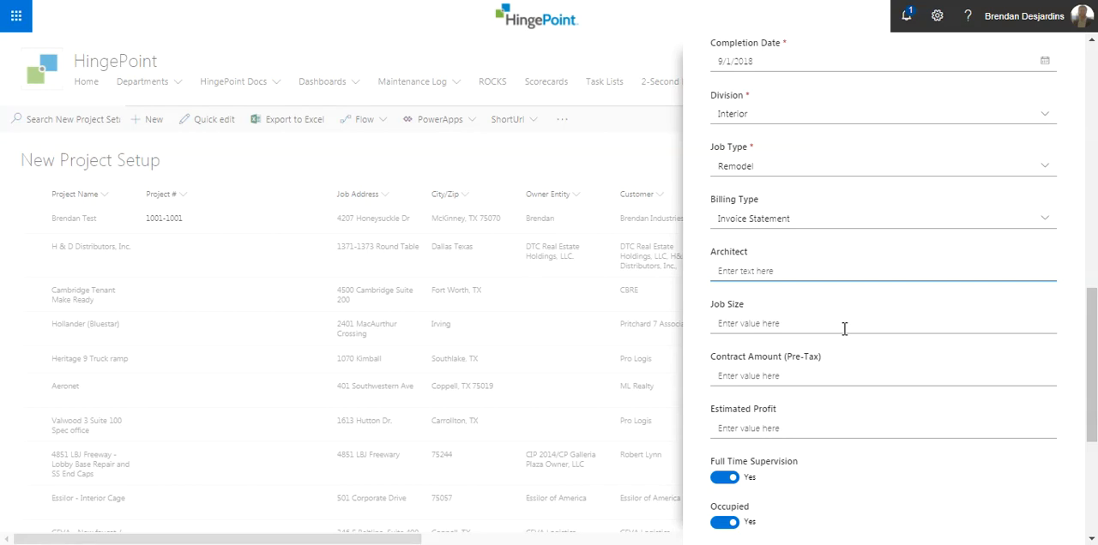
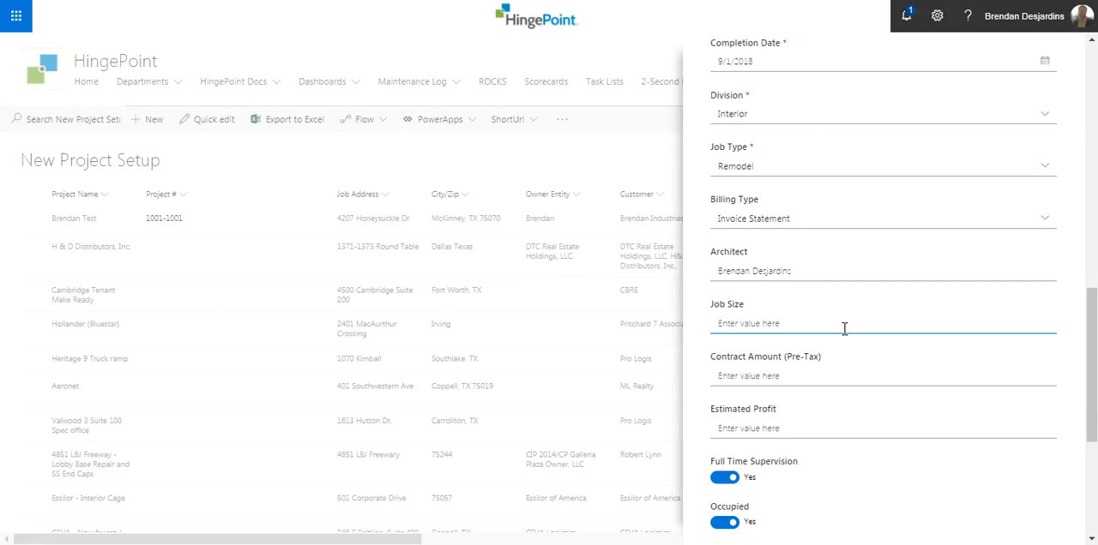
pyautogui.write('1000000')
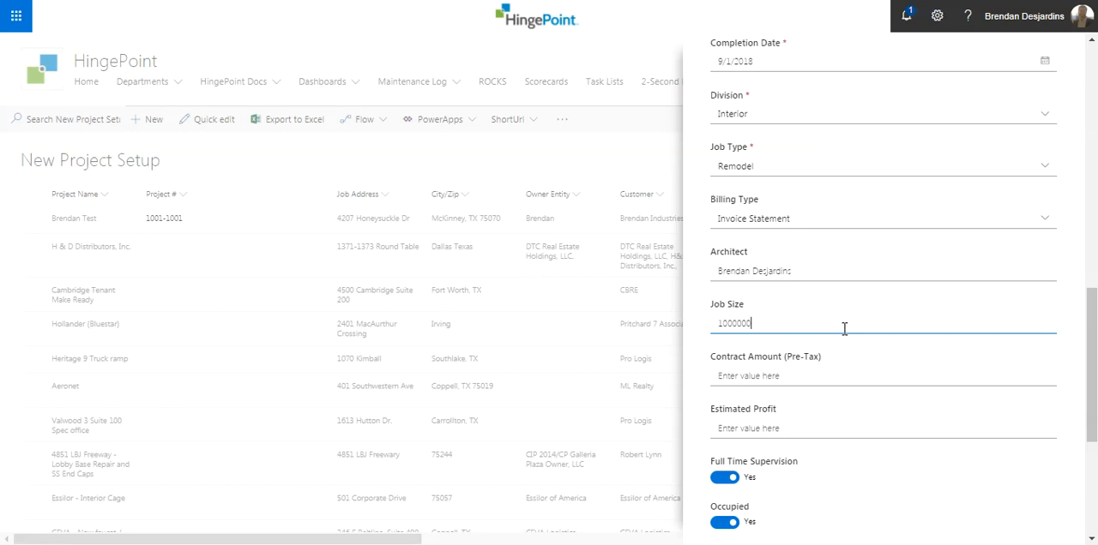
pyautogui.click(858, 375)
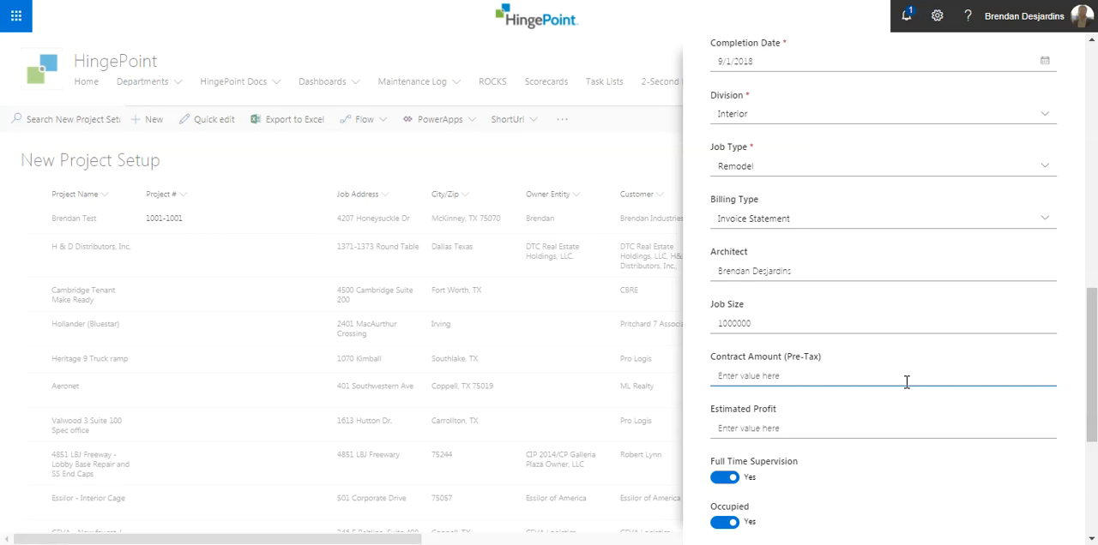
pyautogui.click(815, 375)
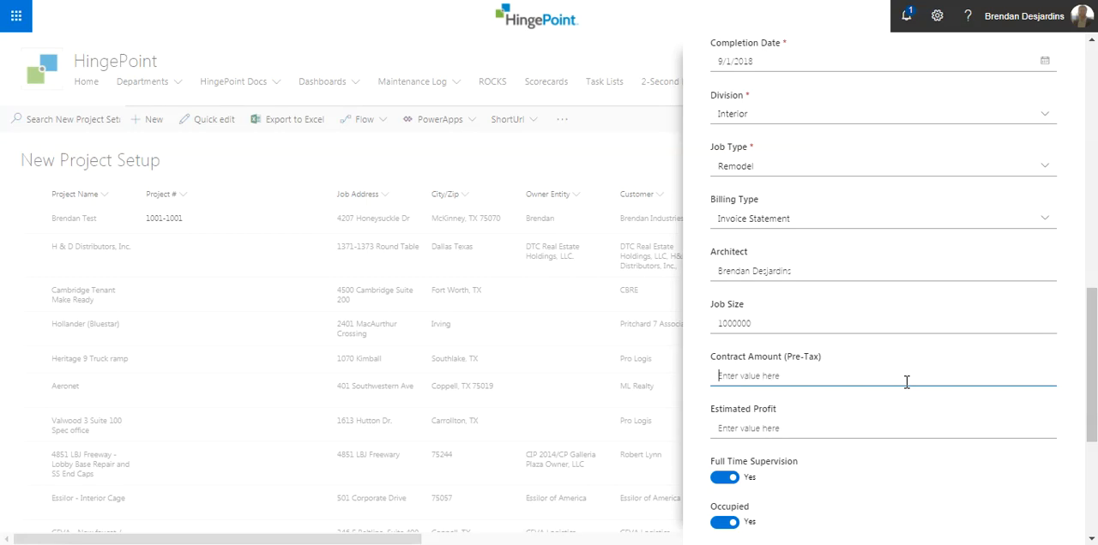
pyautogui.write('1500000')
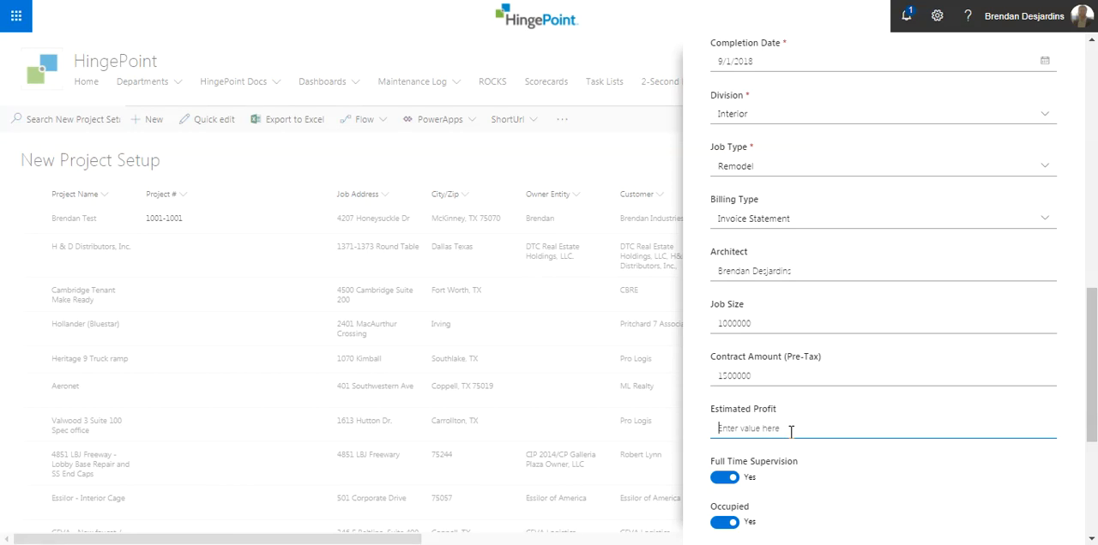
# - Enter estimated profit 500000 and set Project Difficulty and Client Interaction to 2
pyautogui.write('500000')
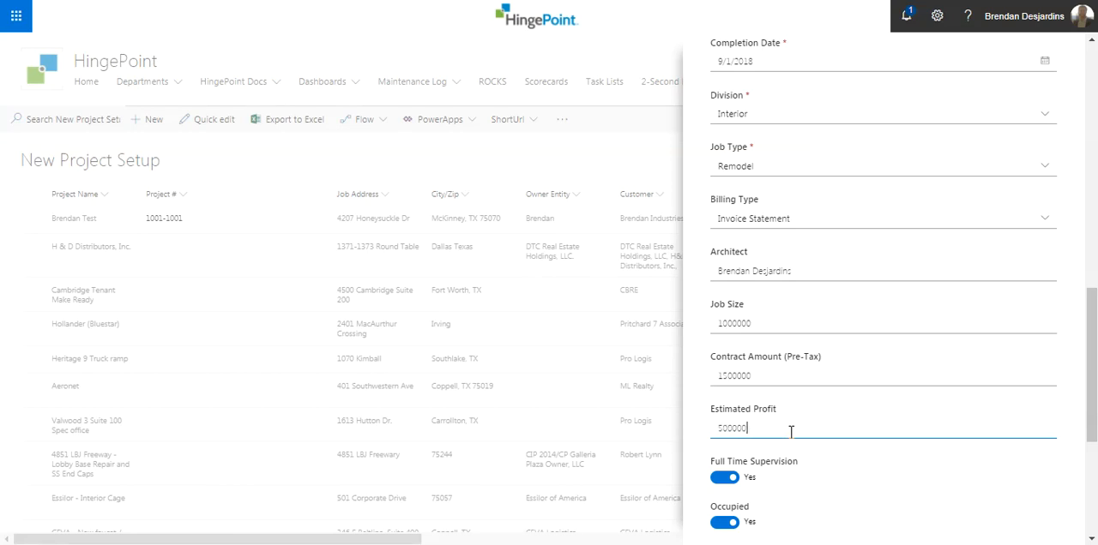
pyautogui.scroll(-3)
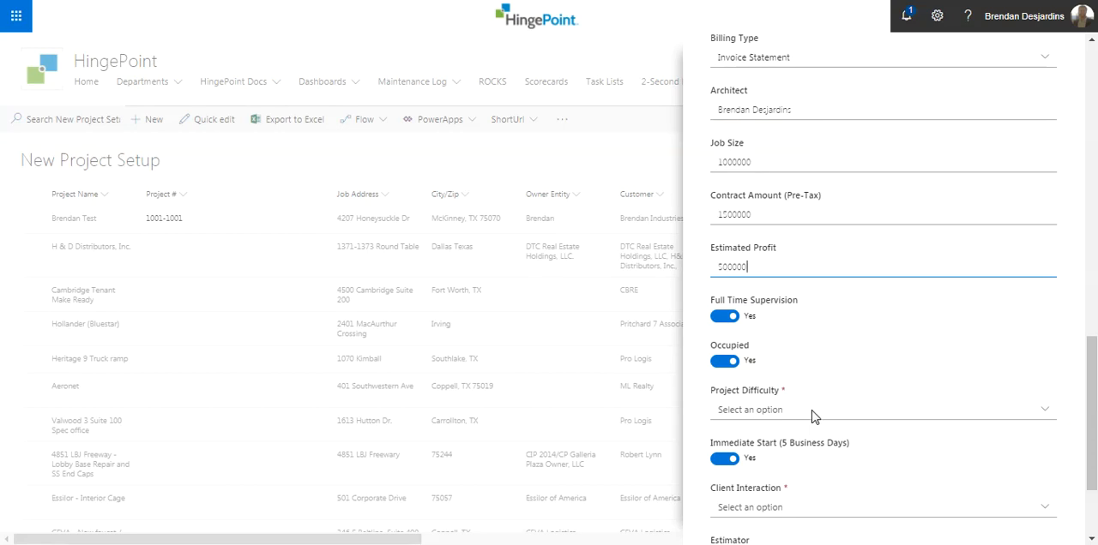
pyautogui.click(724, 316)
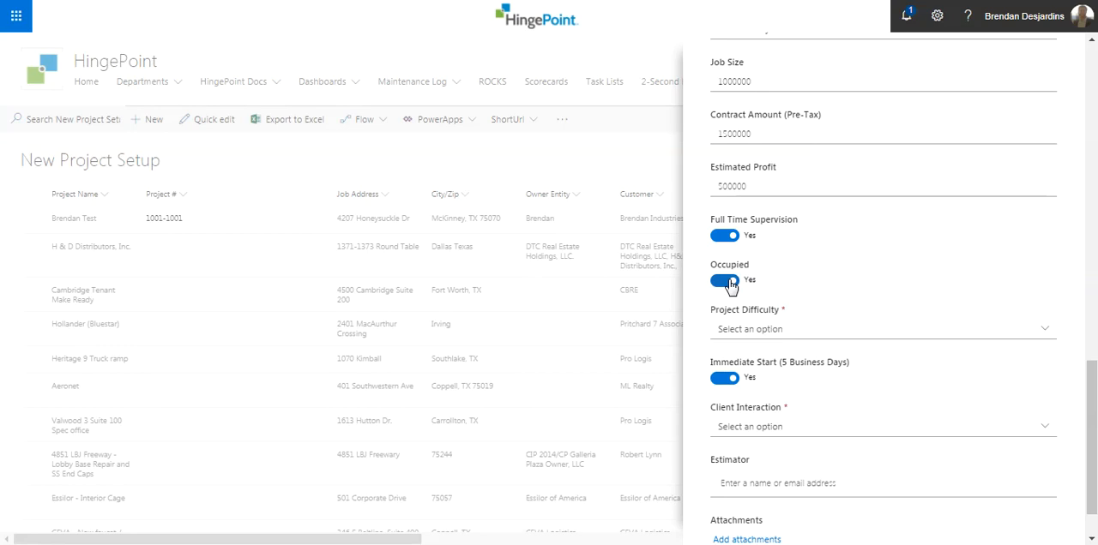
pyautogui.click(881, 328)
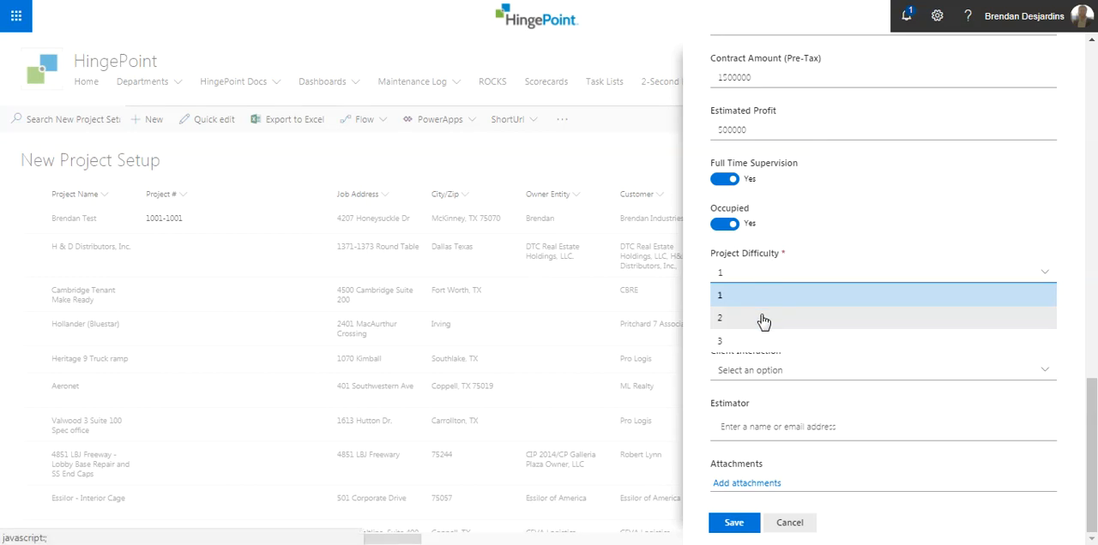
pyautogui.click(720, 318)
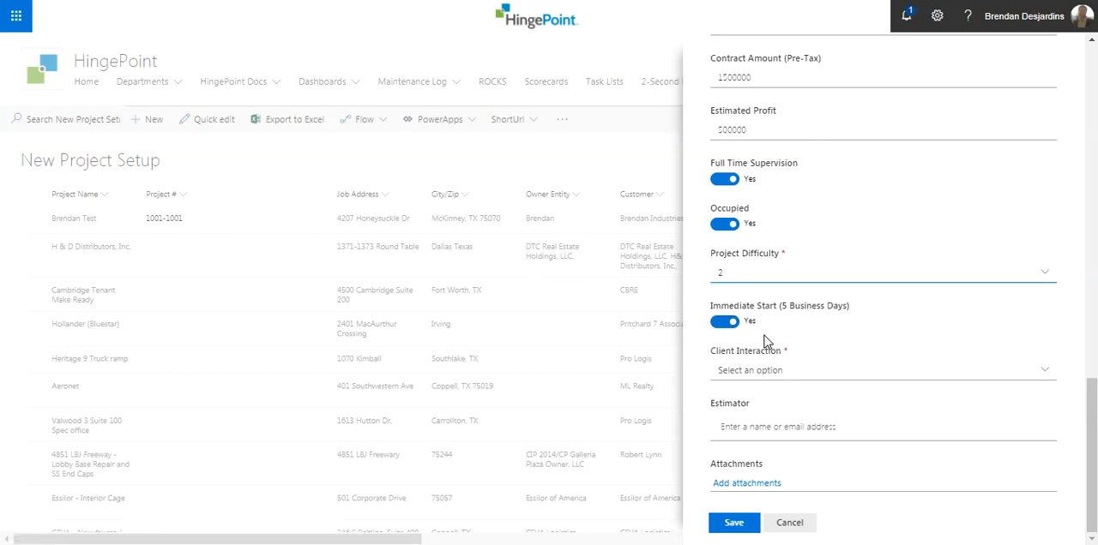
pyautogui.click(882, 370)
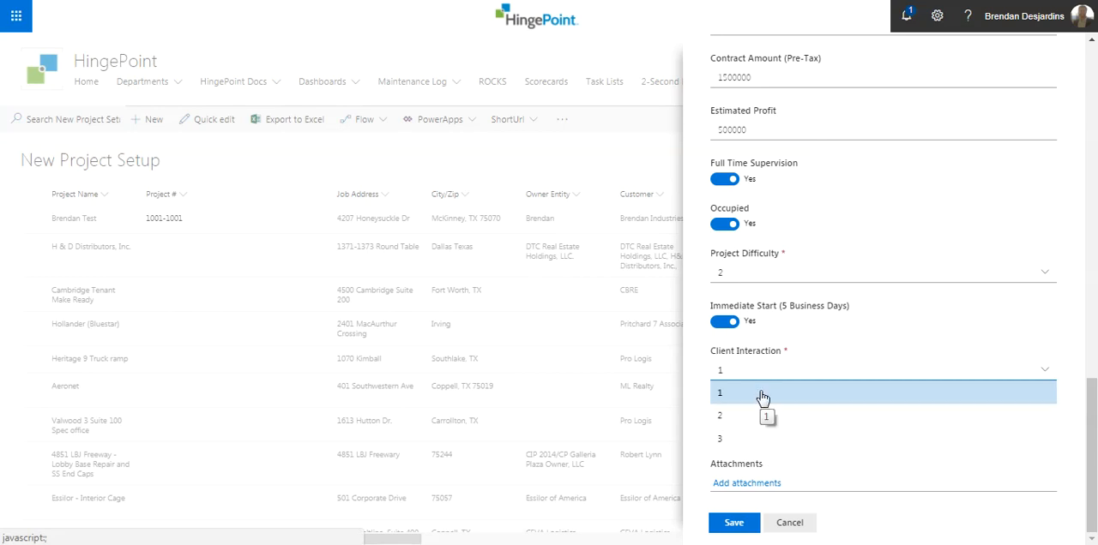
pyautogui.moveTo(761, 410)
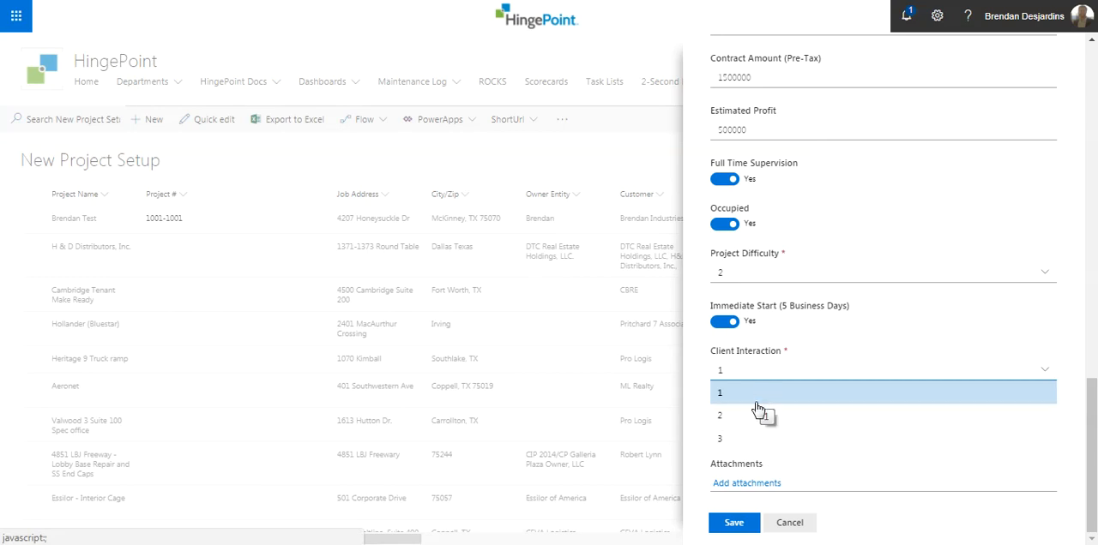
pyautogui.click(719, 415)
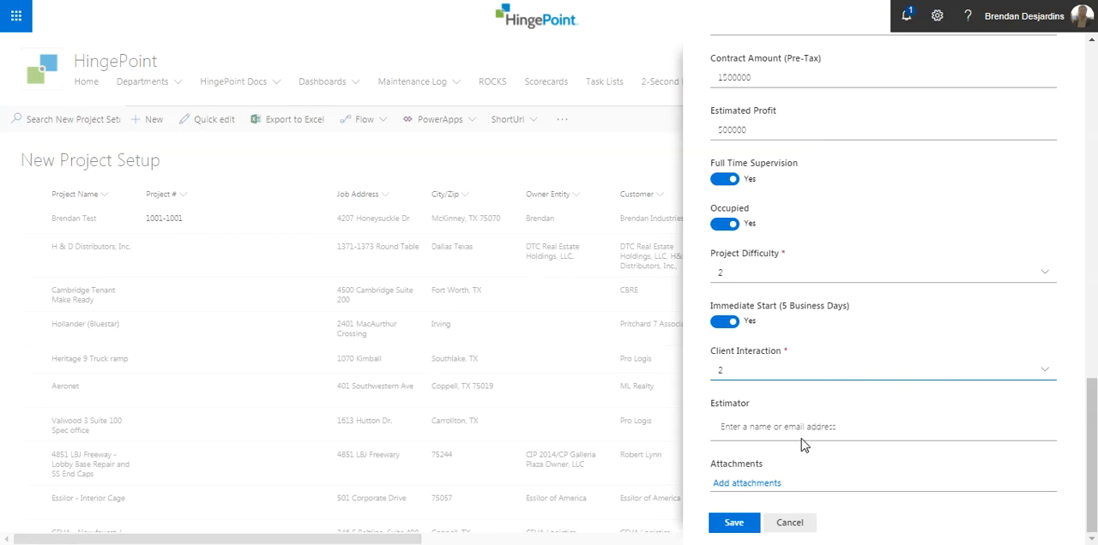
pyautogui.click(798, 426)
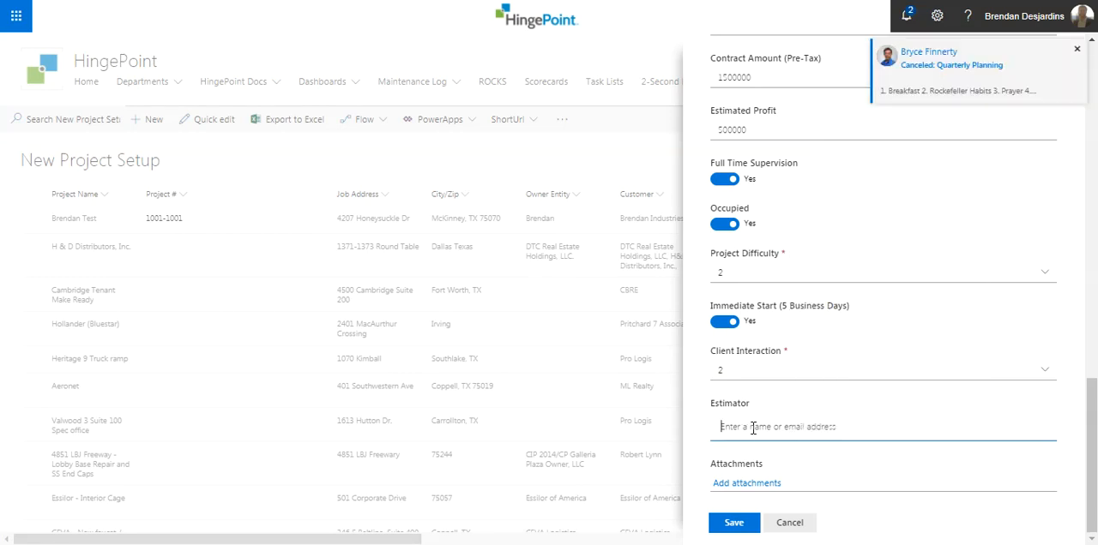
# - Assign Brendan as estimator and save the new project entry
pyautogui.write('brendan')
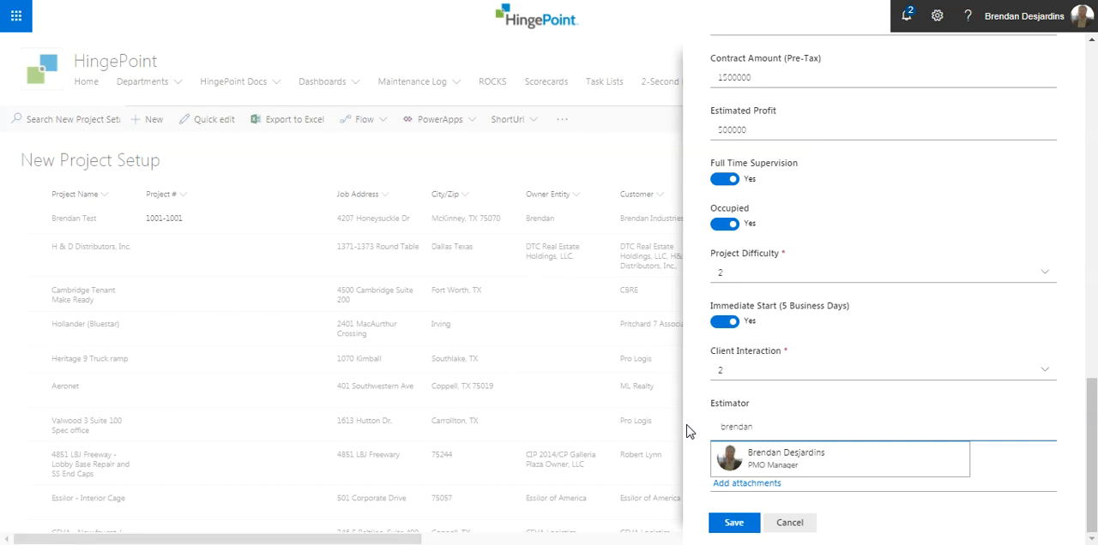
pyautogui.click(786, 458)
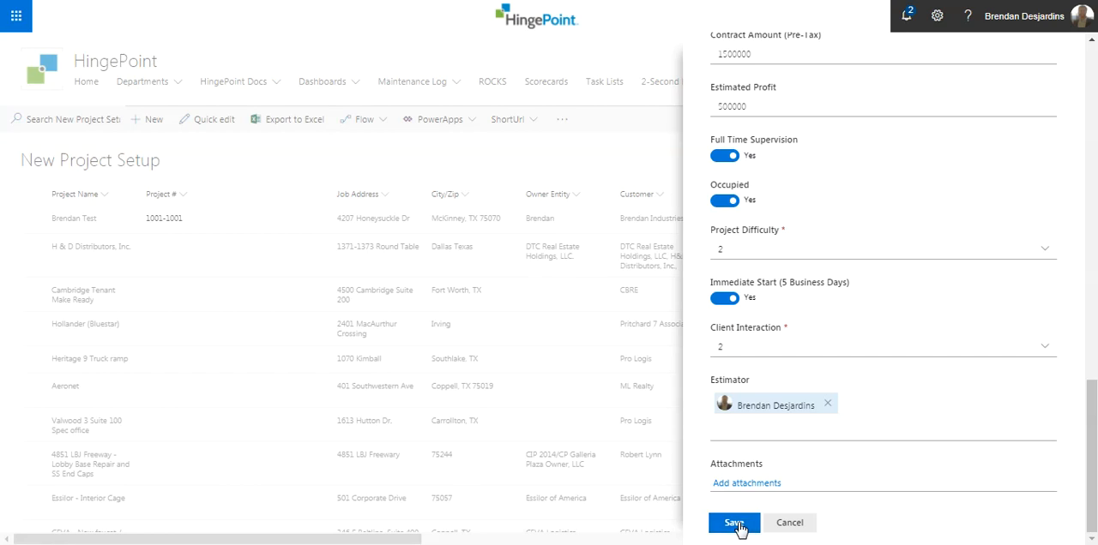
pyautogui.click(731, 523)
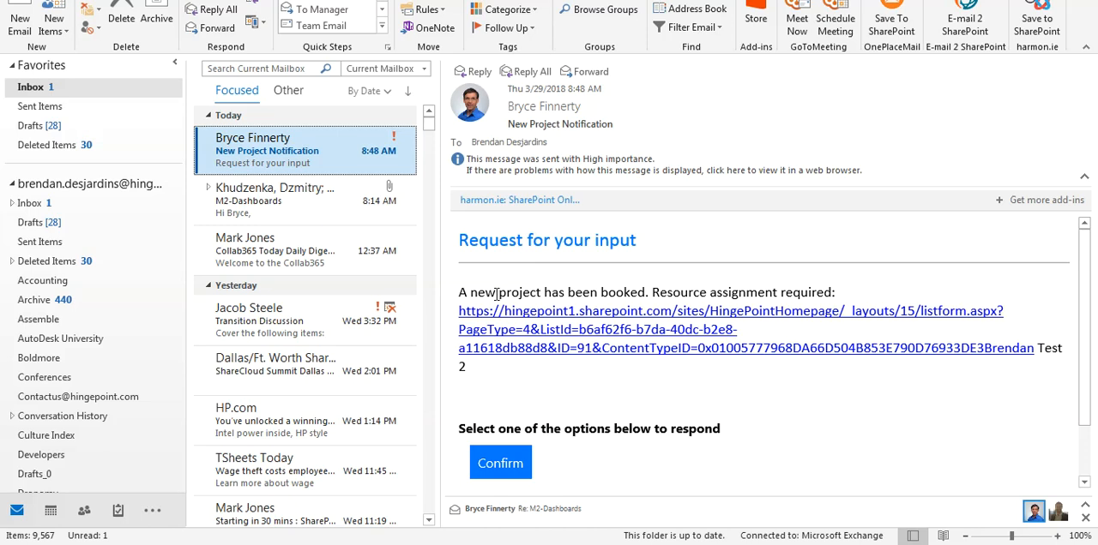
pyautogui.moveTo(631, 298)
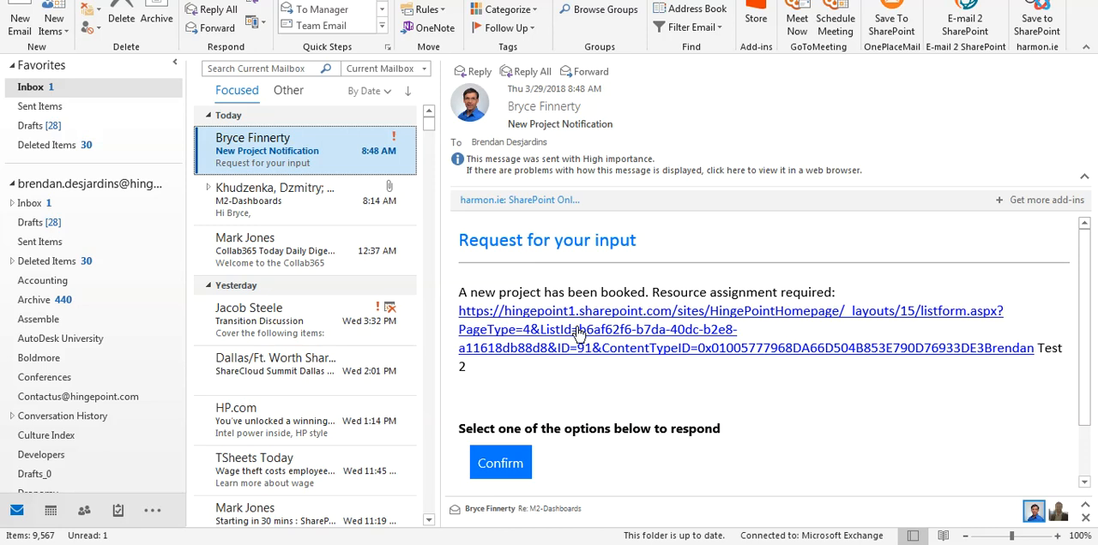
pyautogui.moveTo(579, 330)
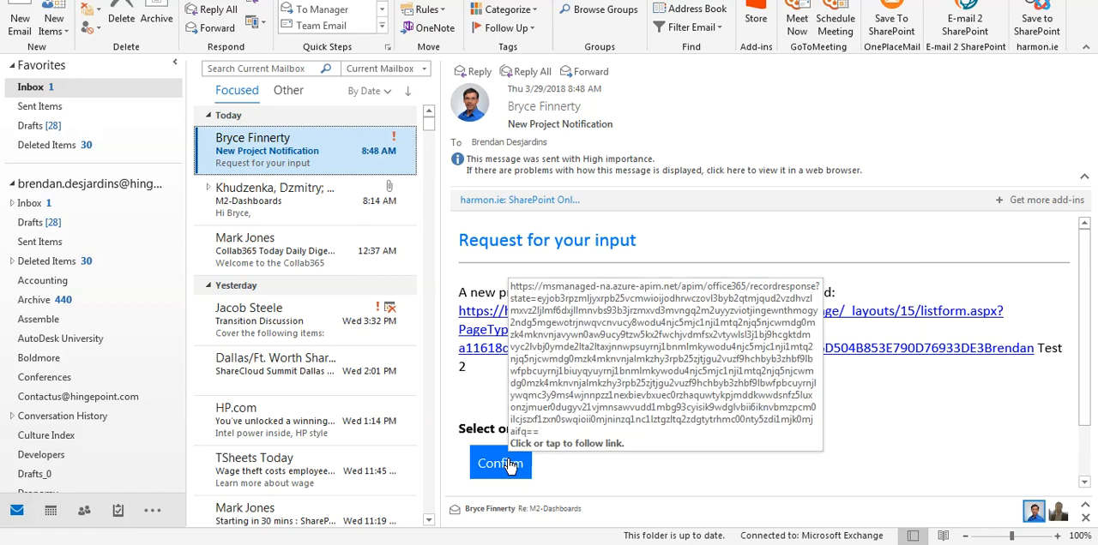
# - Confirm the resource assignment request in the New Project Notification email
pyautogui.click(500, 463)
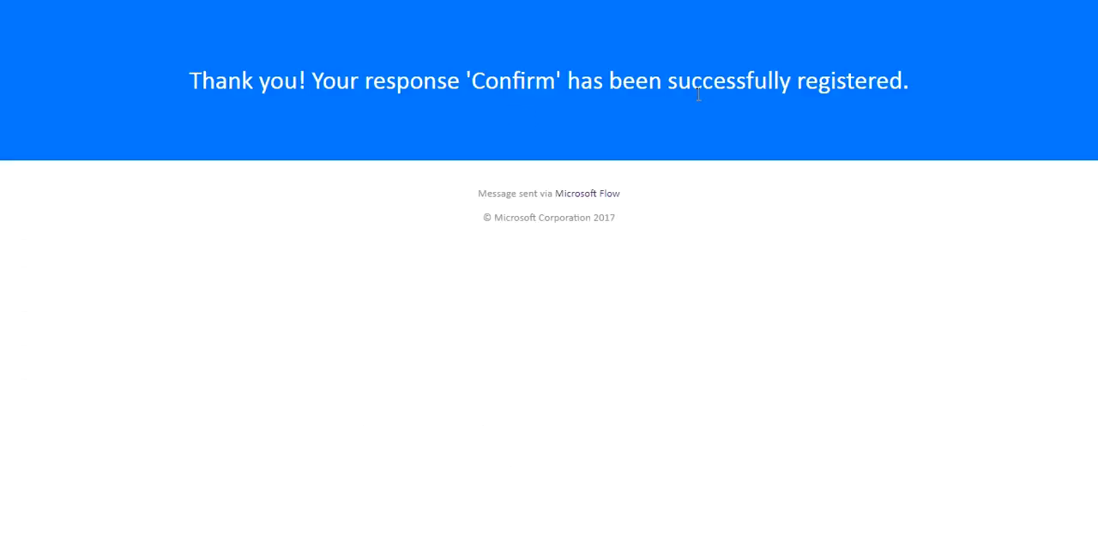
pyautogui.moveTo(720, 166)
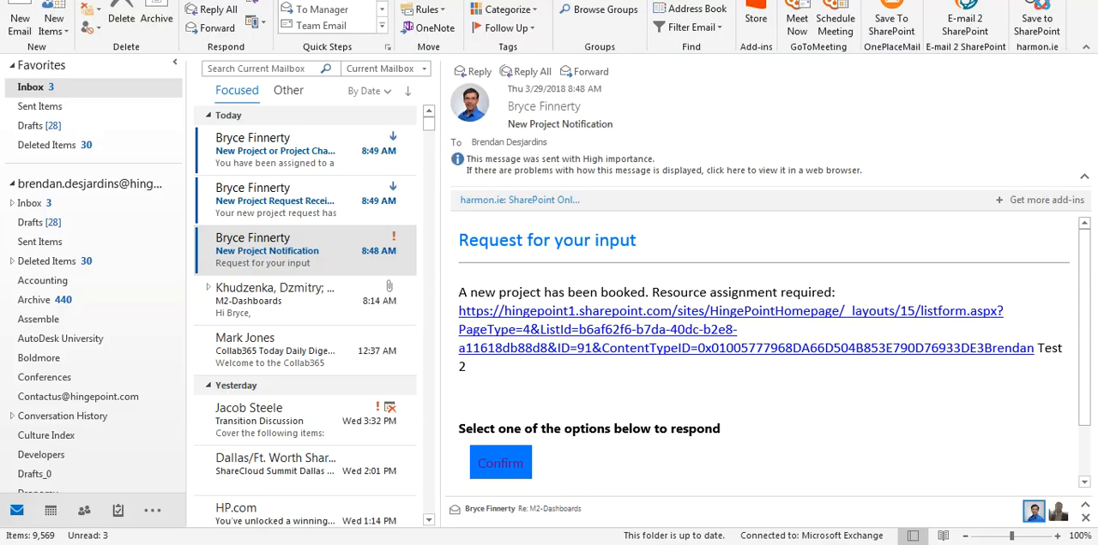
pyautogui.moveTo(275, 199)
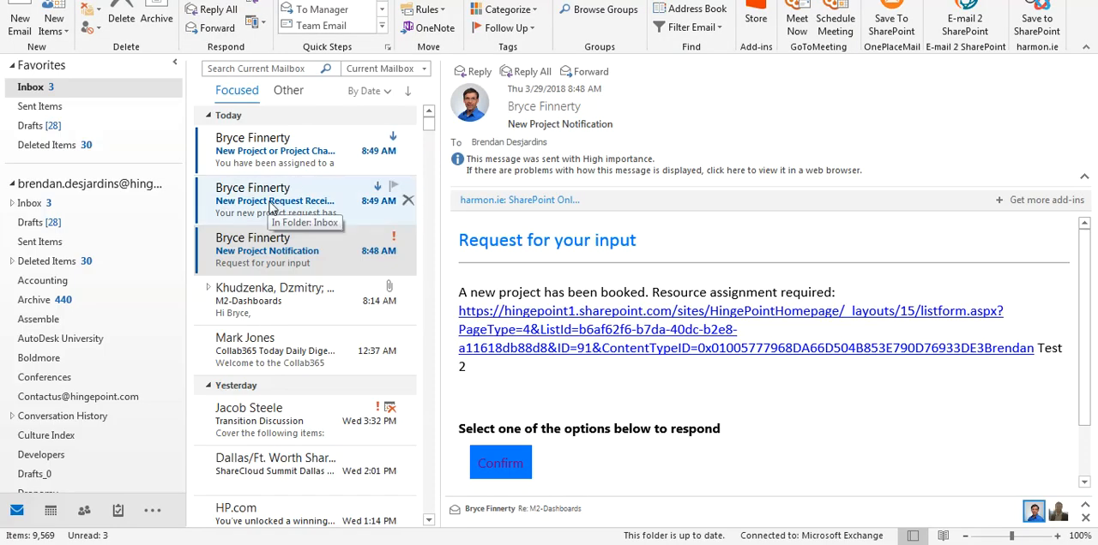
# - Read the New Project Request Received email about a sales handoff within two days
pyautogui.click(274, 200)
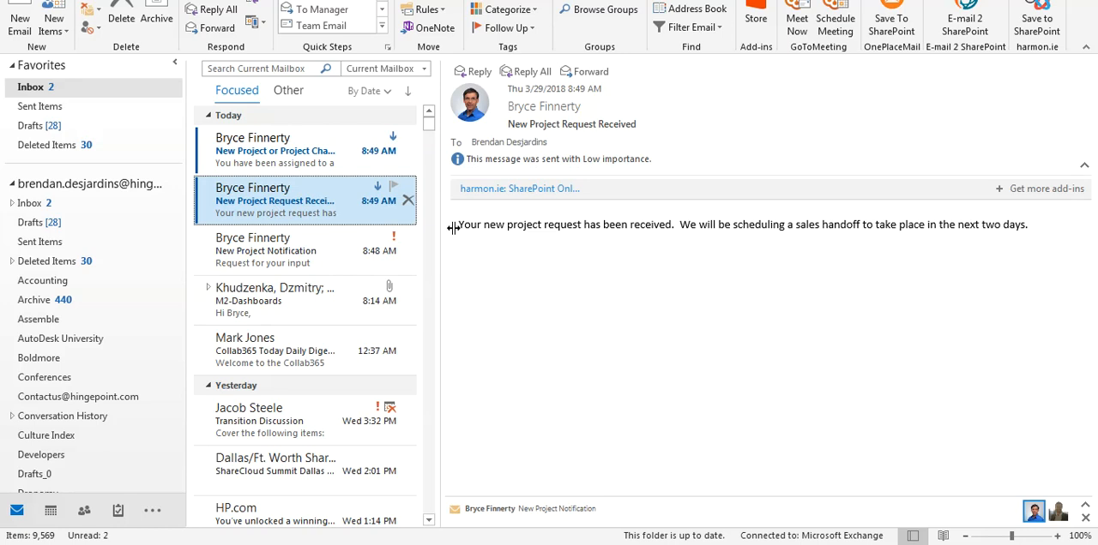
pyautogui.moveTo(702, 232)
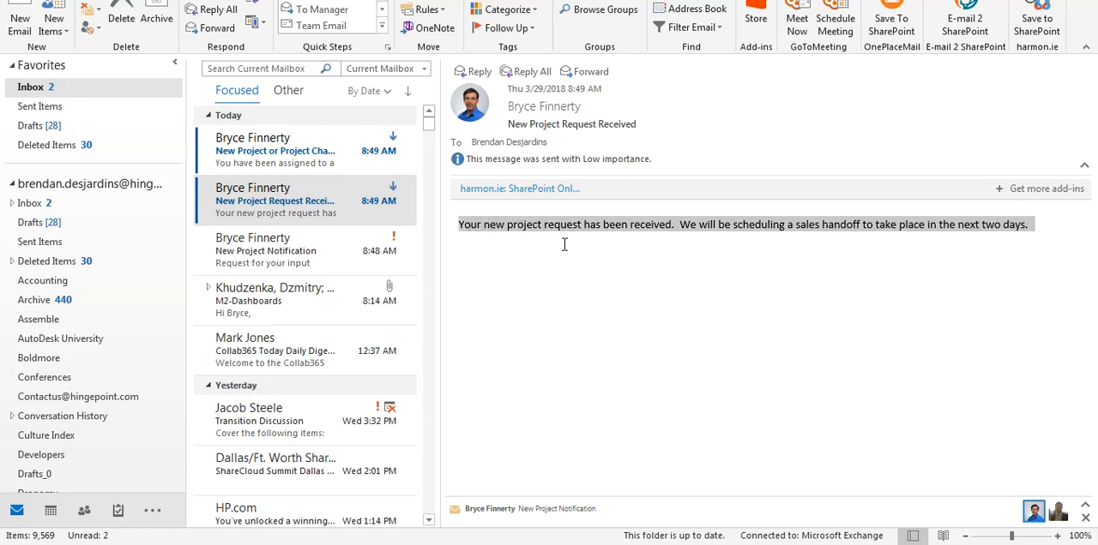
pyautogui.moveTo(555, 248)
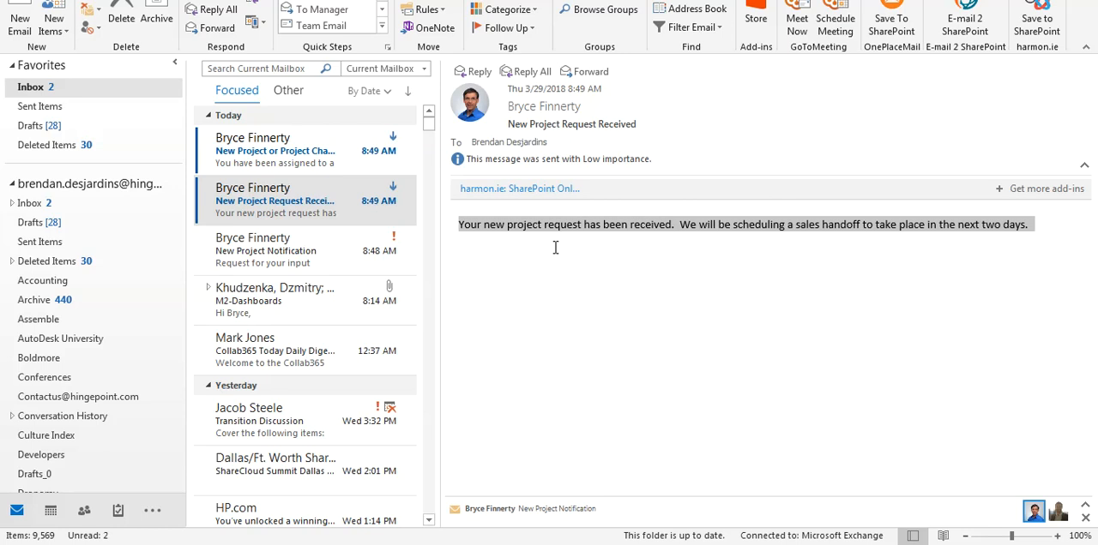
pyautogui.moveTo(549, 243)
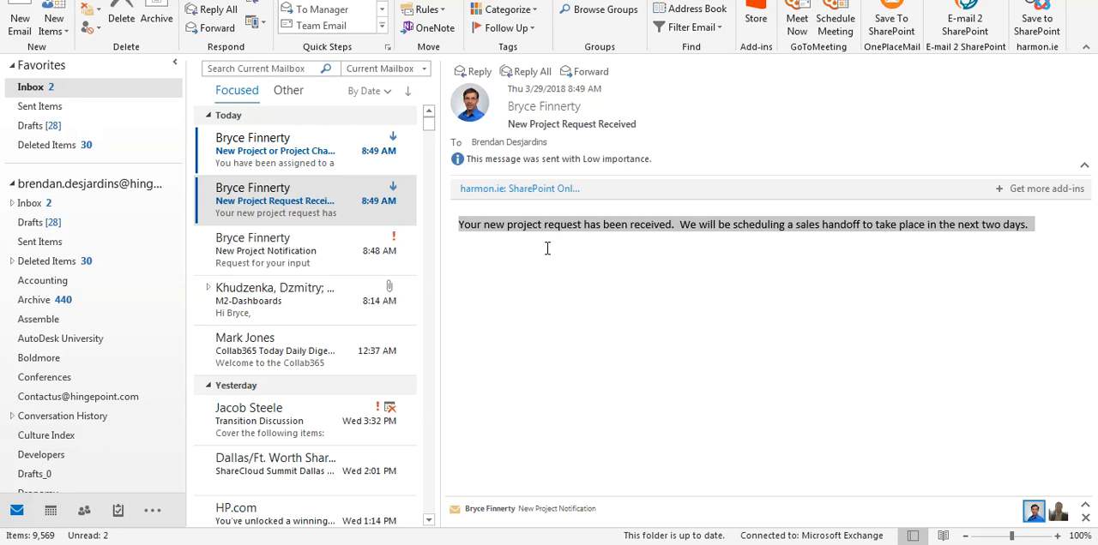
# - Open the notification email assigning Brendan Test 2, project 1000-0001
pyautogui.click(274, 151)
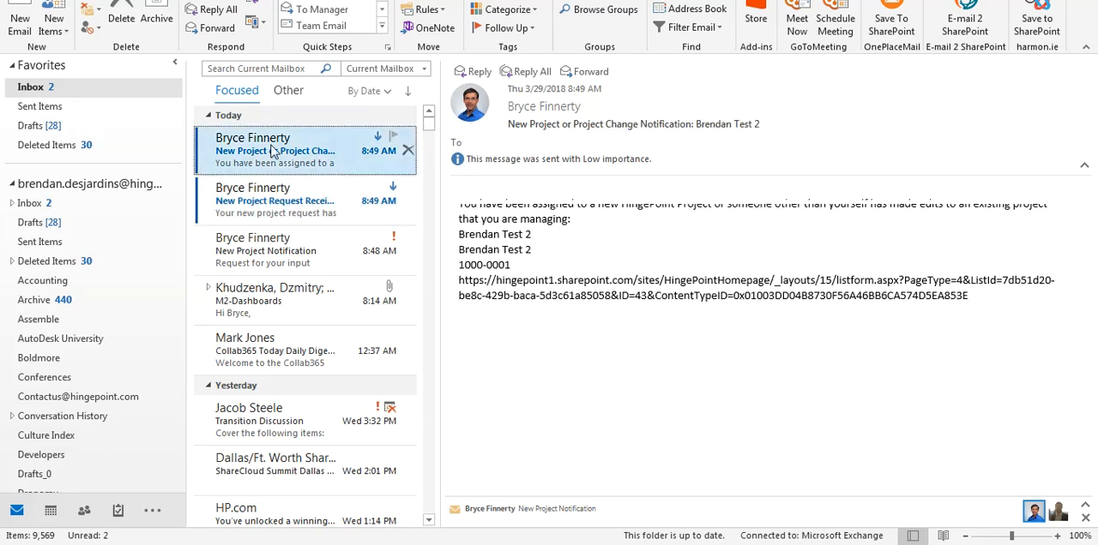
pyautogui.click(304, 150)
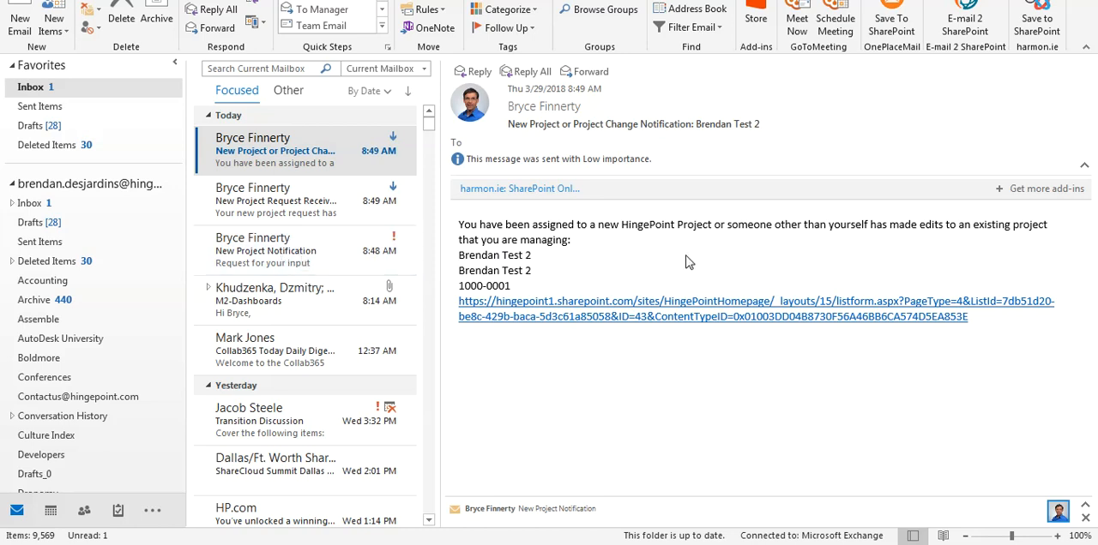
pyautogui.moveTo(491, 232)
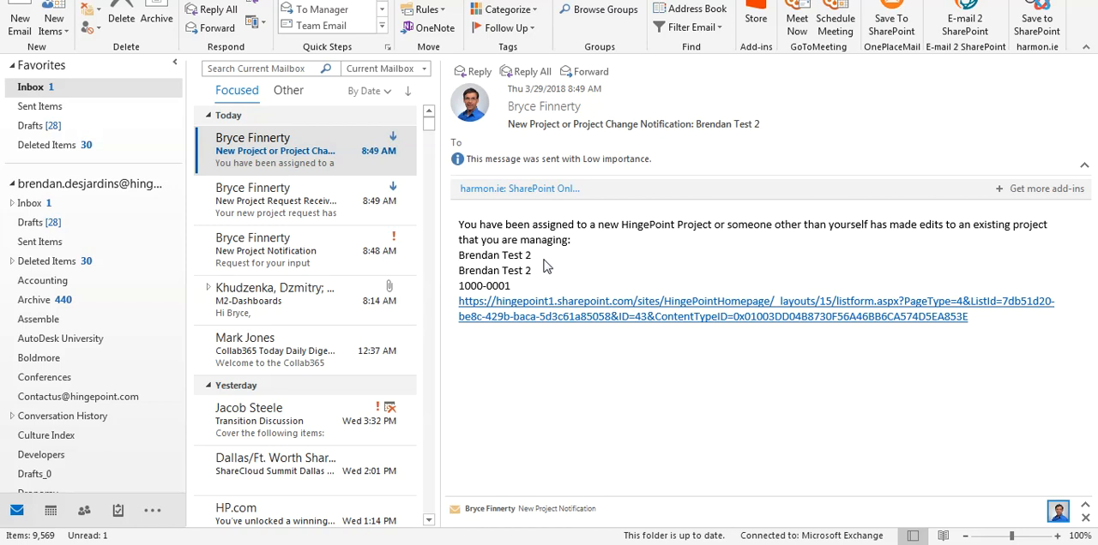
pyautogui.moveTo(520, 264)
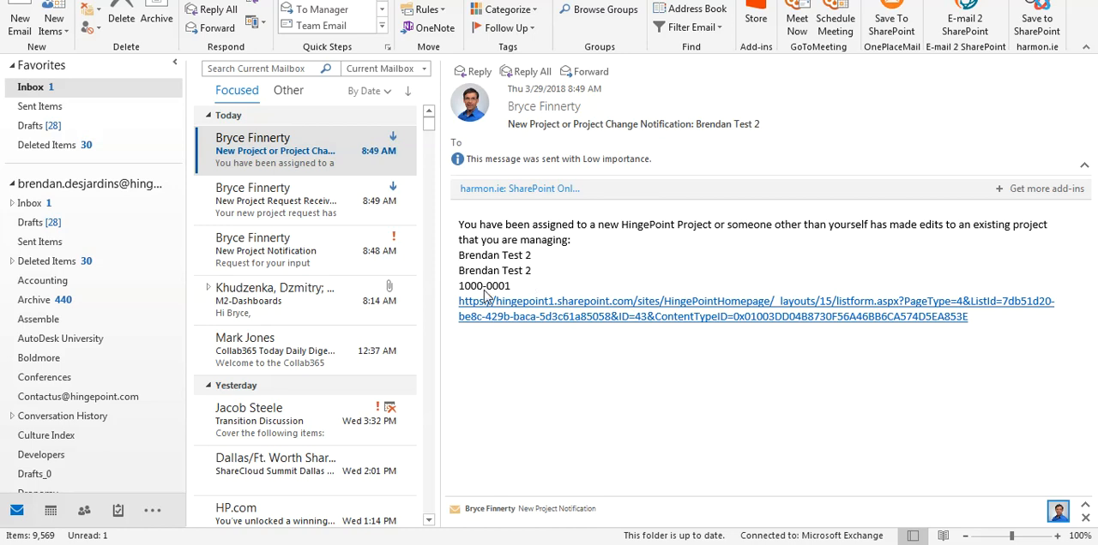
pyautogui.moveTo(608, 281)
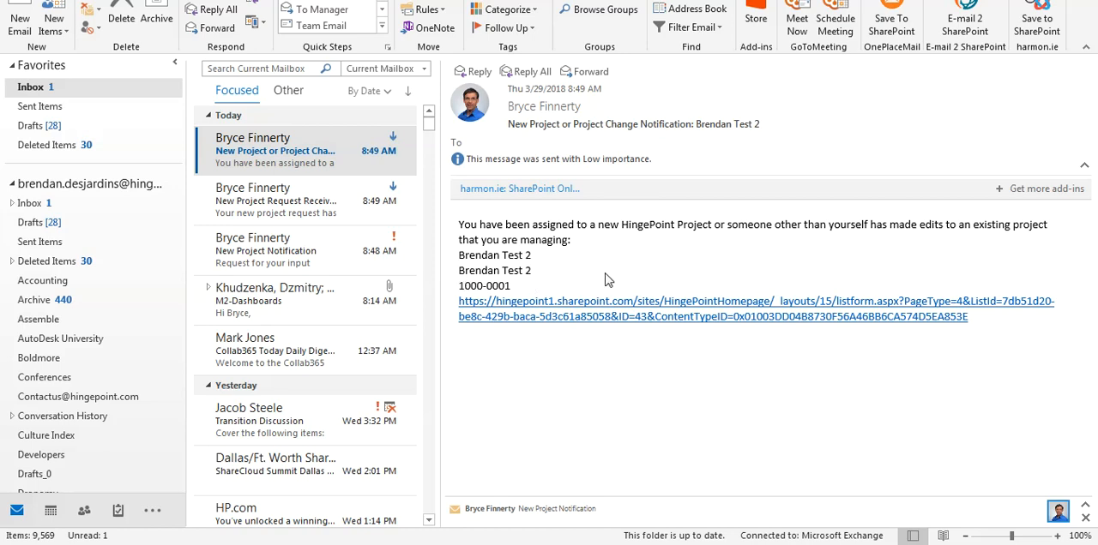
pyautogui.moveTo(650, 311)
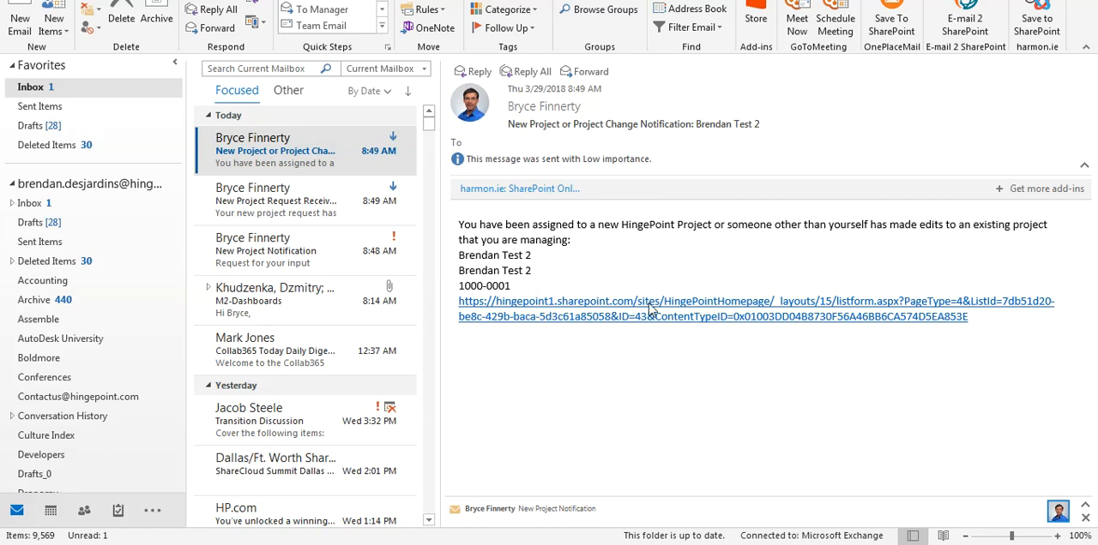
pyautogui.moveTo(674, 311)
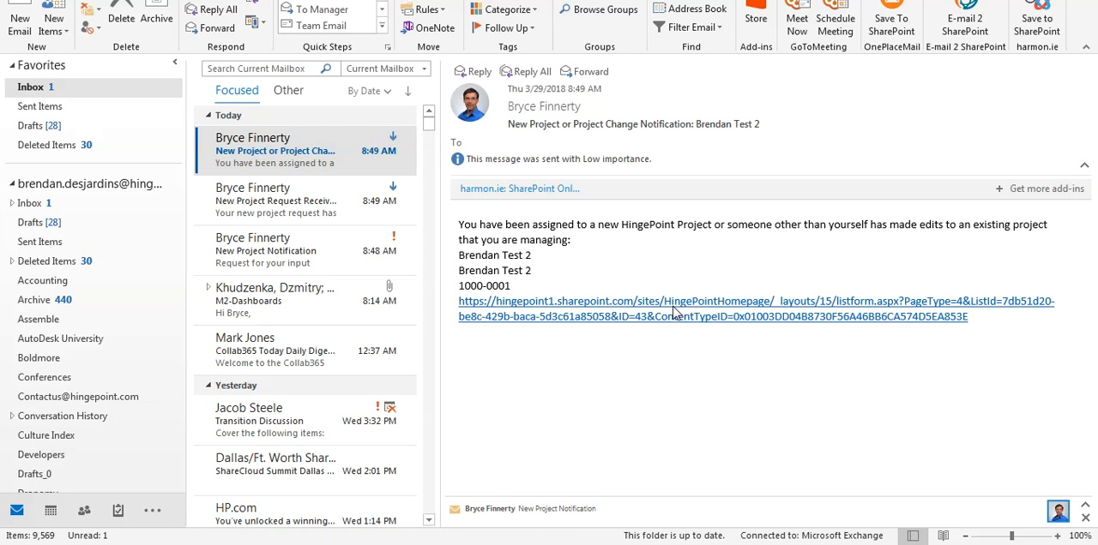
pyautogui.moveTo(676, 298)
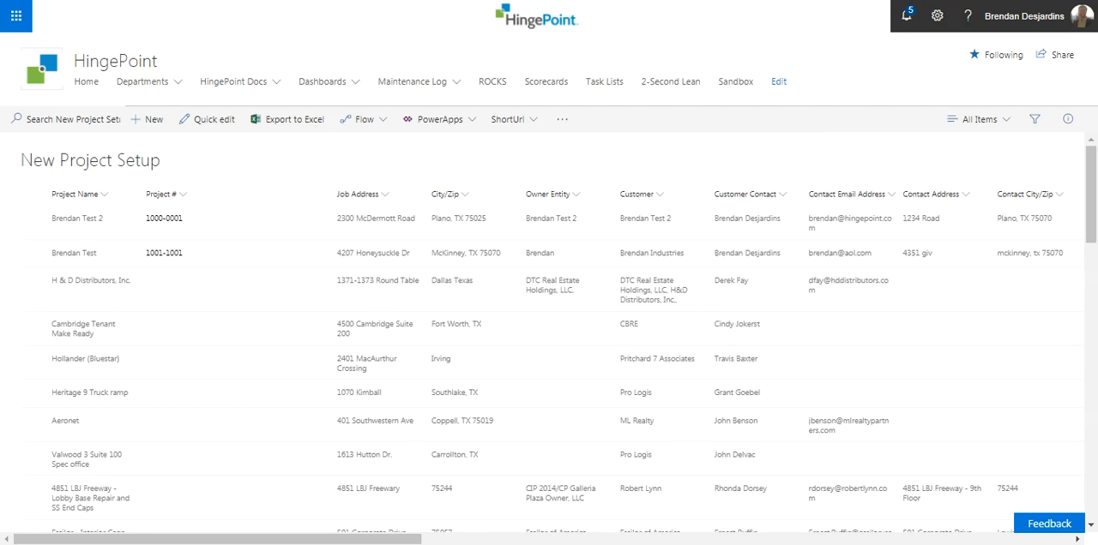
pyautogui.moveTo(644, 187)
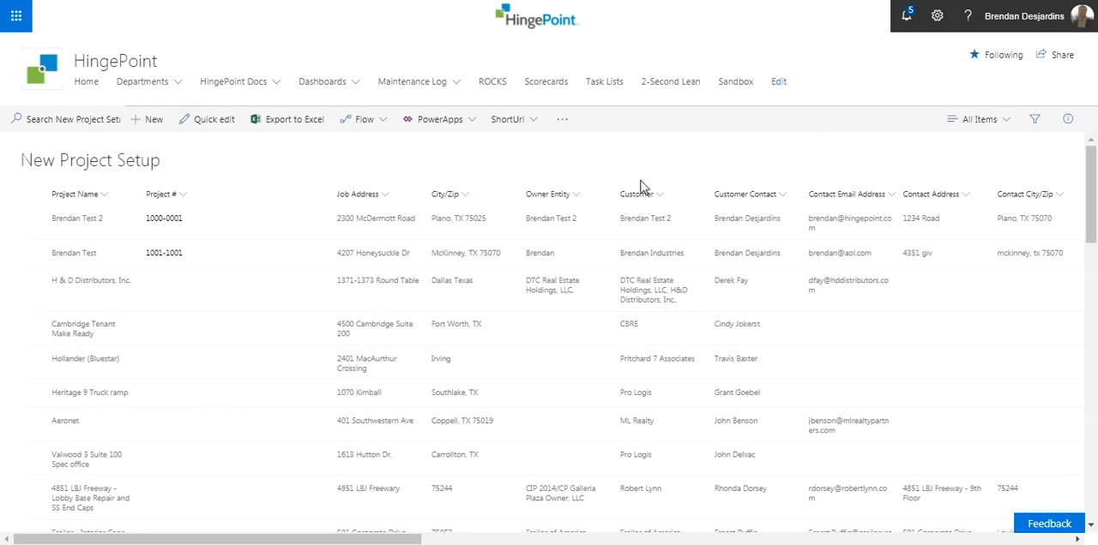
pyautogui.moveTo(735, 82)
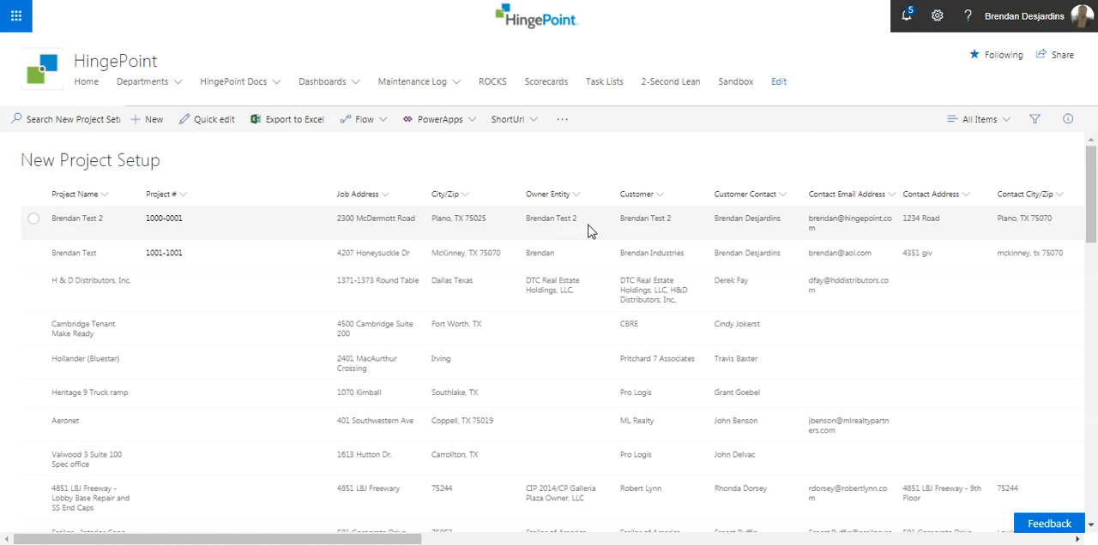
pyautogui.moveTo(1055, 232)
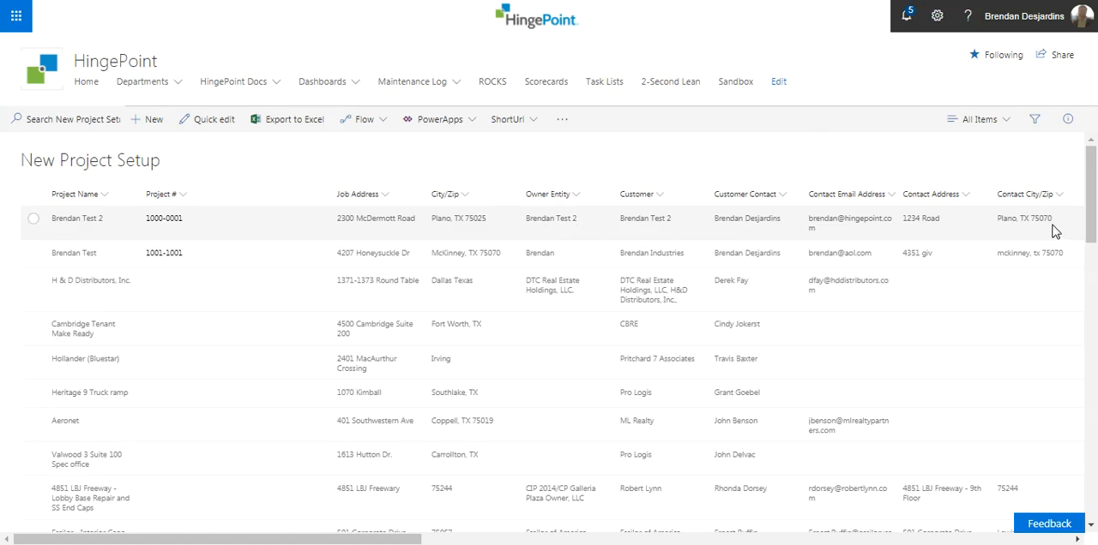
pyautogui.moveTo(84, 219)
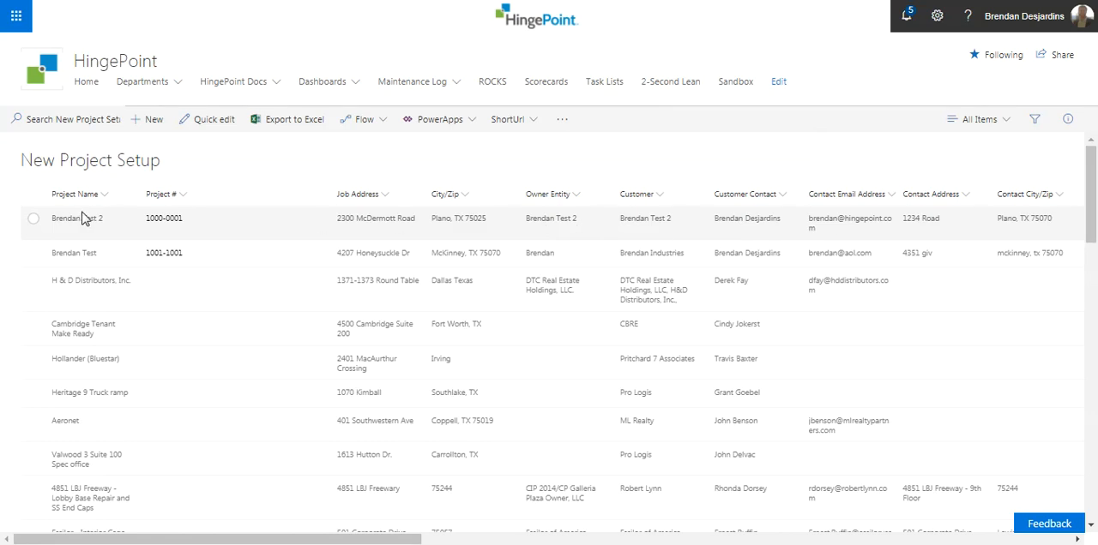
pyautogui.moveTo(455, 234)
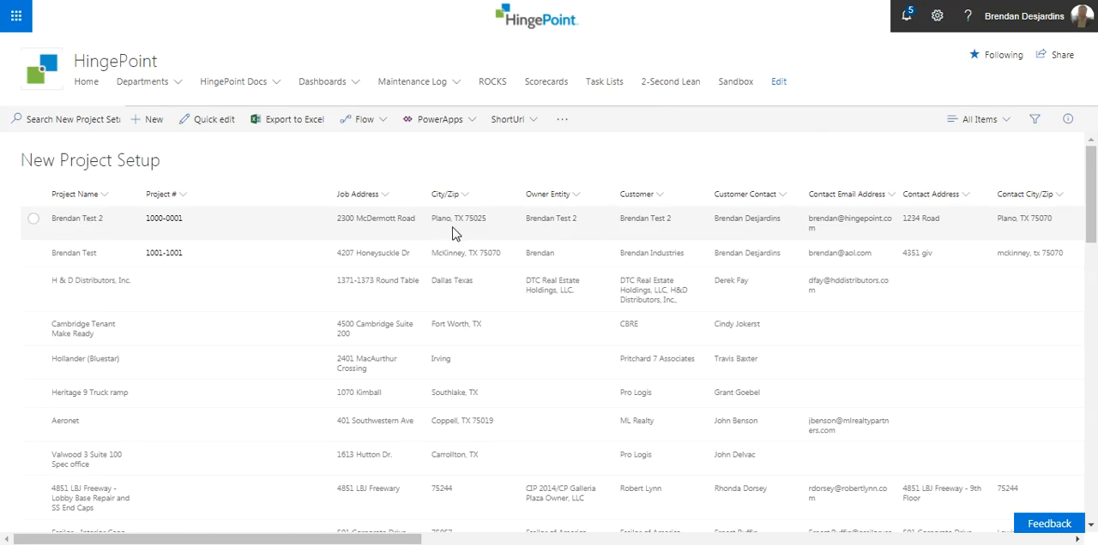
pyautogui.moveTo(300, 209)
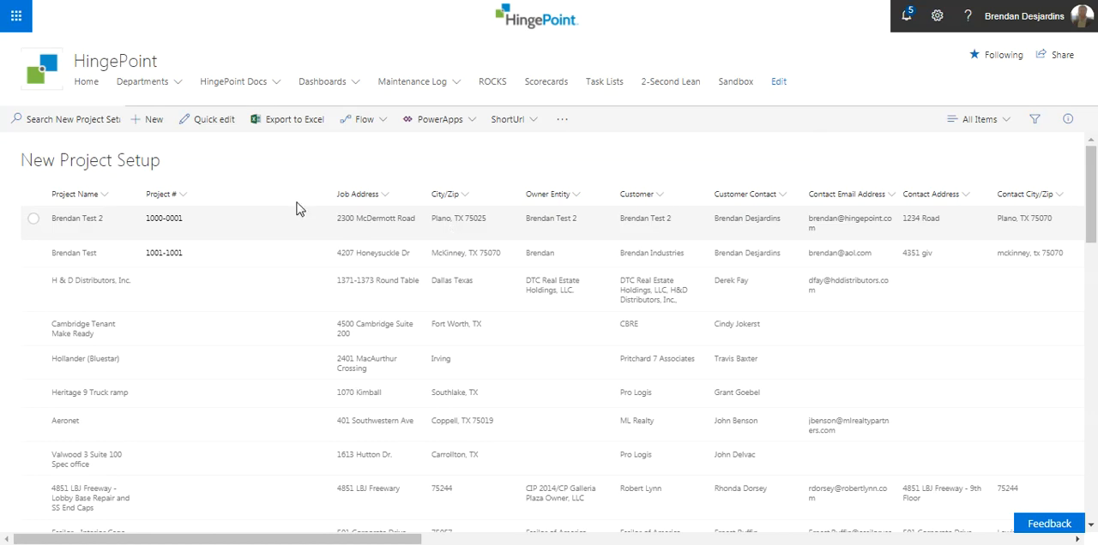
pyautogui.moveTo(849, 235)
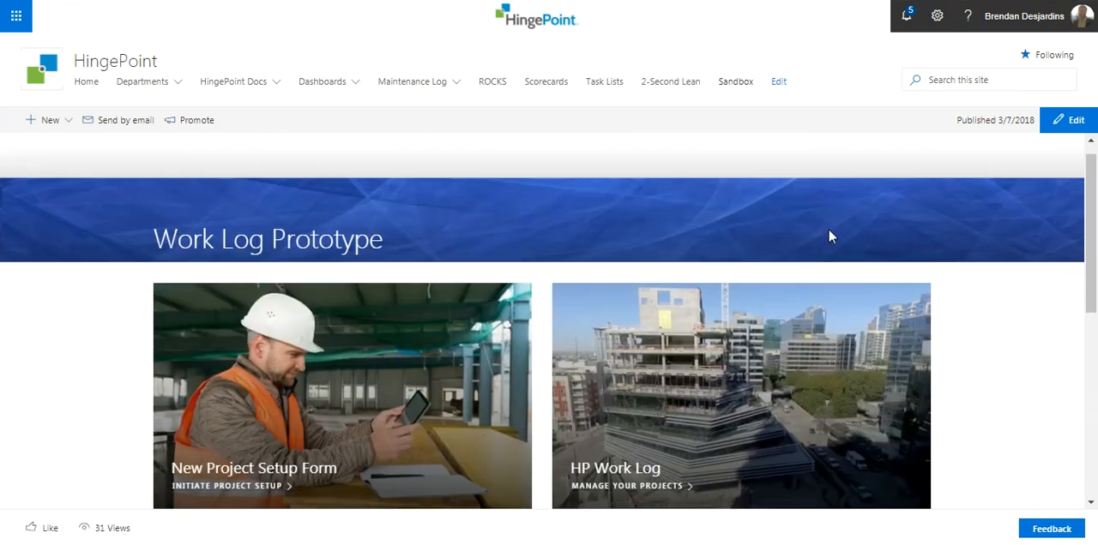
# - Open the HP Work Log and scroll across Brendan Test 2's columns, noting empty role fields
pyautogui.click(740, 396)
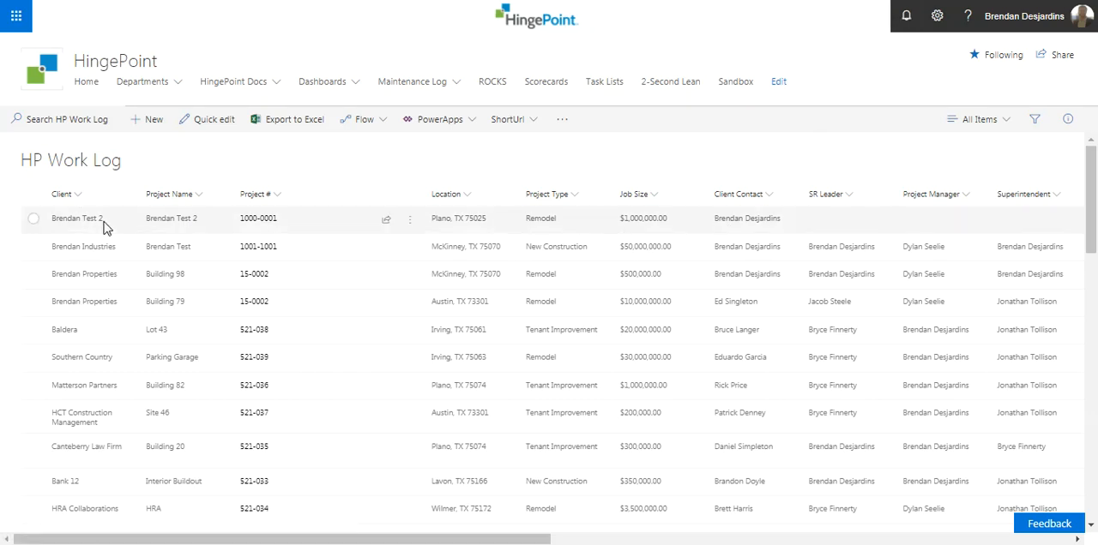
pyautogui.moveTo(259, 218)
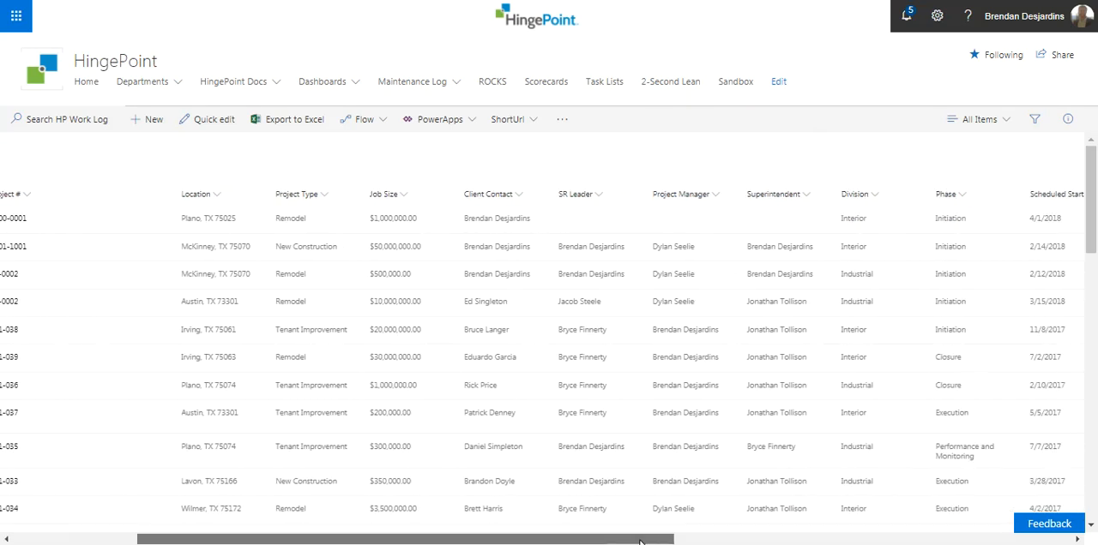
pyautogui.hscroll(3)
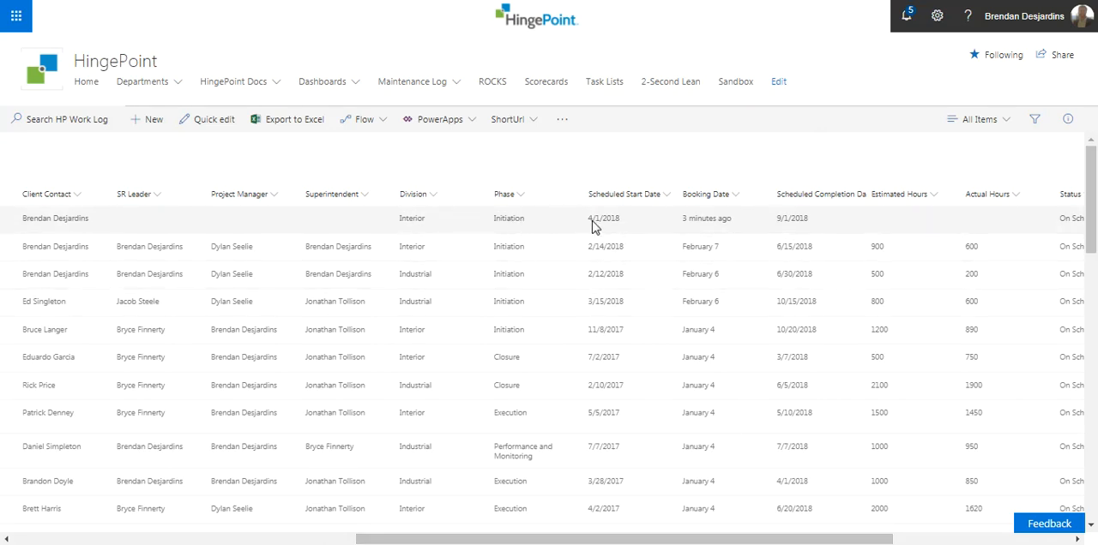
pyautogui.moveTo(719, 221)
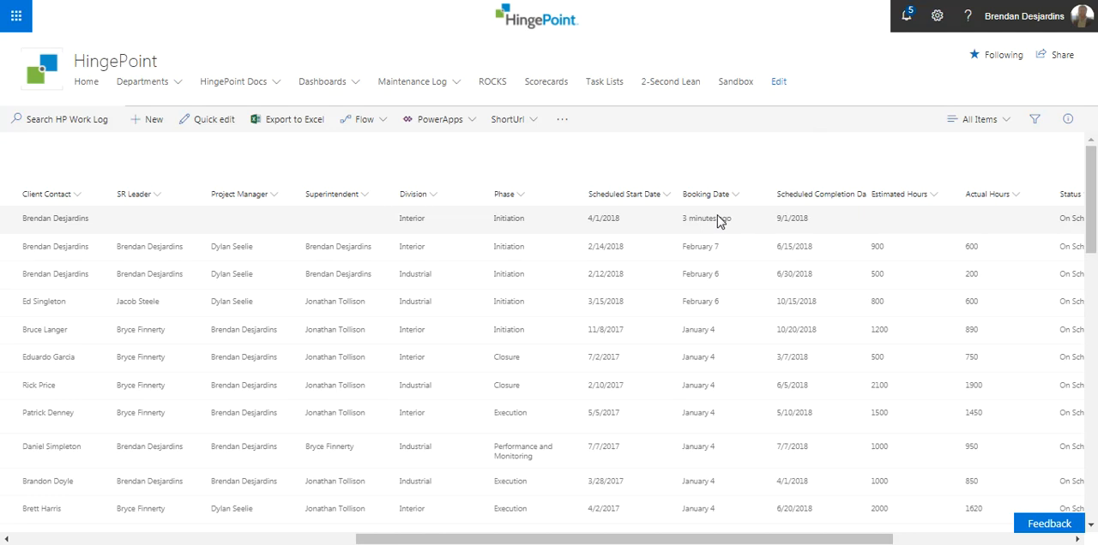
pyautogui.moveTo(694, 233)
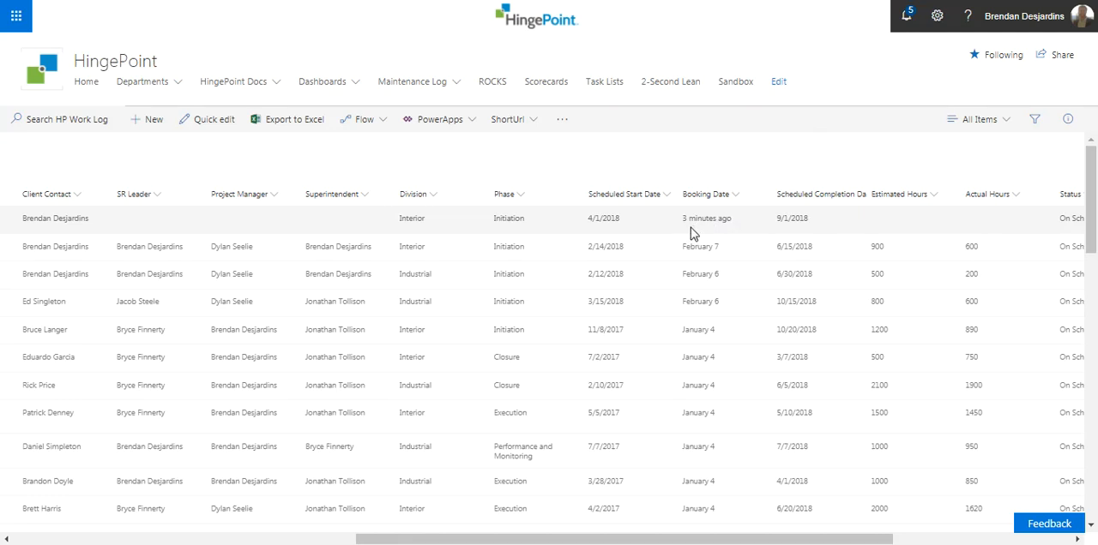
pyautogui.moveTo(701, 227)
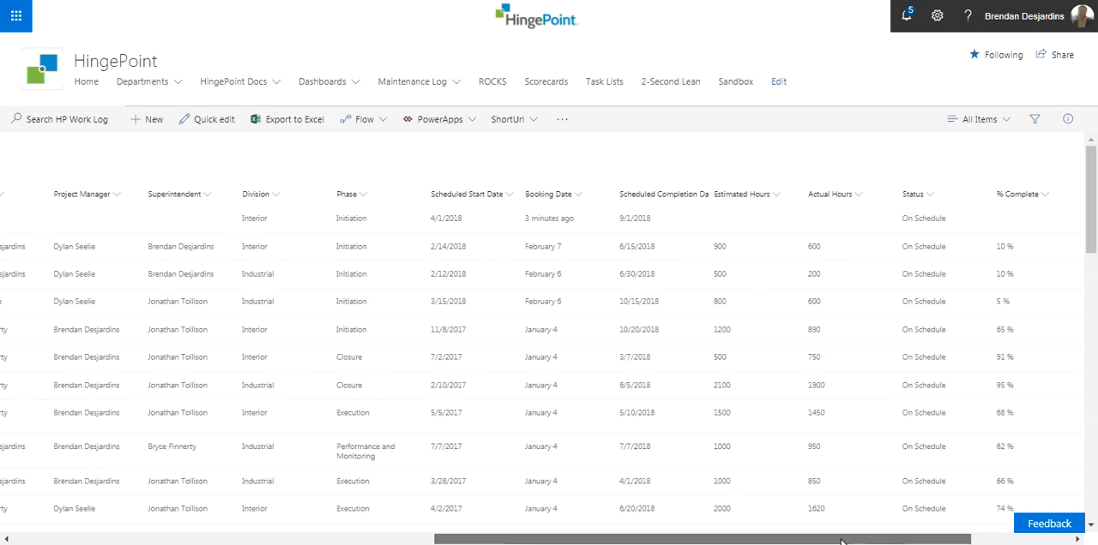
pyautogui.hscroll(3)
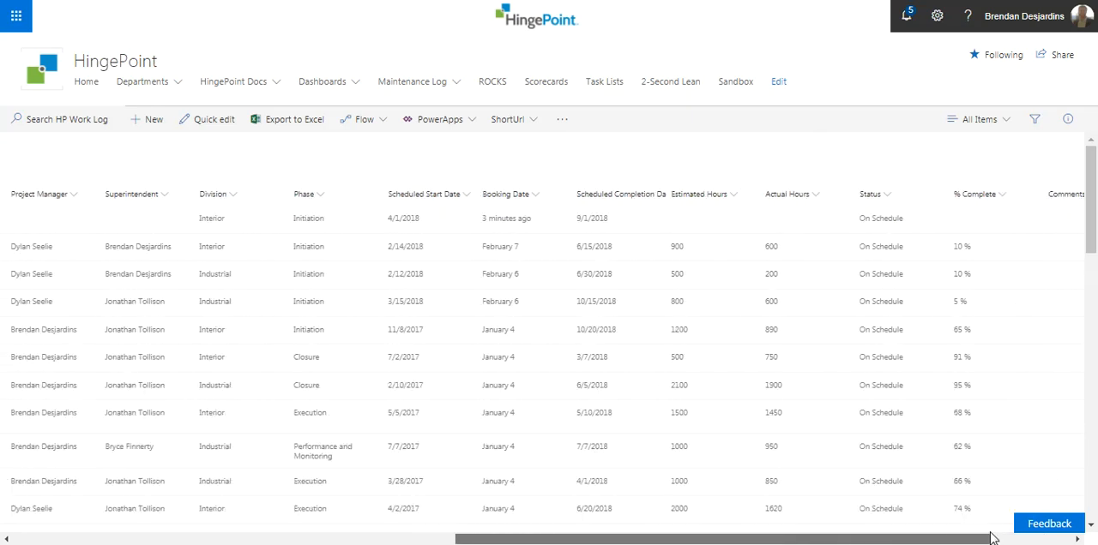
pyautogui.hscroll(3)
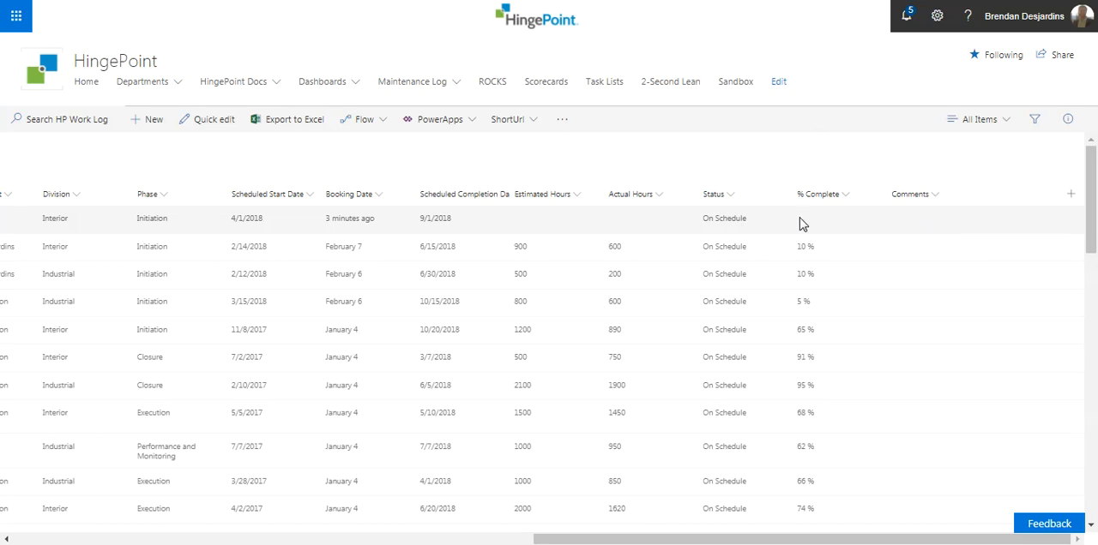
pyautogui.moveTo(817, 221)
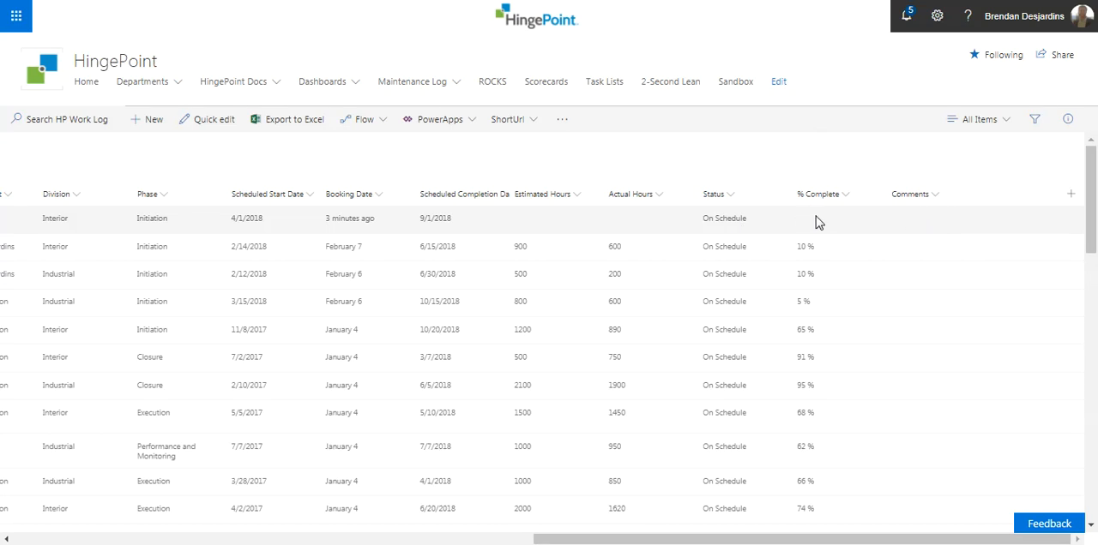
pyautogui.moveTo(703, 371)
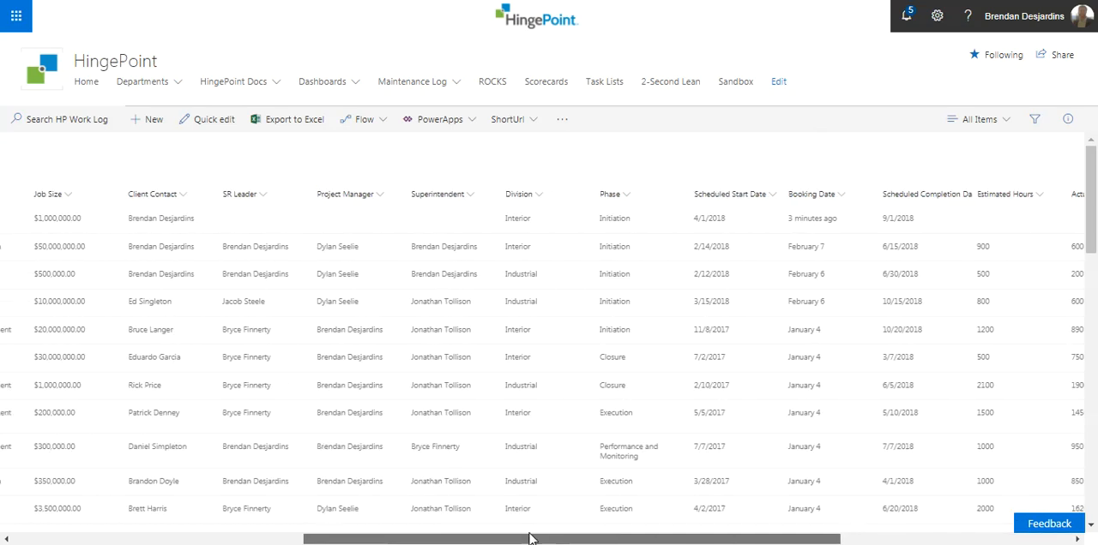
pyautogui.hscroll(-3)
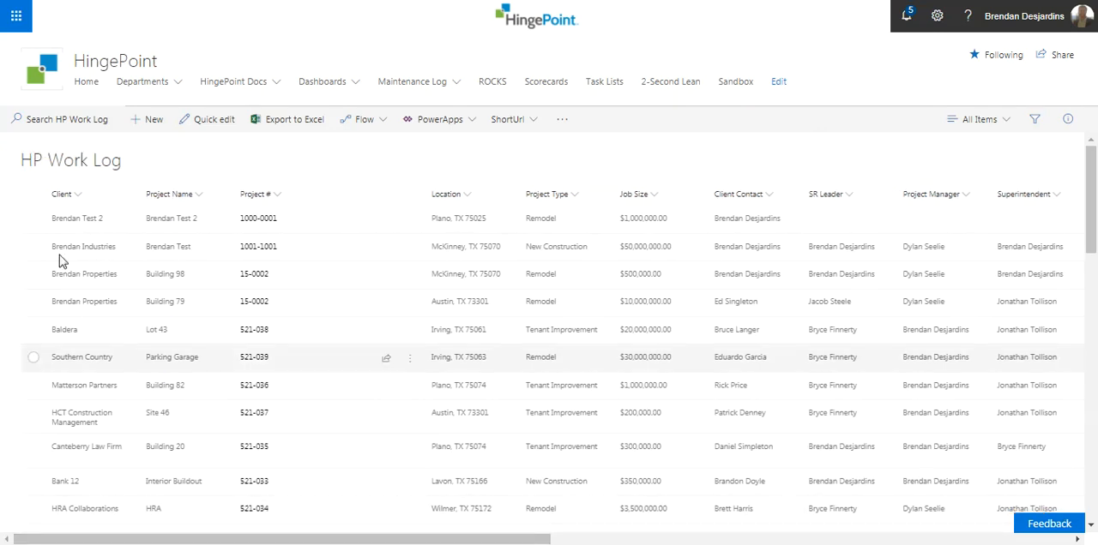
# - Edit Brendan Test 2, assign the suggested 'brendan' person to SR Leader, Project Manager and Superintendent, then save
pyautogui.click(33, 218)
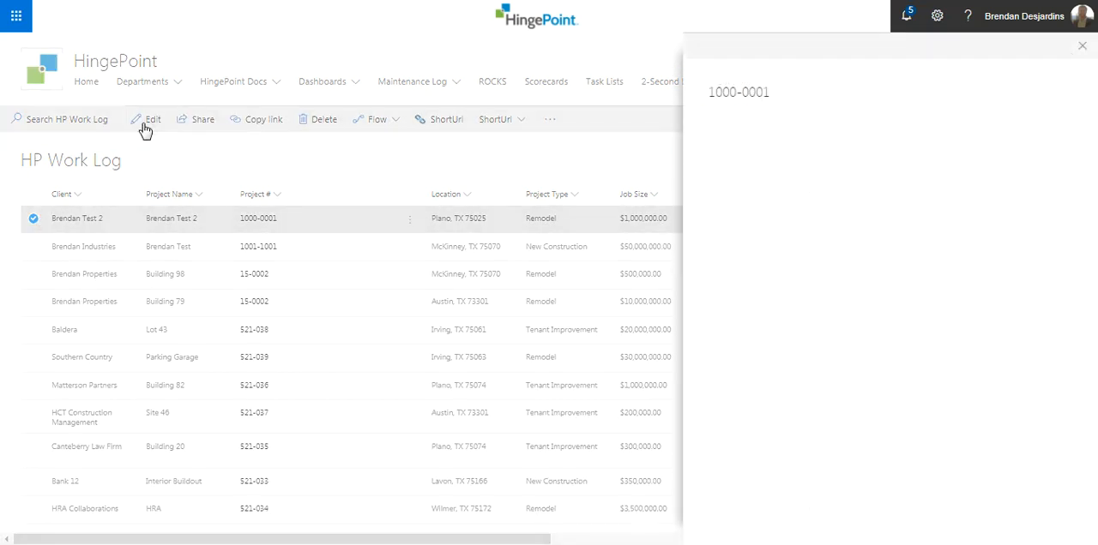
pyautogui.click(152, 119)
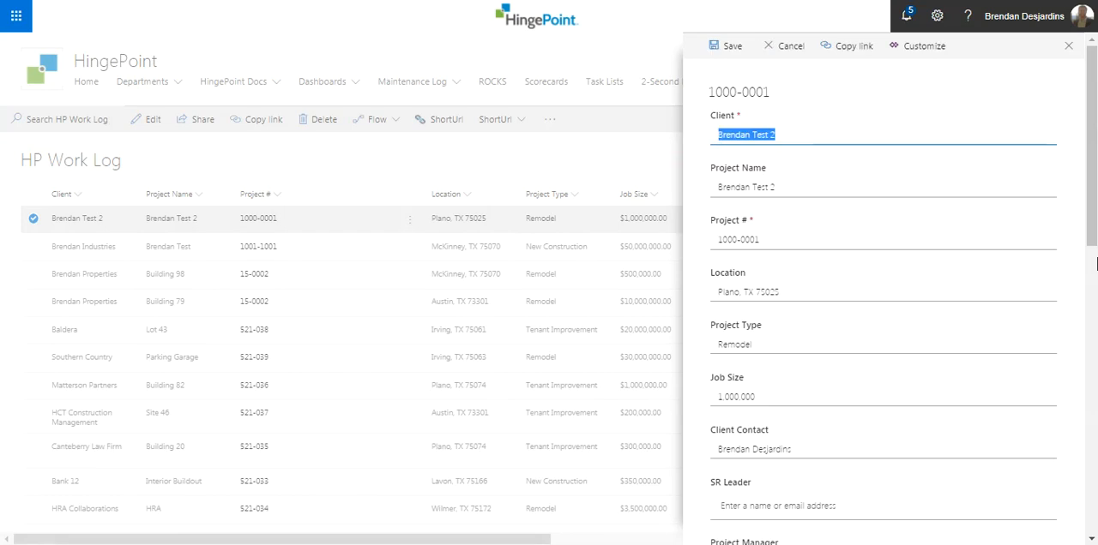
pyautogui.scroll(-3)
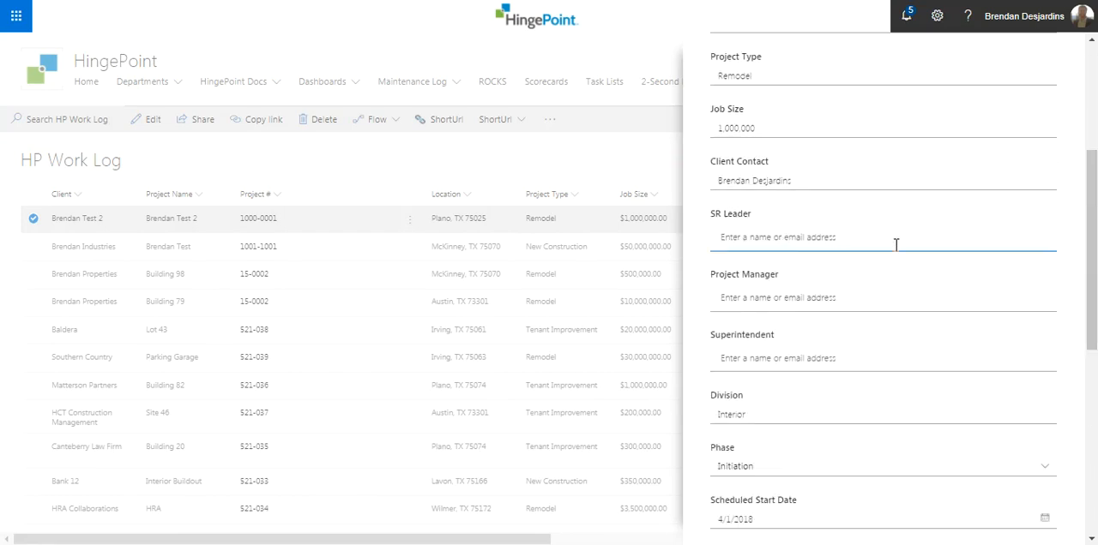
pyautogui.write('brendan')
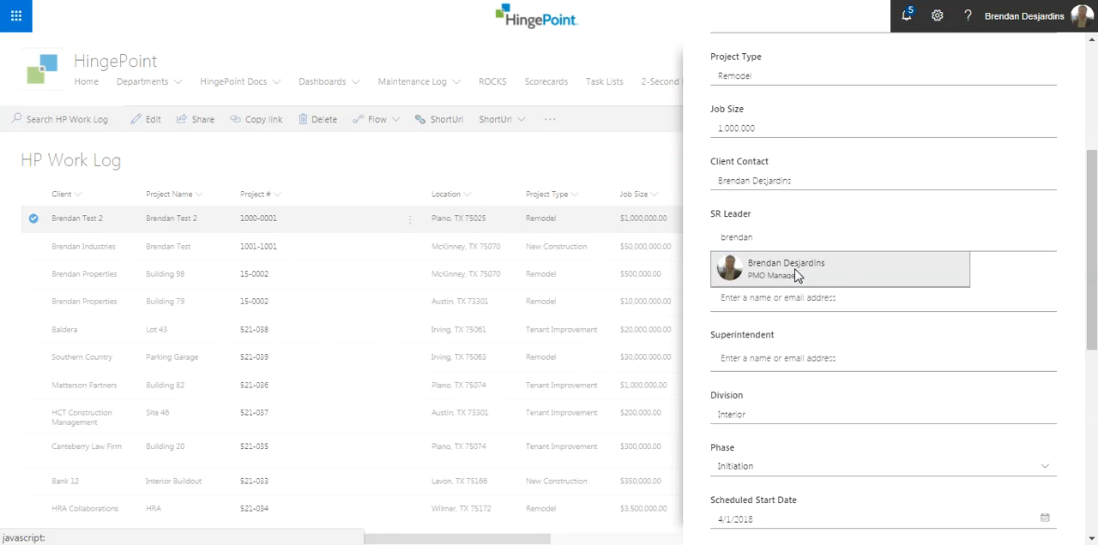
pyautogui.click(785, 269)
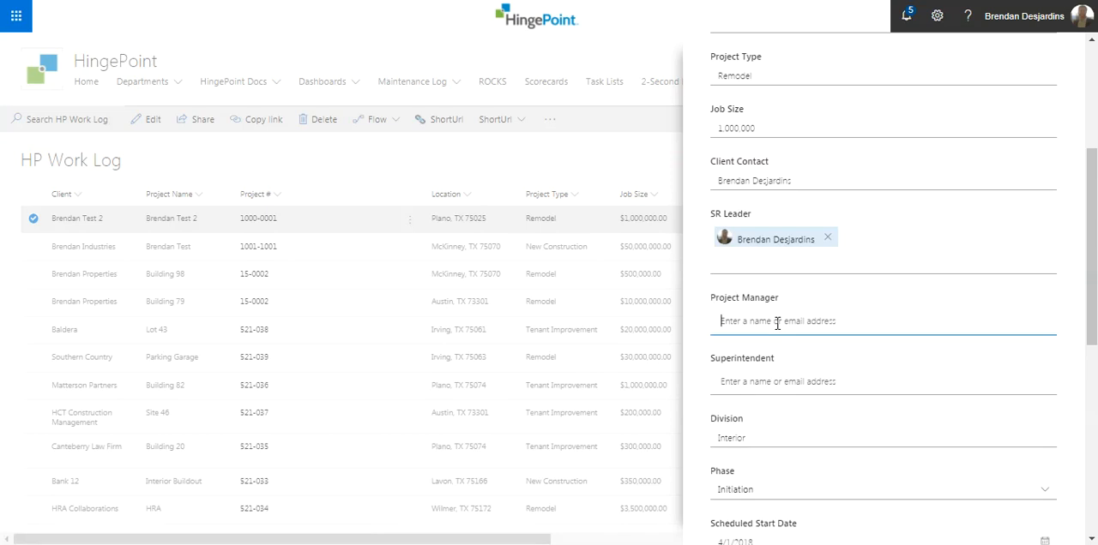
pyautogui.write('brendan')
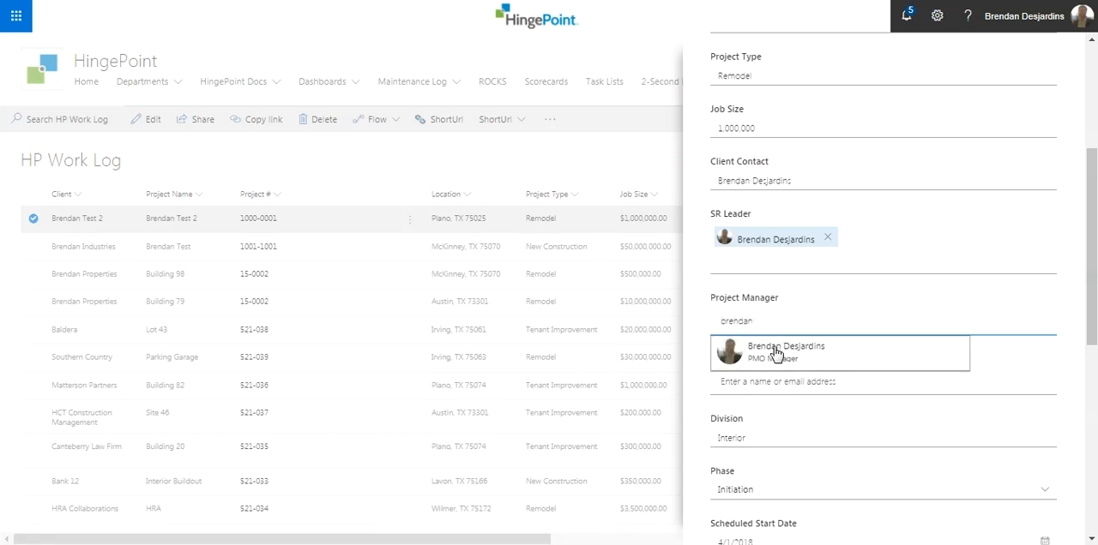
pyautogui.click(786, 351)
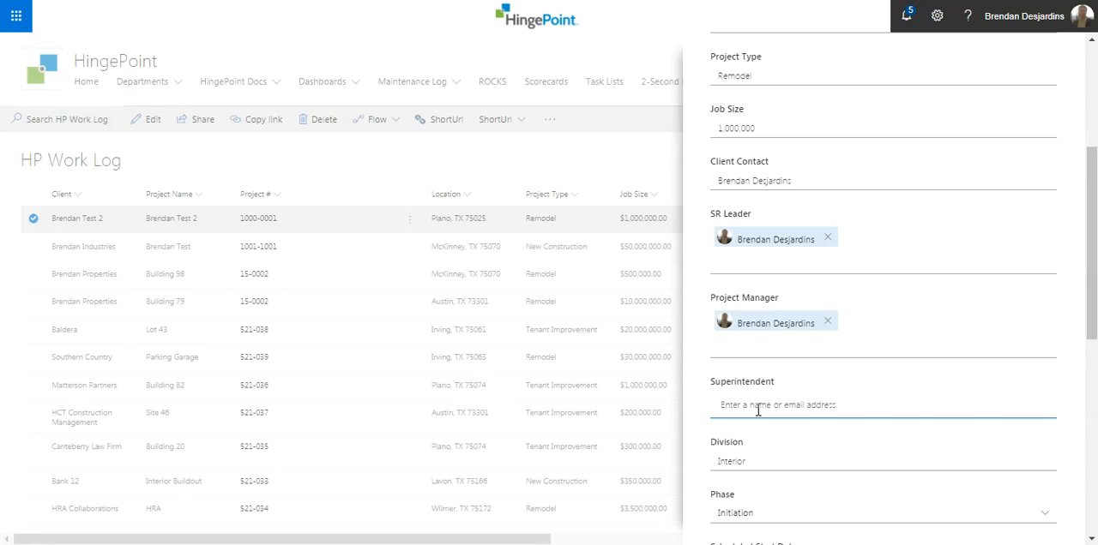
pyautogui.write('brendan')
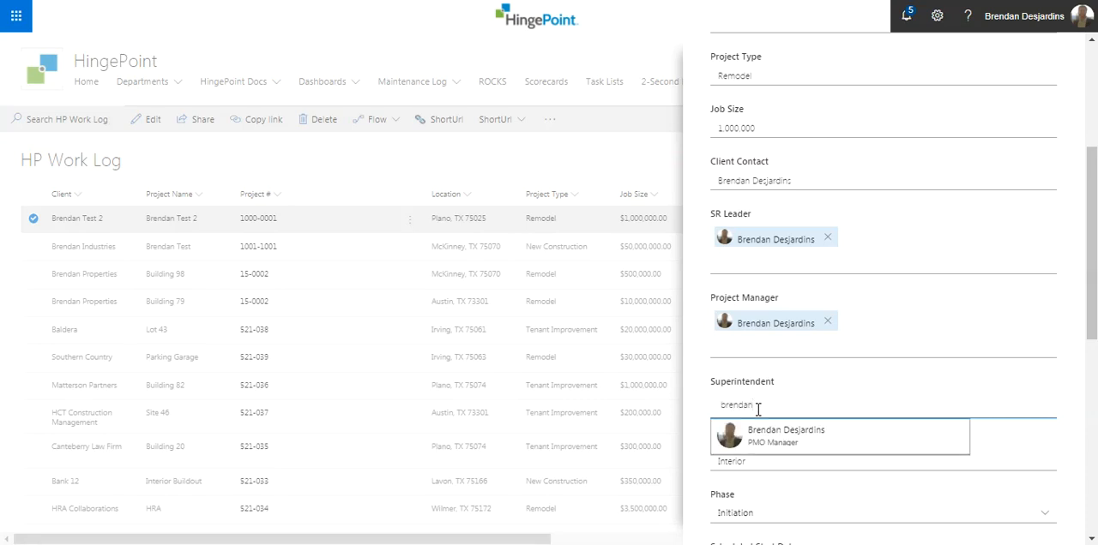
pyautogui.click(785, 436)
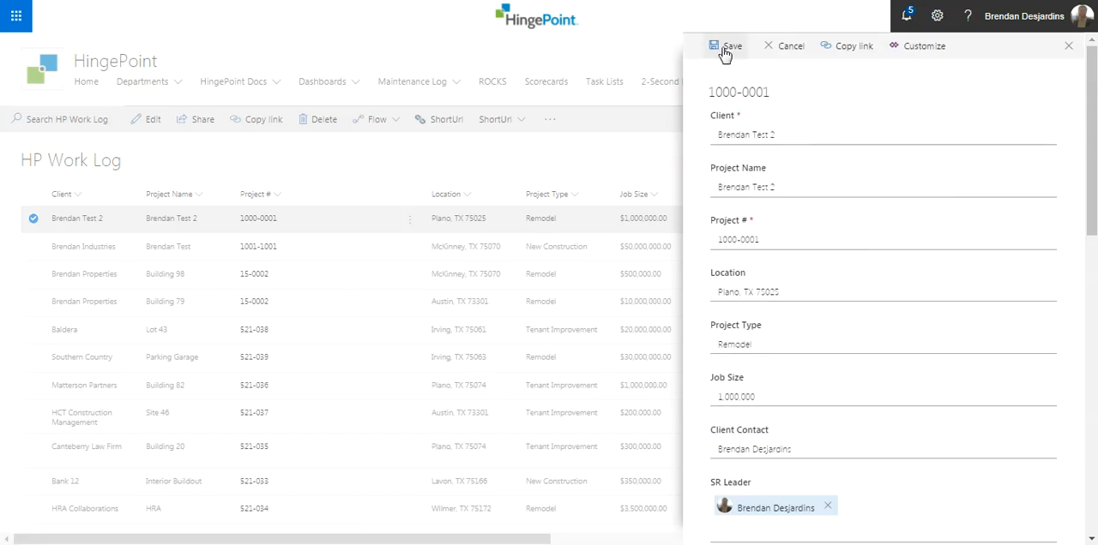
pyautogui.click(730, 46)
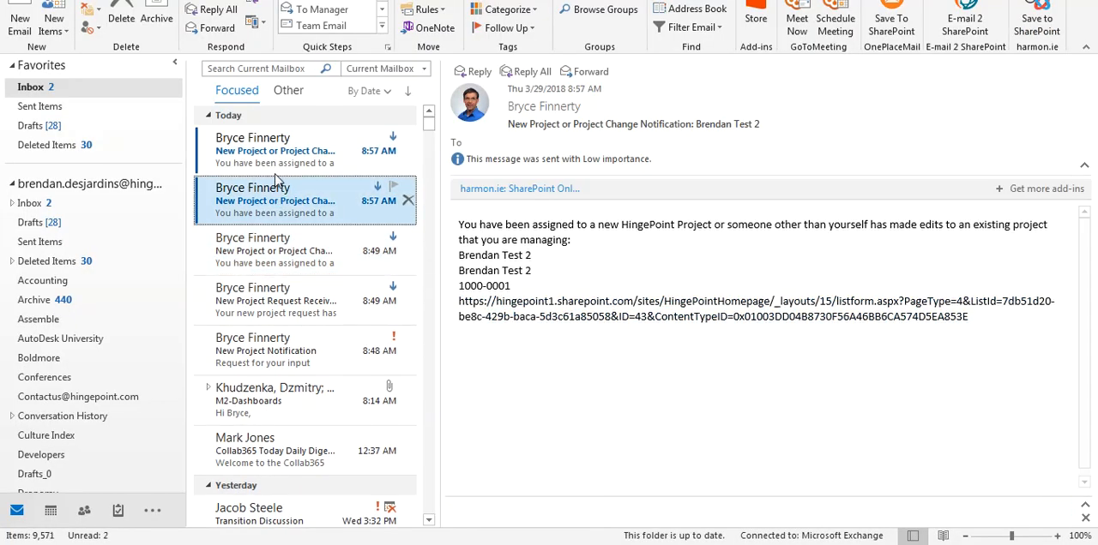
# - Read the newest 'New Project or Project Change Notification' email for Brendan Test 2
pyautogui.click(275, 150)
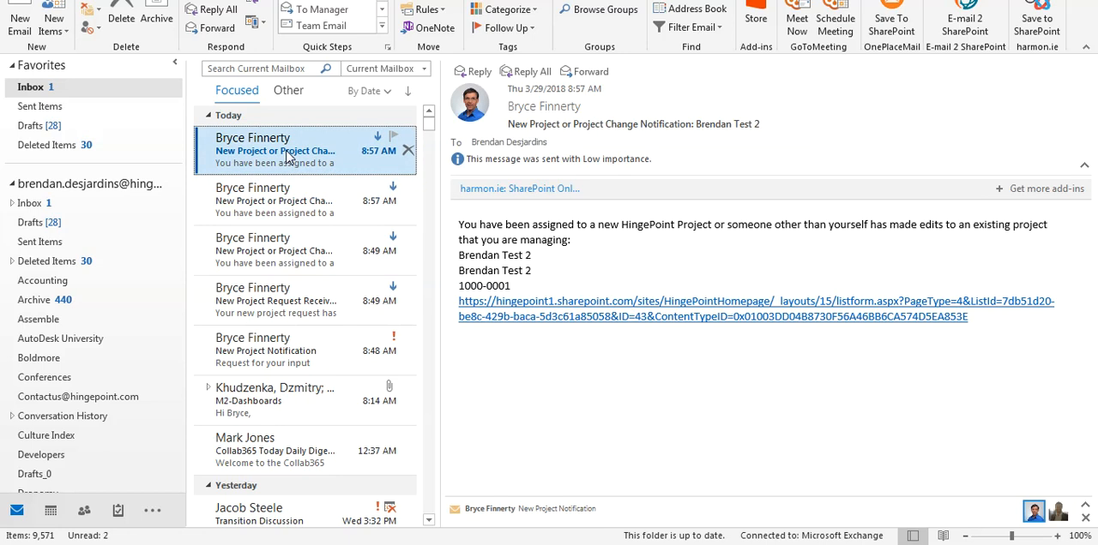
pyautogui.click(304, 200)
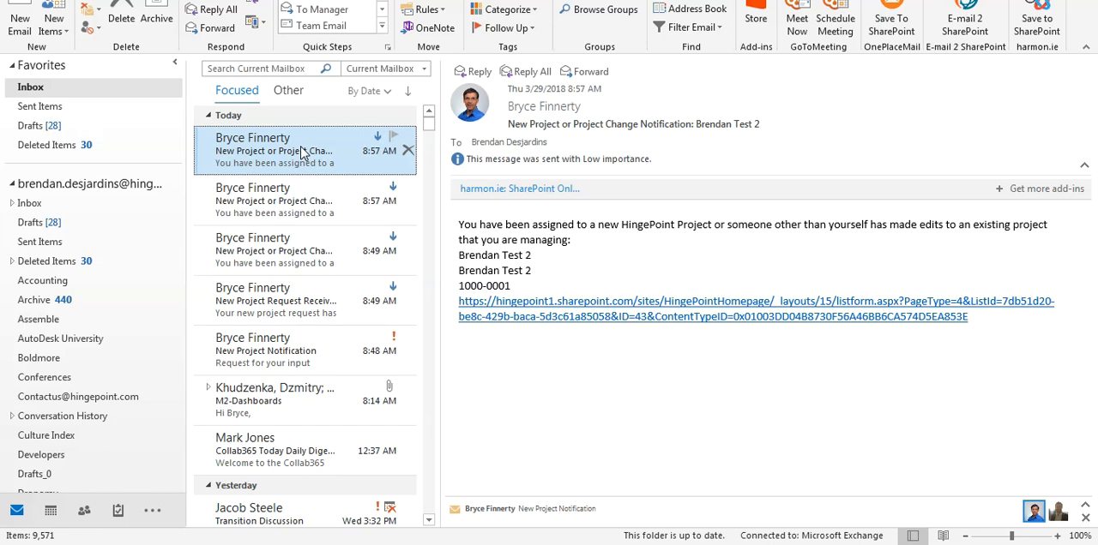
pyautogui.moveTo(294, 175)
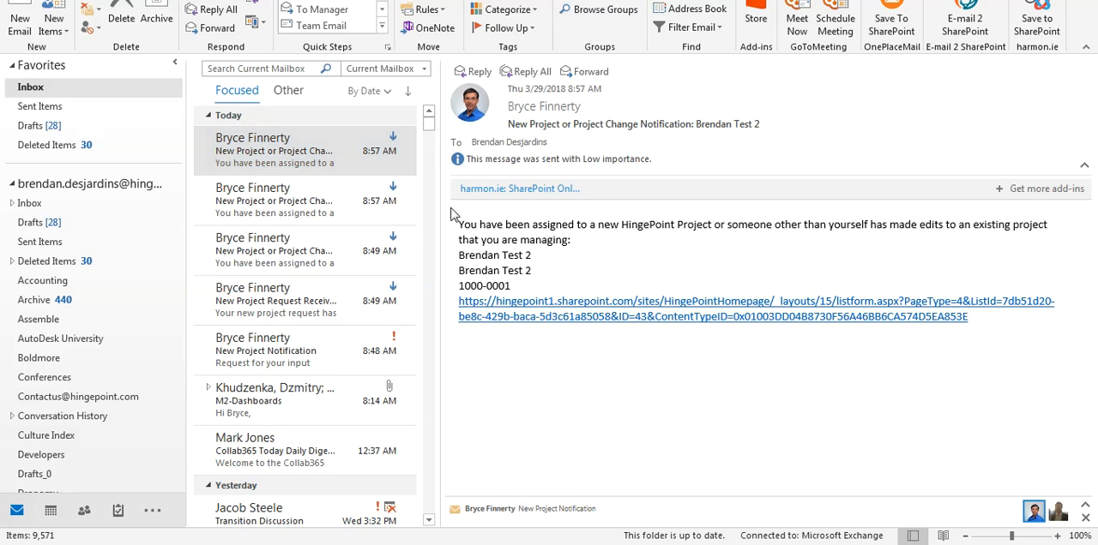
pyautogui.moveTo(492, 212)
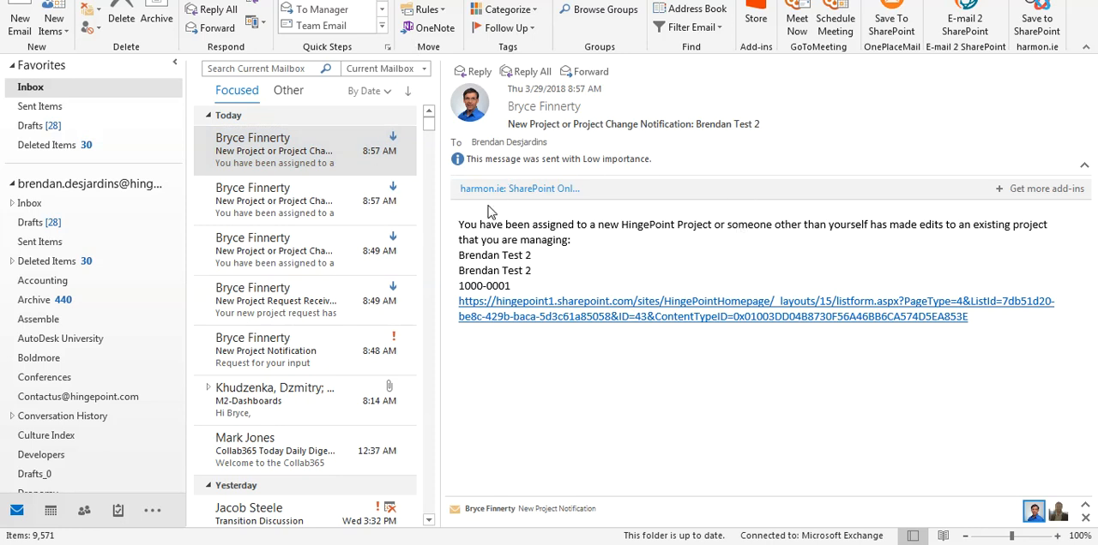
pyautogui.moveTo(517, 237)
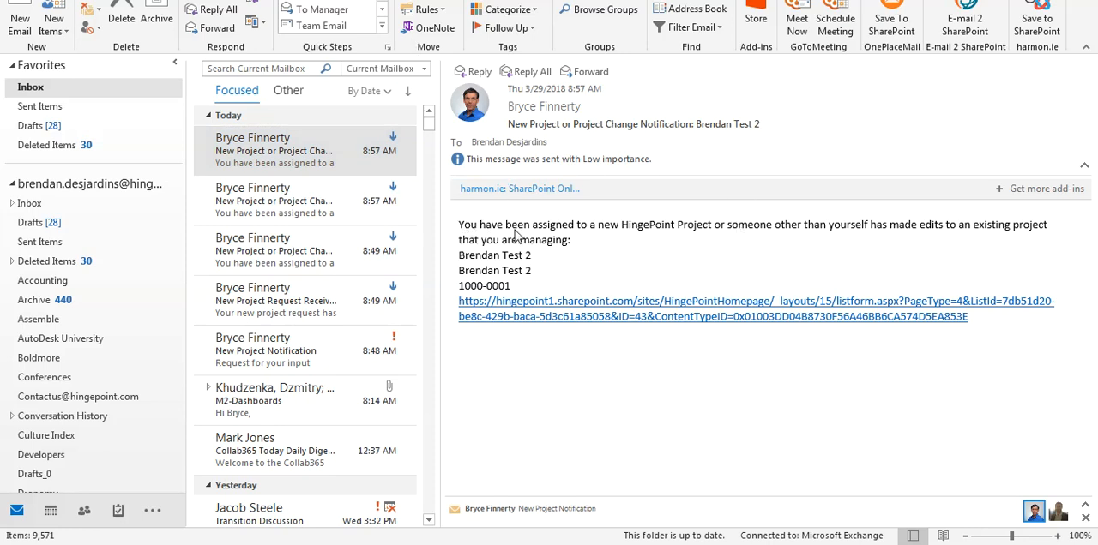
pyautogui.moveTo(466, 240)
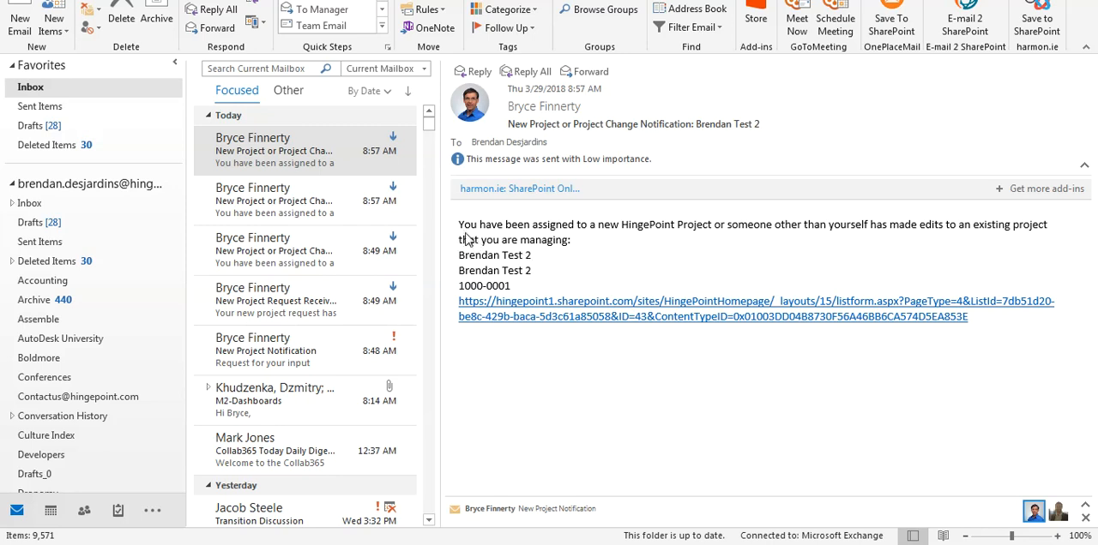
pyautogui.moveTo(532, 251)
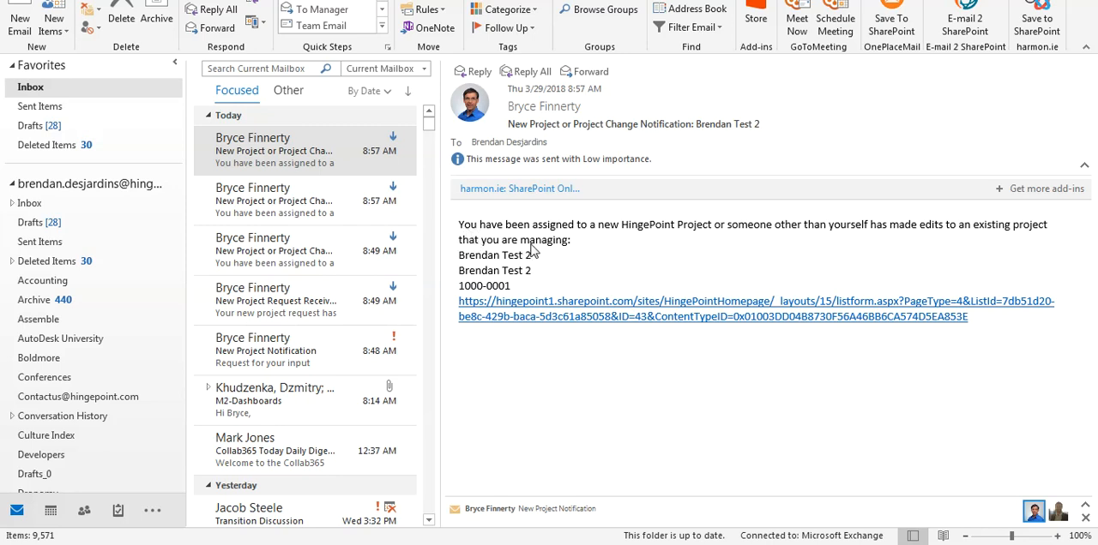
pyautogui.moveTo(620, 229)
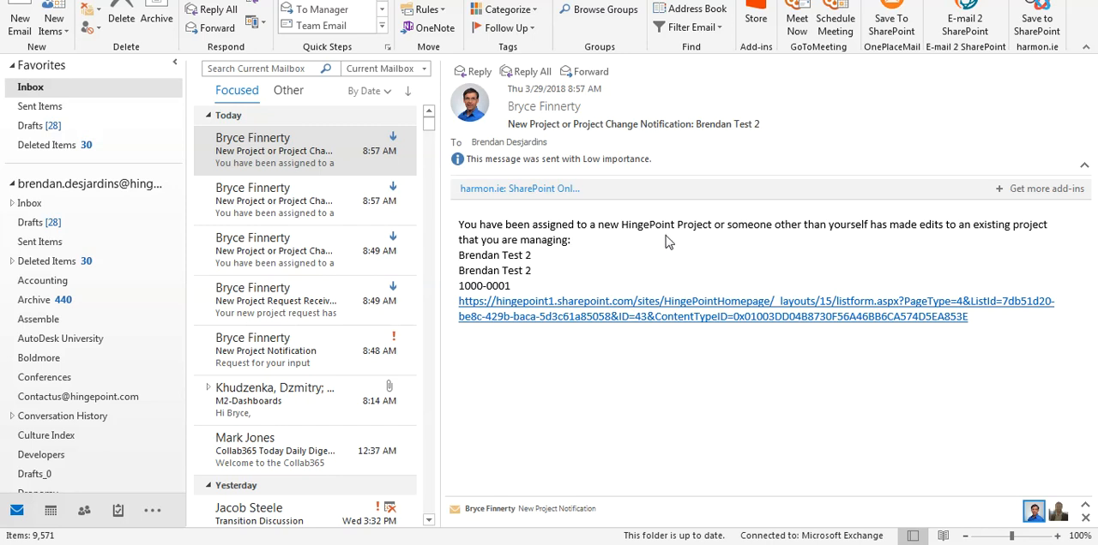
pyautogui.moveTo(954, 240)
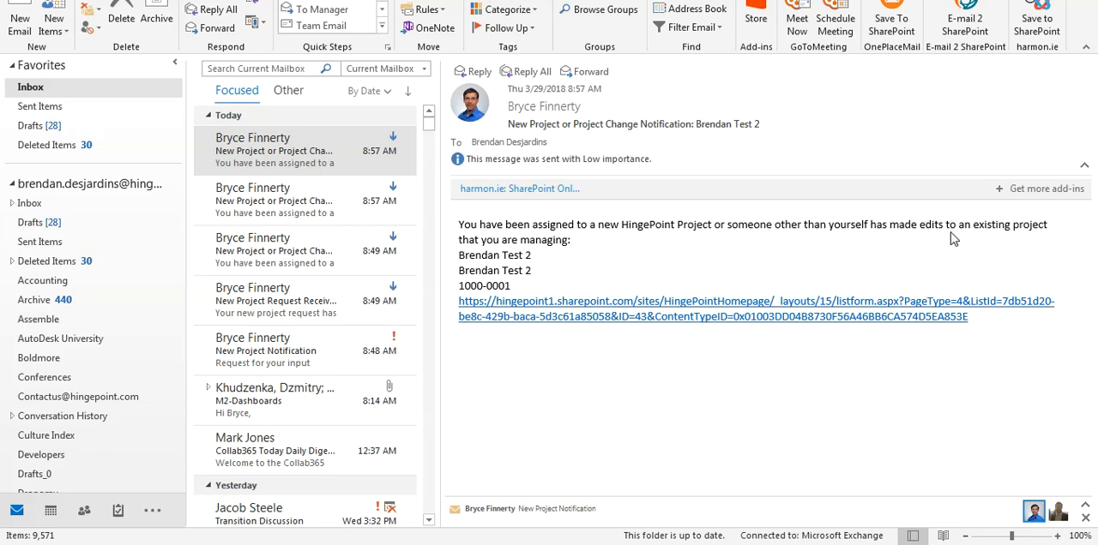
pyautogui.moveTo(443, 255)
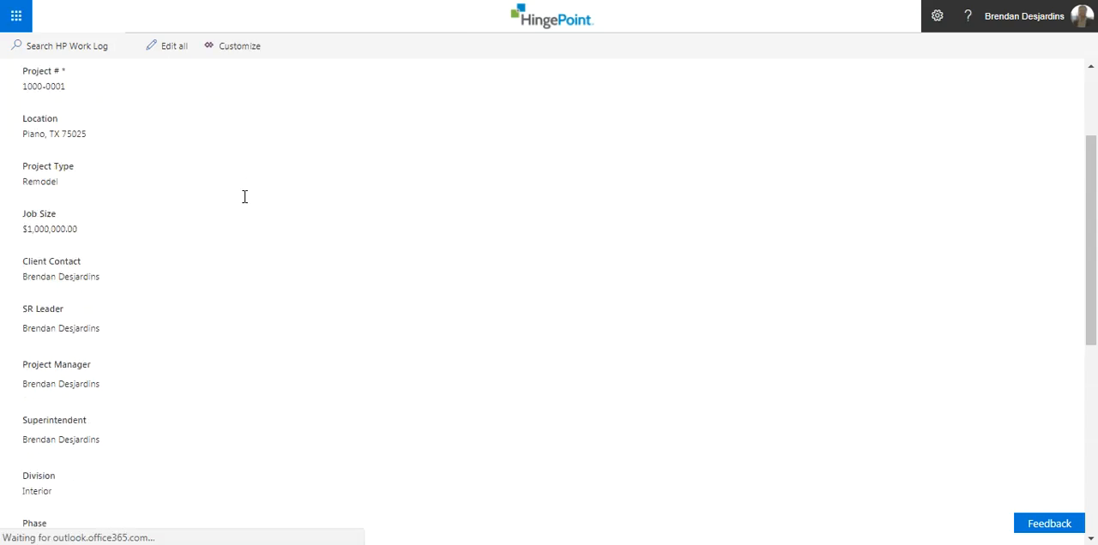
# - Review Brendan Test 2's record with all three roles assigned, then deselect its row in HP Work Log
pyautogui.scroll(-3)
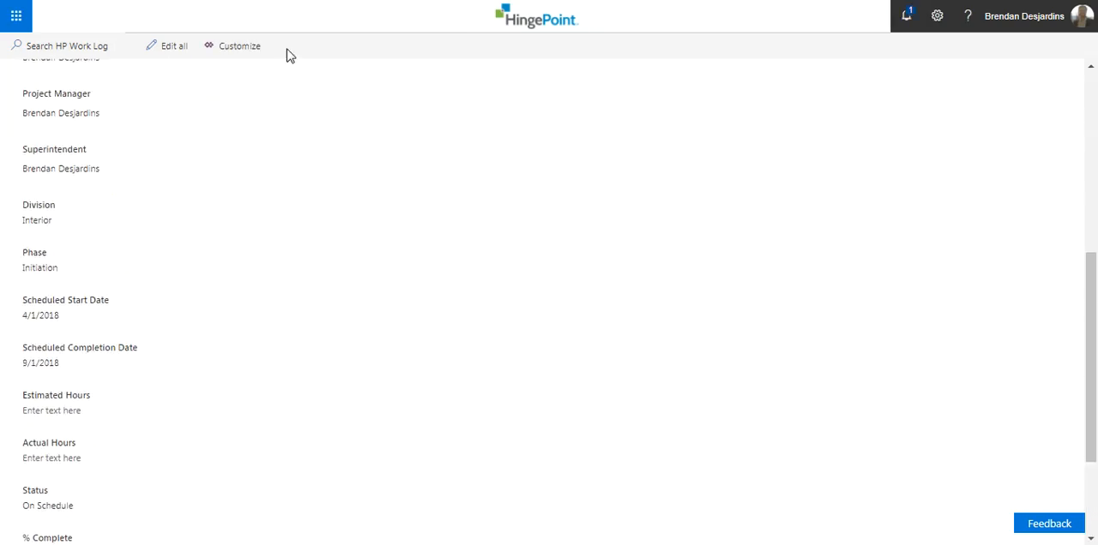
pyautogui.scroll(3)
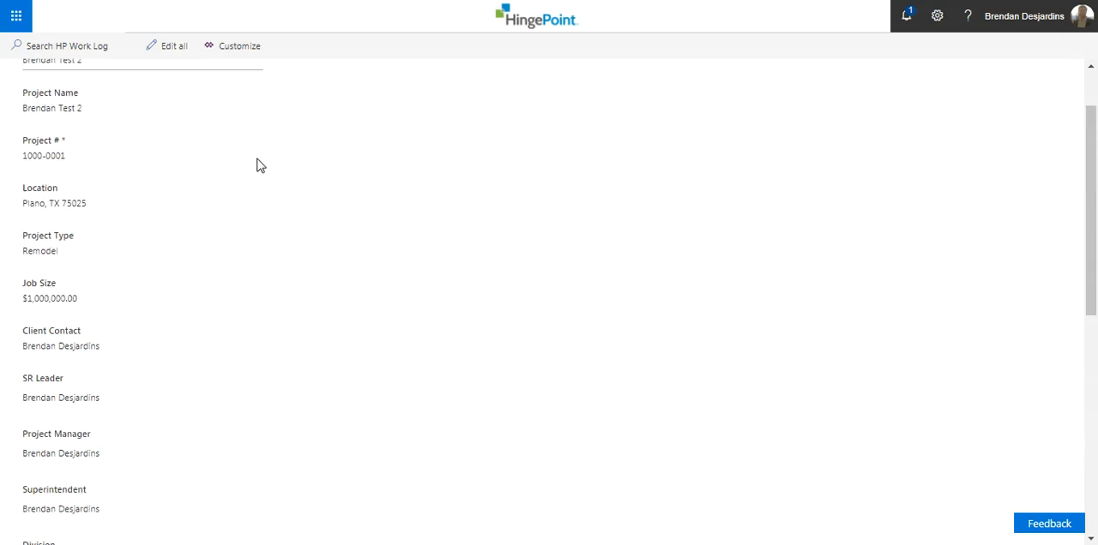
pyautogui.scroll(3)
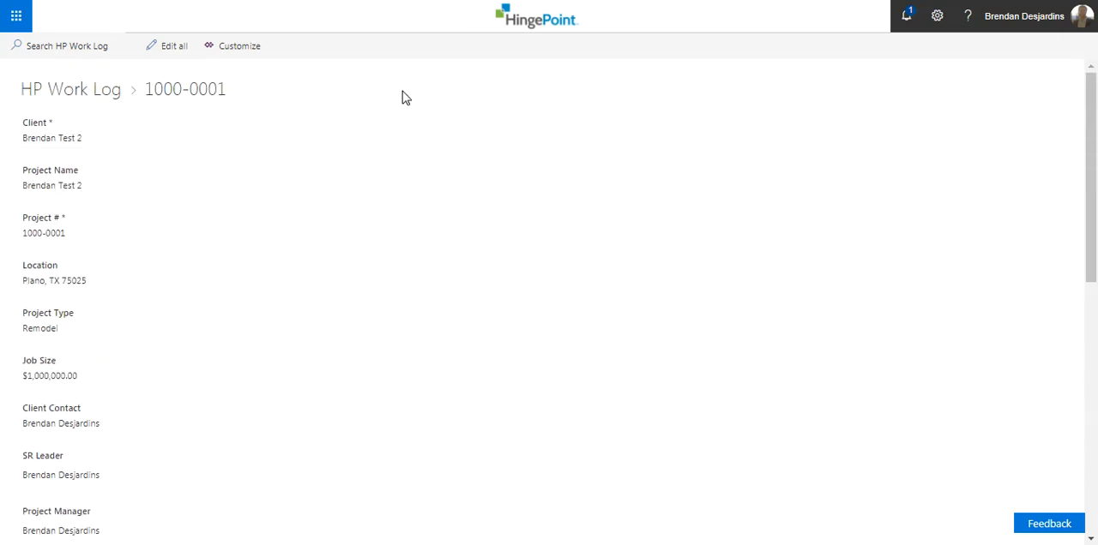
pyautogui.moveTo(396, 108)
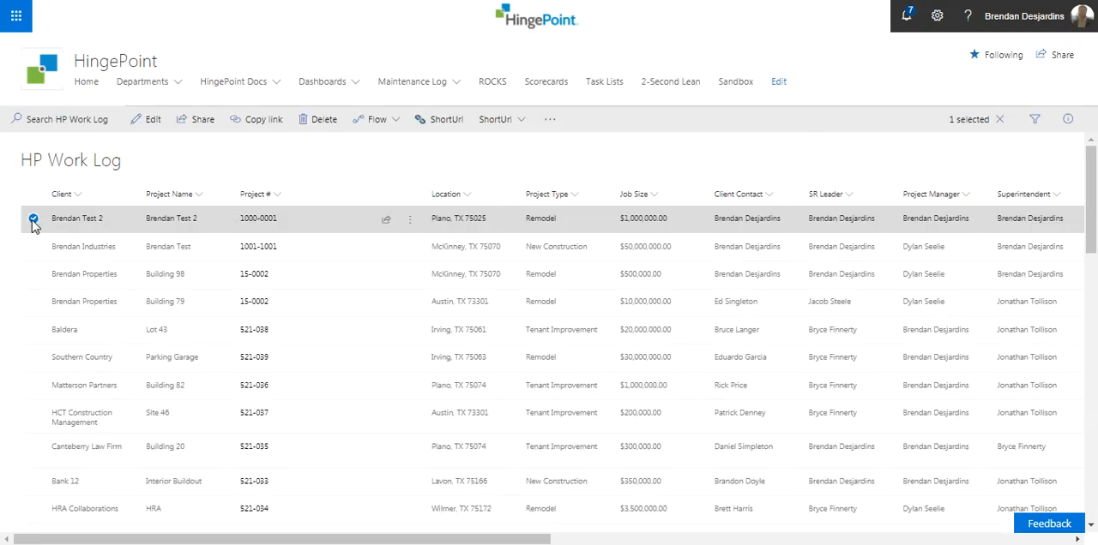
pyautogui.click(33, 217)
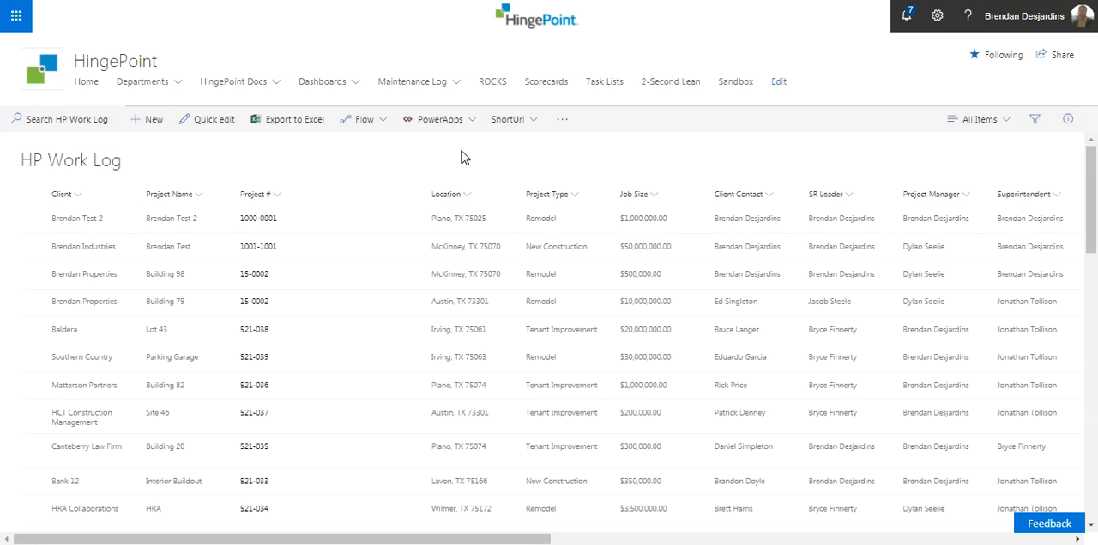
pyautogui.moveTo(545, 172)
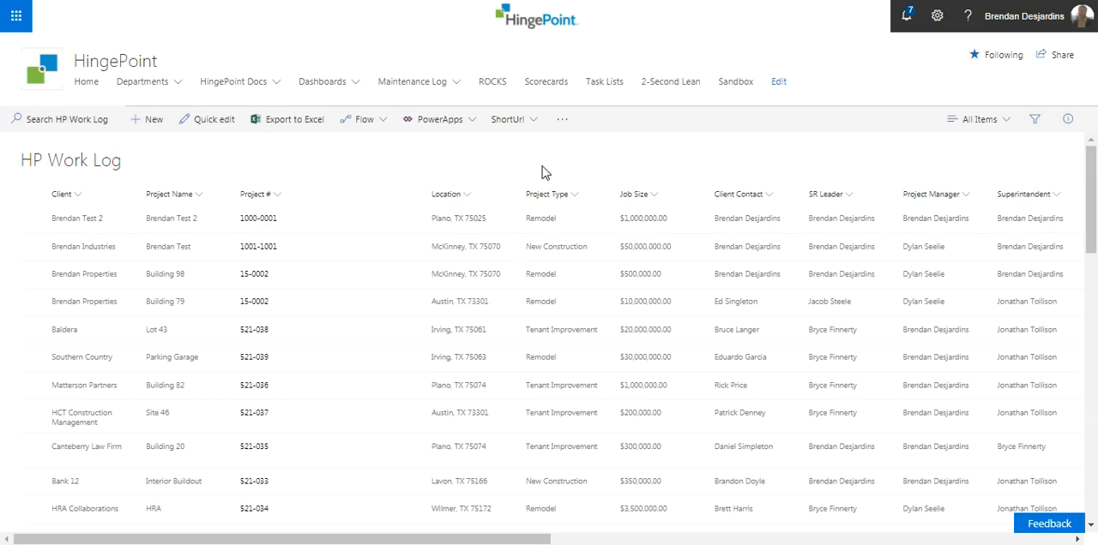